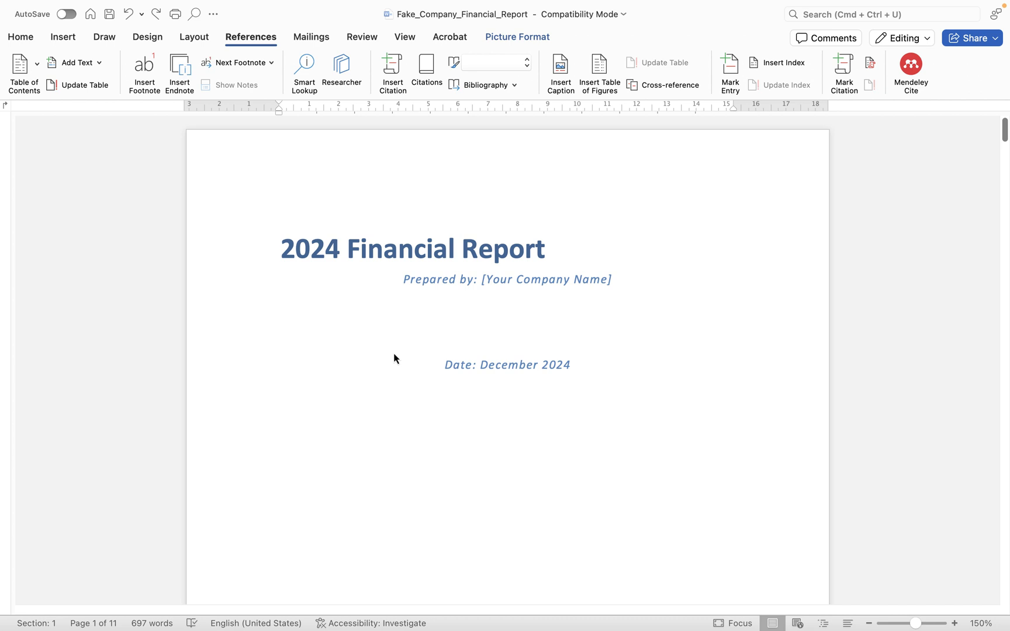
Scroll through the report to review each sales chart, returning to the Section 1 chart.
scroll("down", 3)
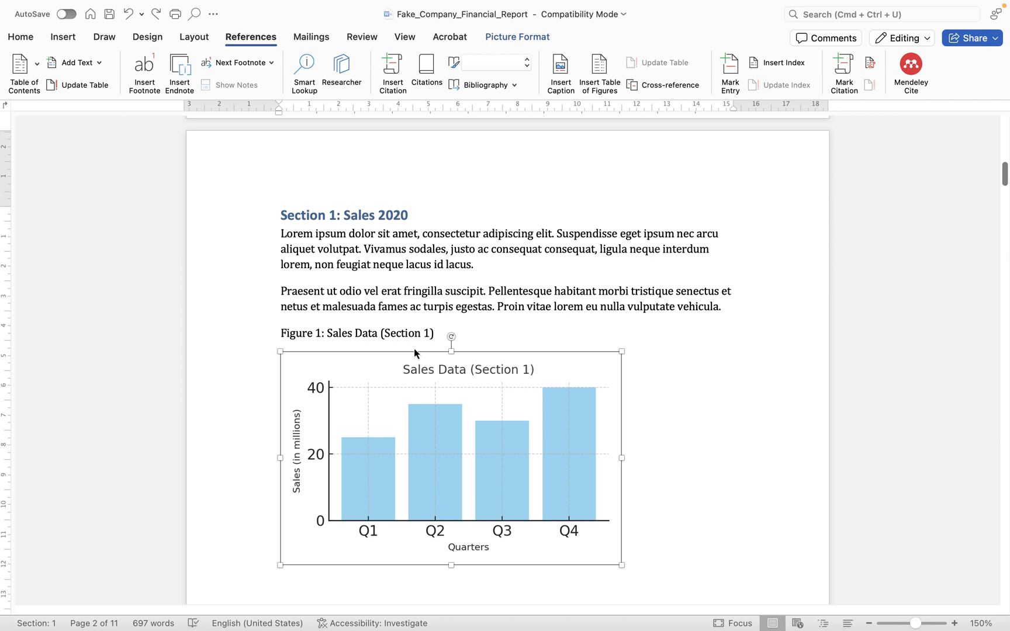
mouse_move(233, 285)
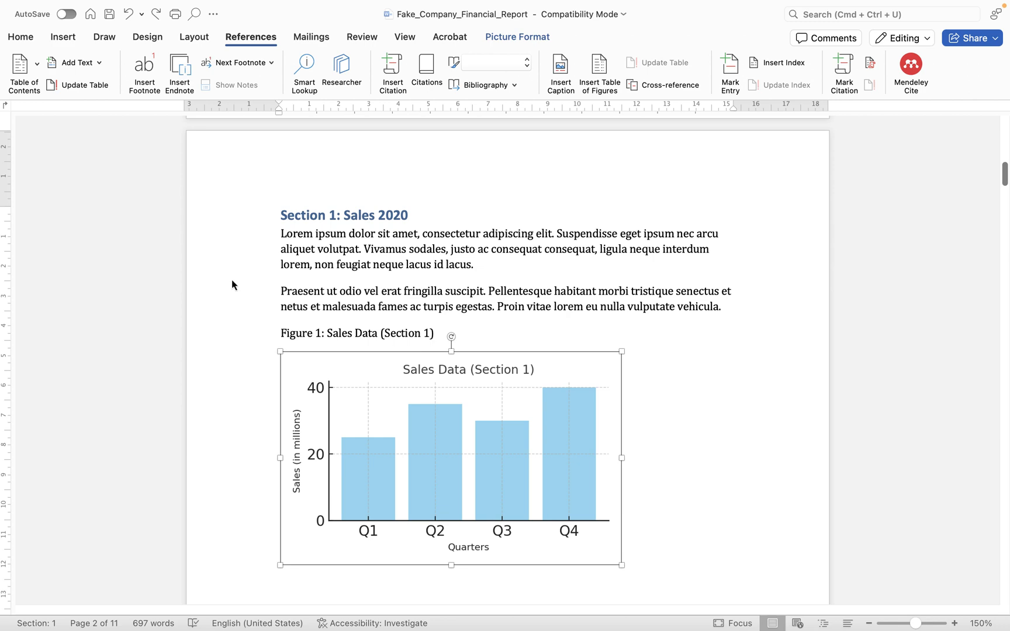
scroll("down", 3)
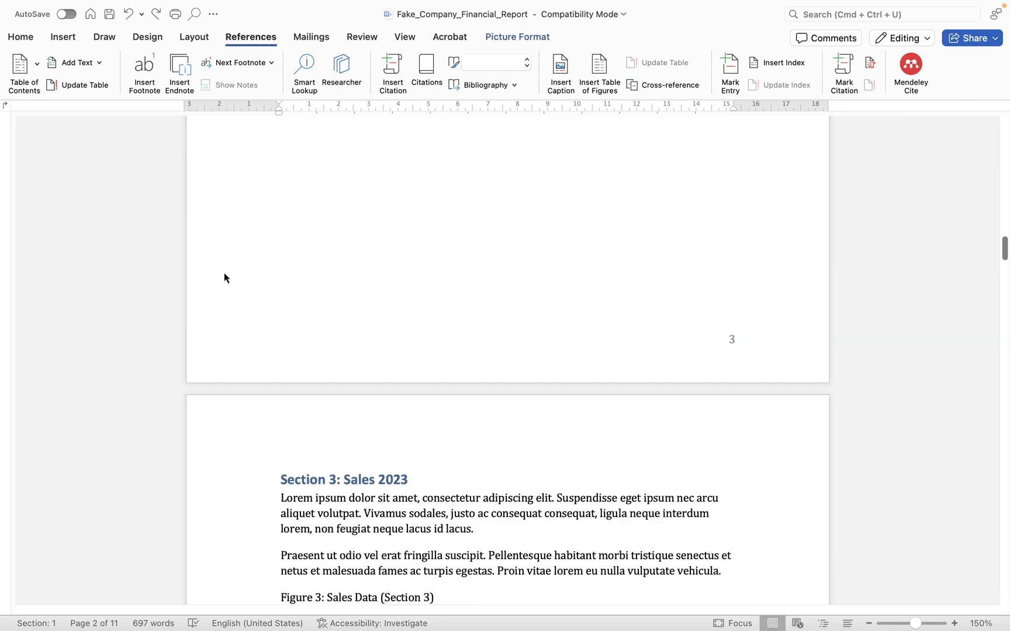
scroll("down", 3)
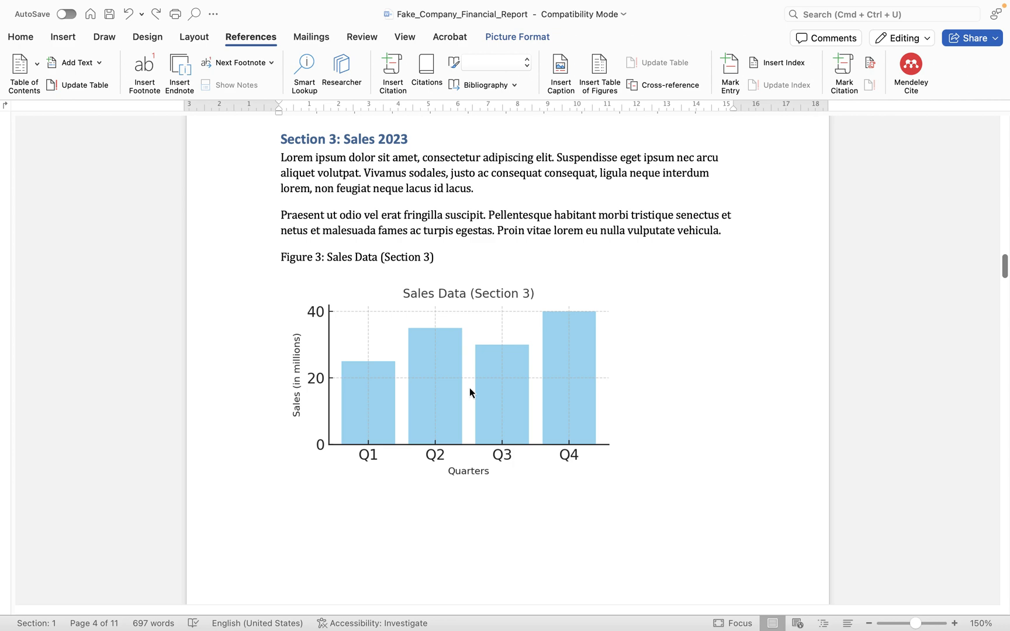
scroll("up", 3)
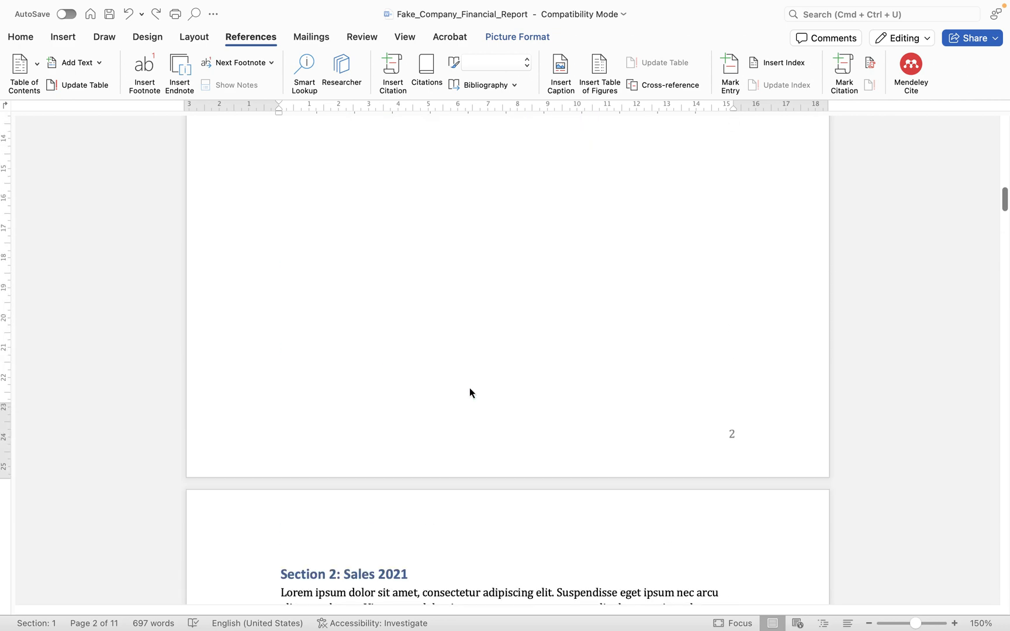
scroll("down", 3)
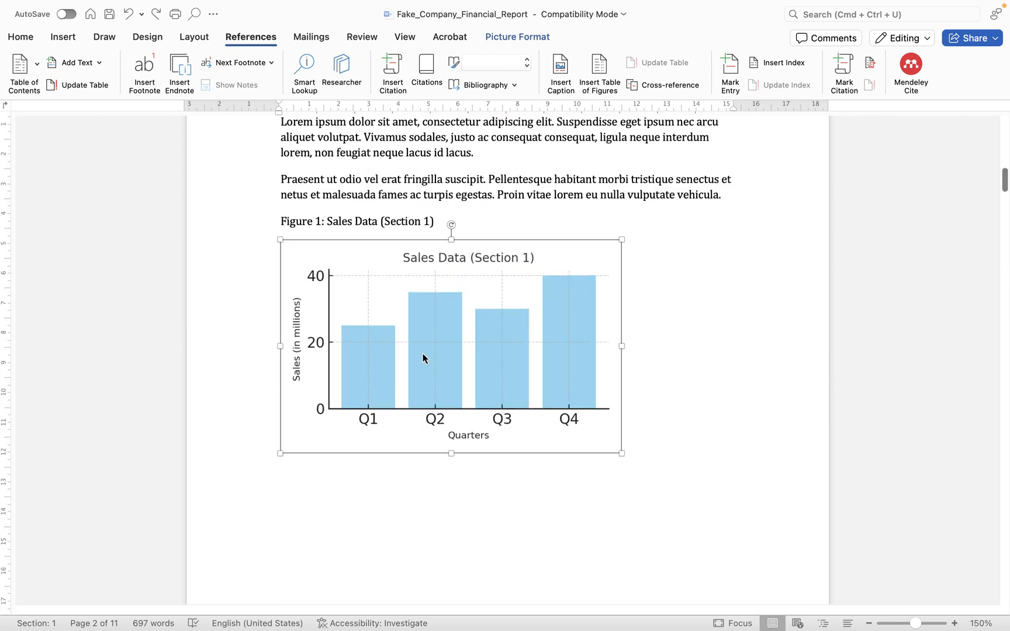
scroll("up", 3)
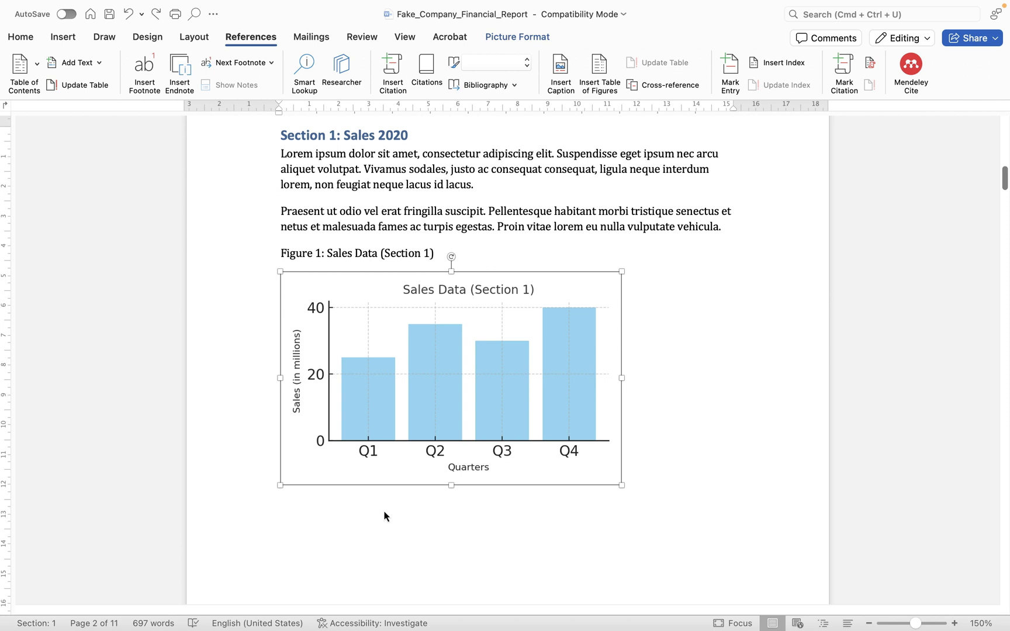
mouse_move(485, 391)
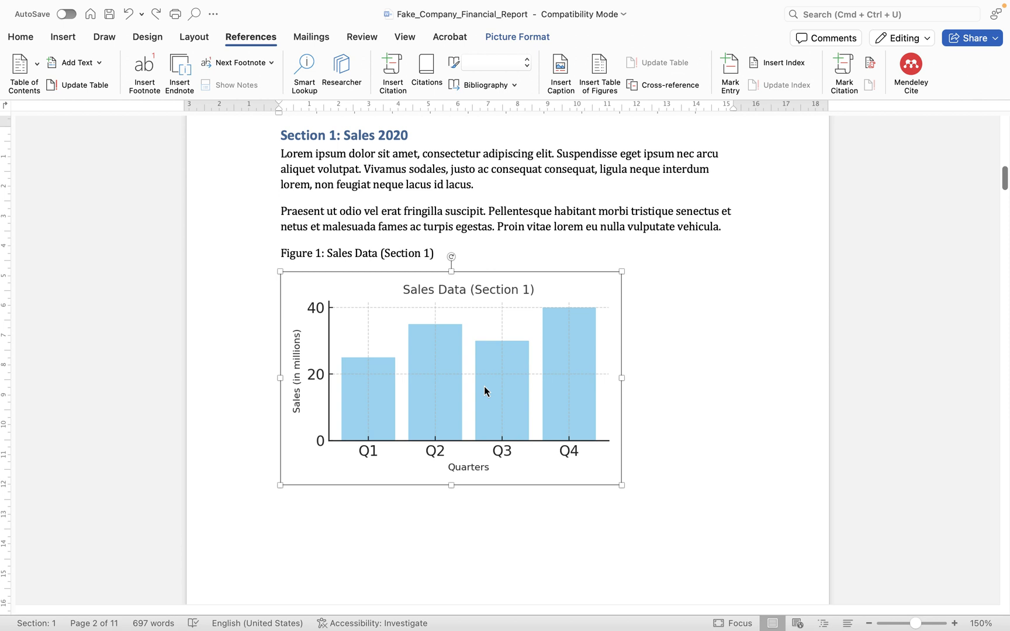
mouse_move(490, 390)
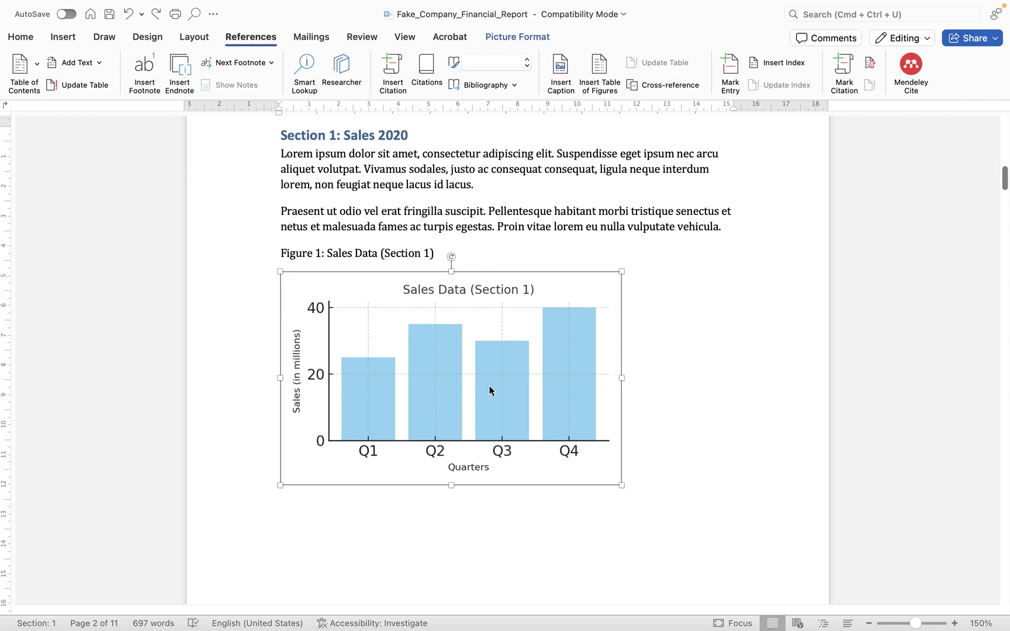
mouse_move(570, 395)
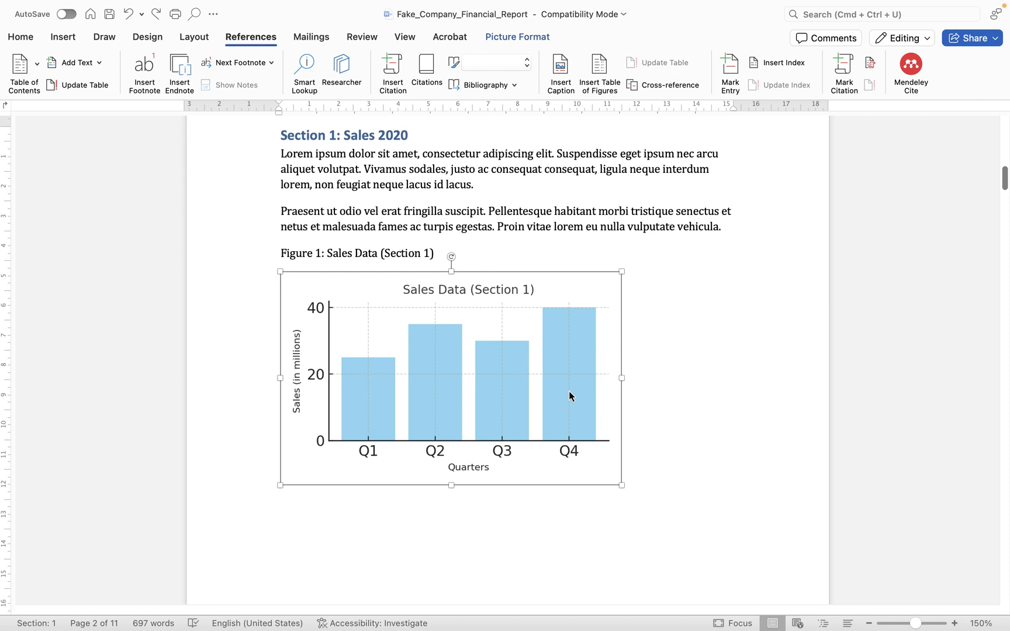
Type 'Figure 1 – Sales Data 2020' and 'Figure 2 – Sales Data 2021' below the first two charts.
left_click(656, 443)
type("Fi")
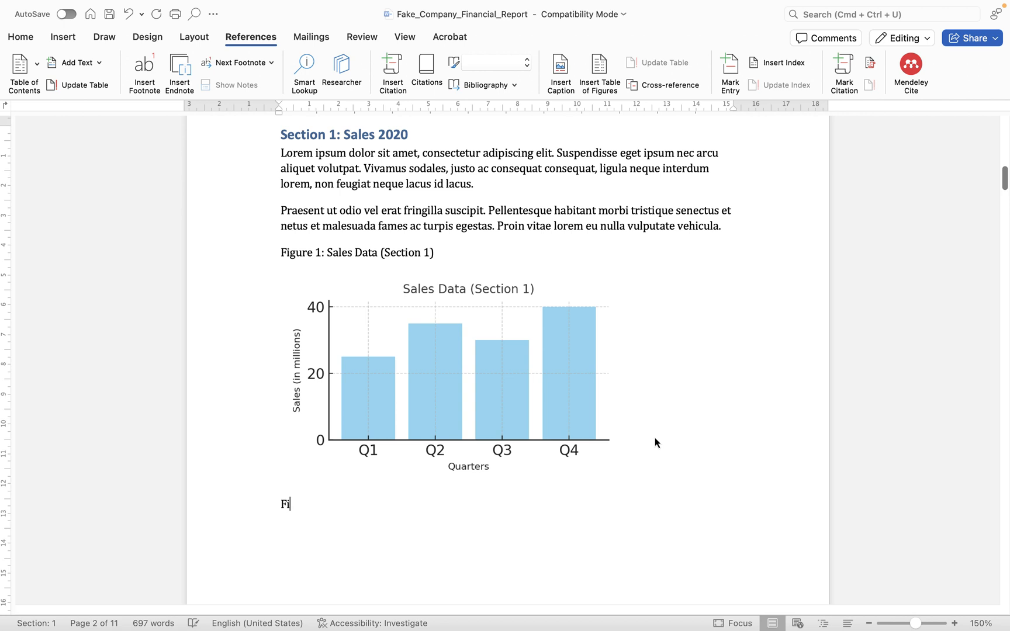
type("gure 1 -")
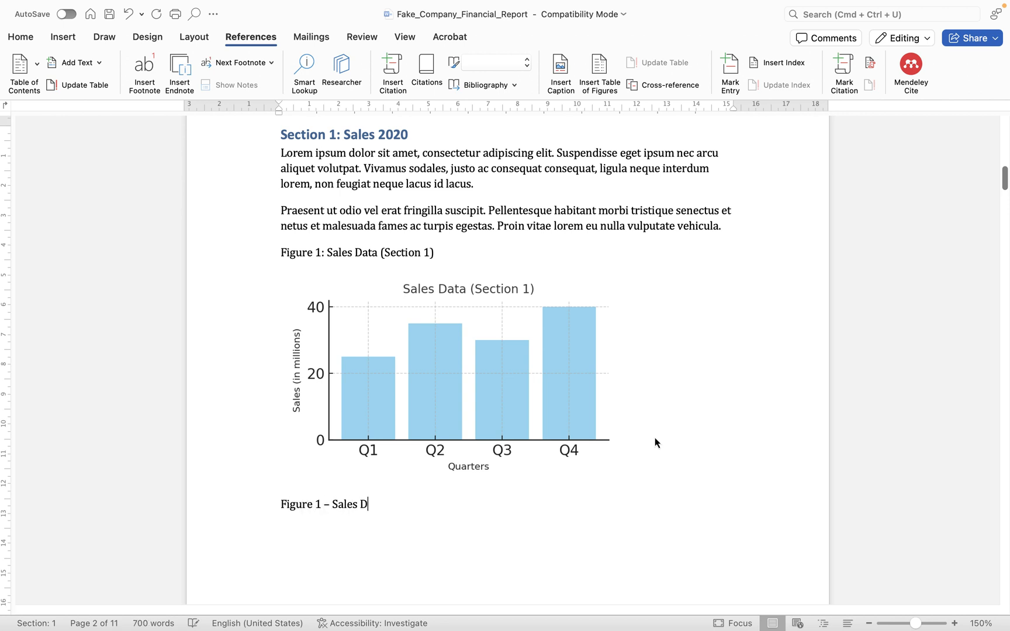
type("ata 2020")
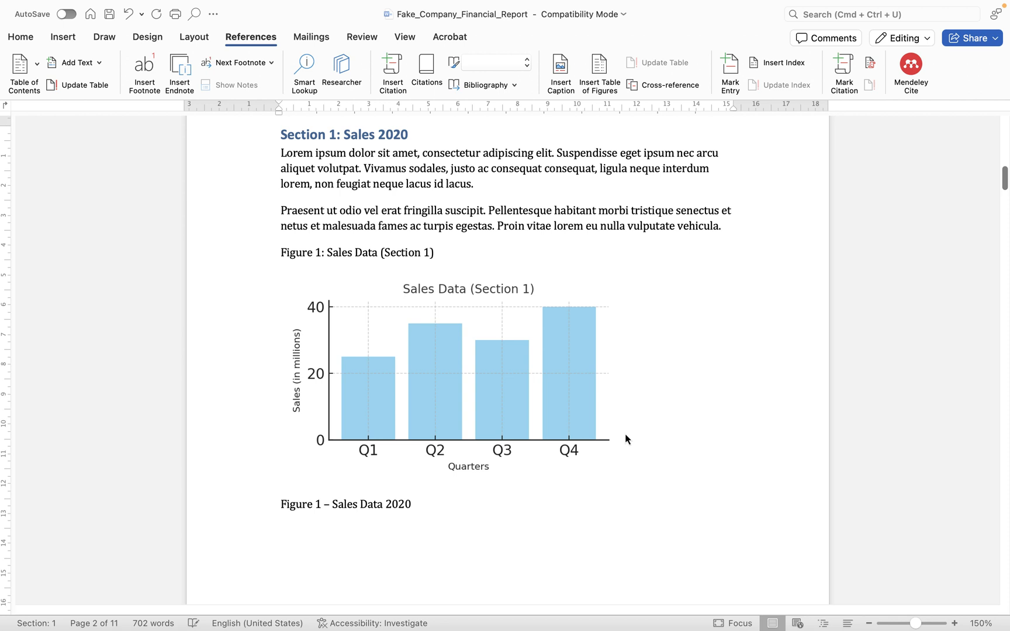
scroll("down", 3)
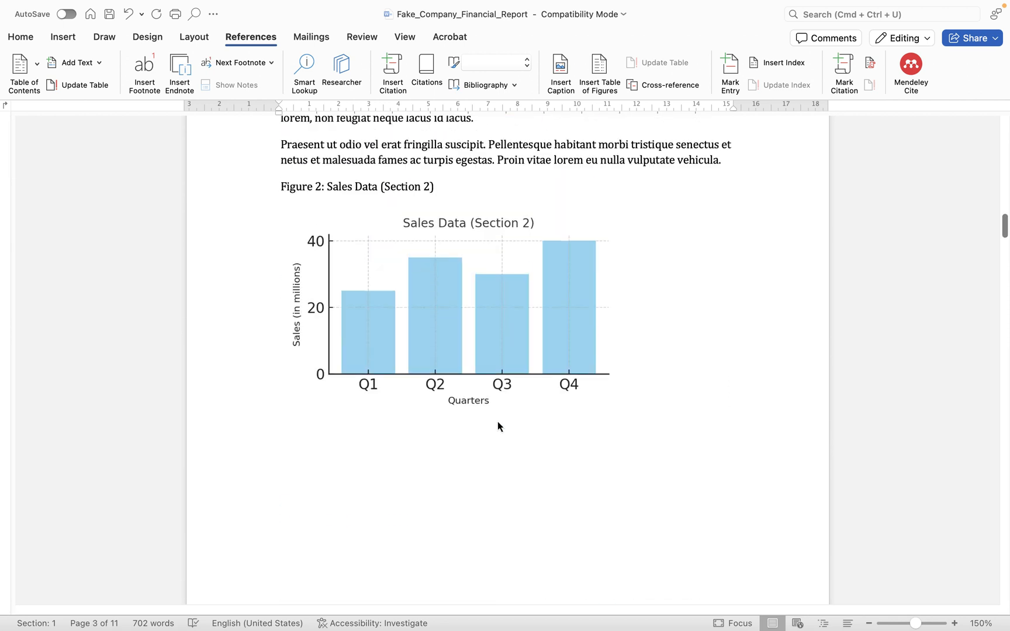
left_click(451, 308)
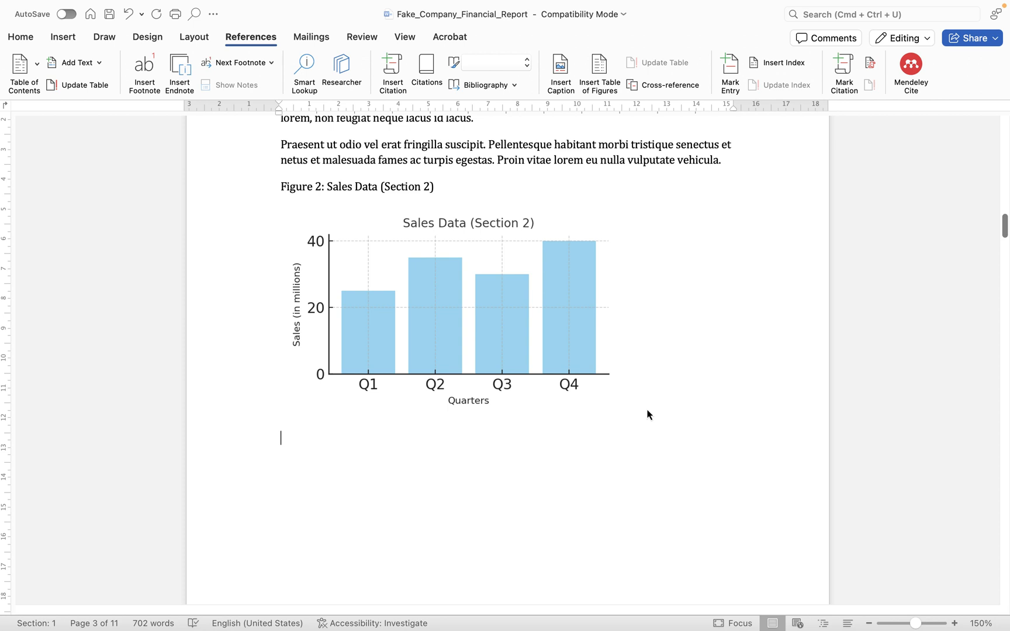
type("Figure 2 -")
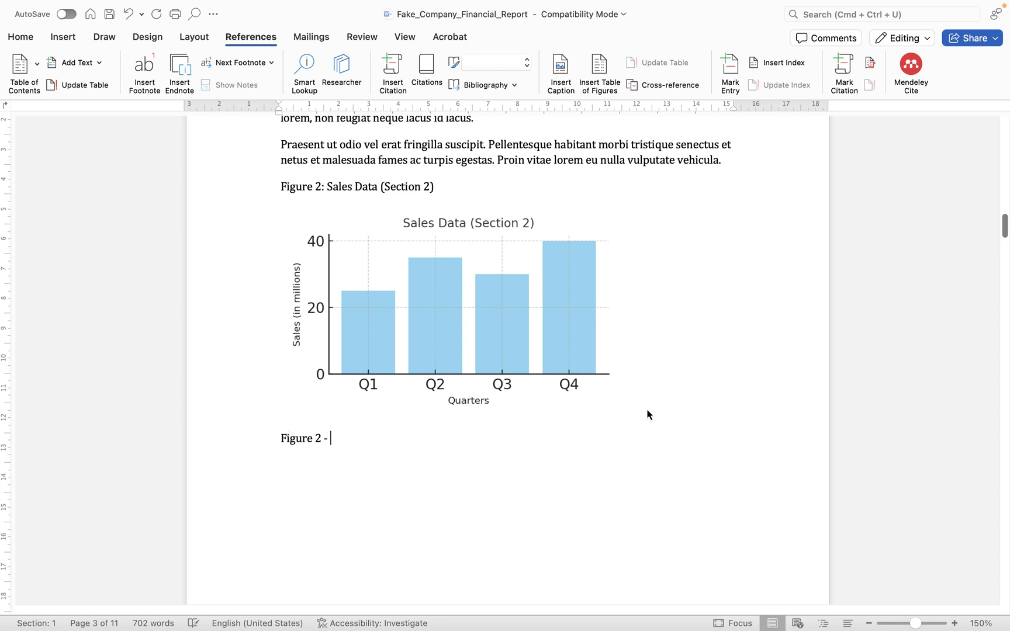
type("Sales Data 2021")
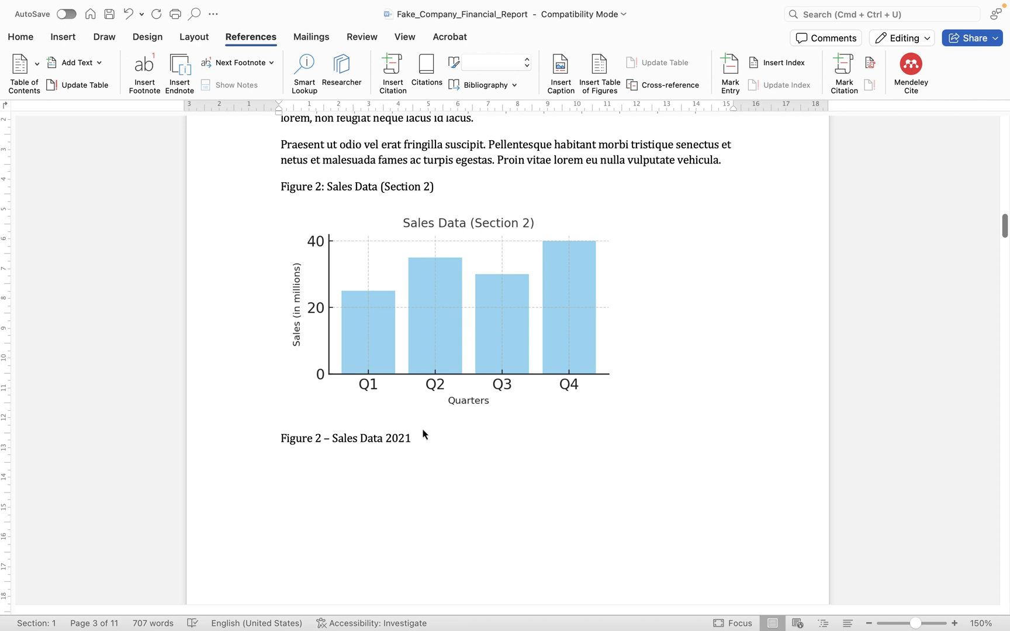
mouse_move(344, 427)
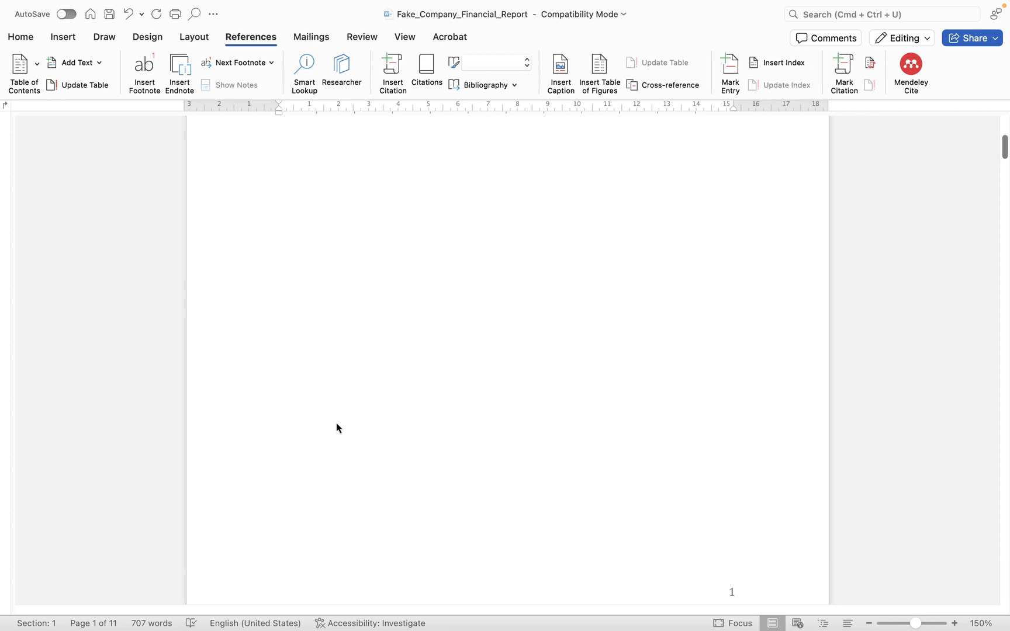
Add a 'Tables of figures' Heading 3 on a new page with a Normal-style line beneath it.
scroll("down", 3)
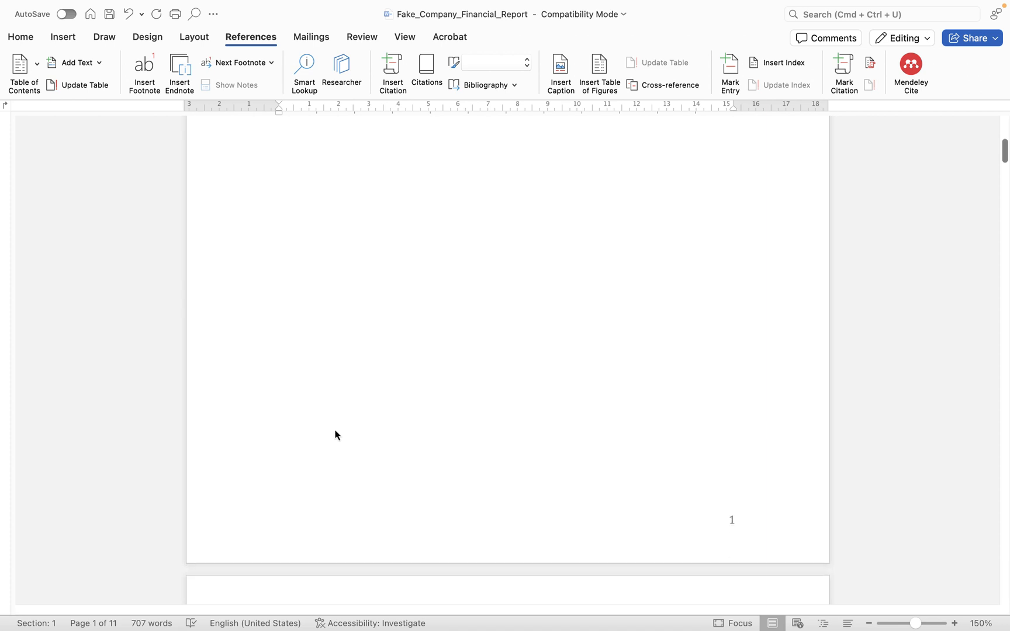
scroll("down", 3)
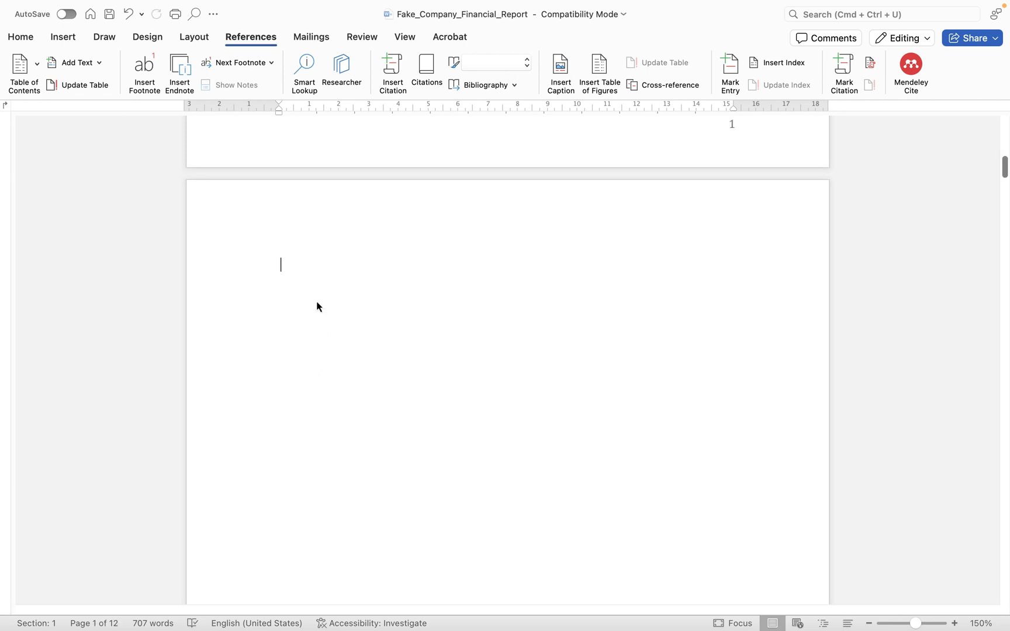
type("Tables")
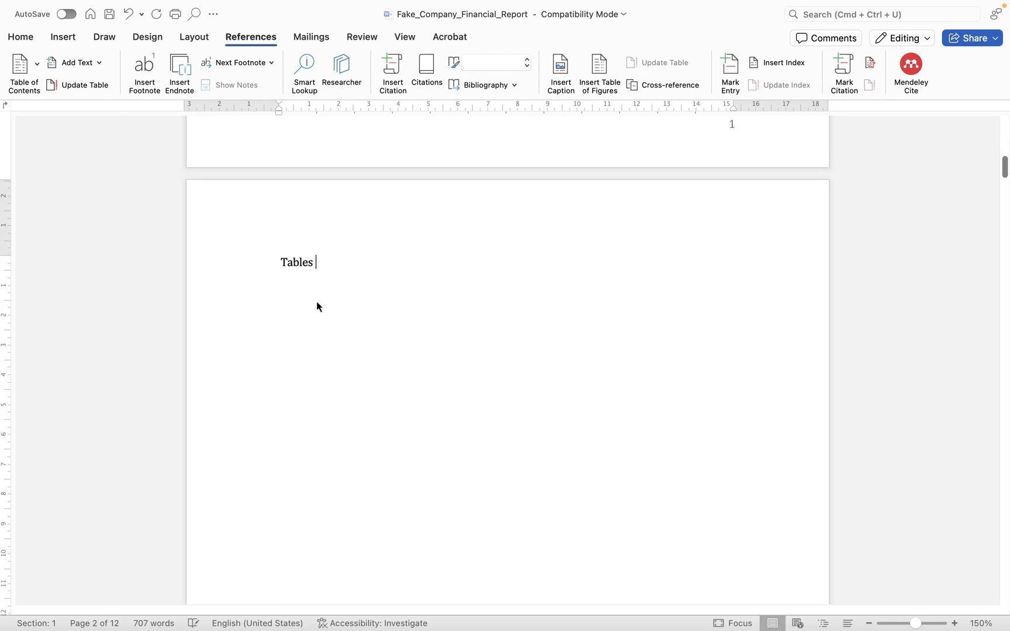
type("of figures")
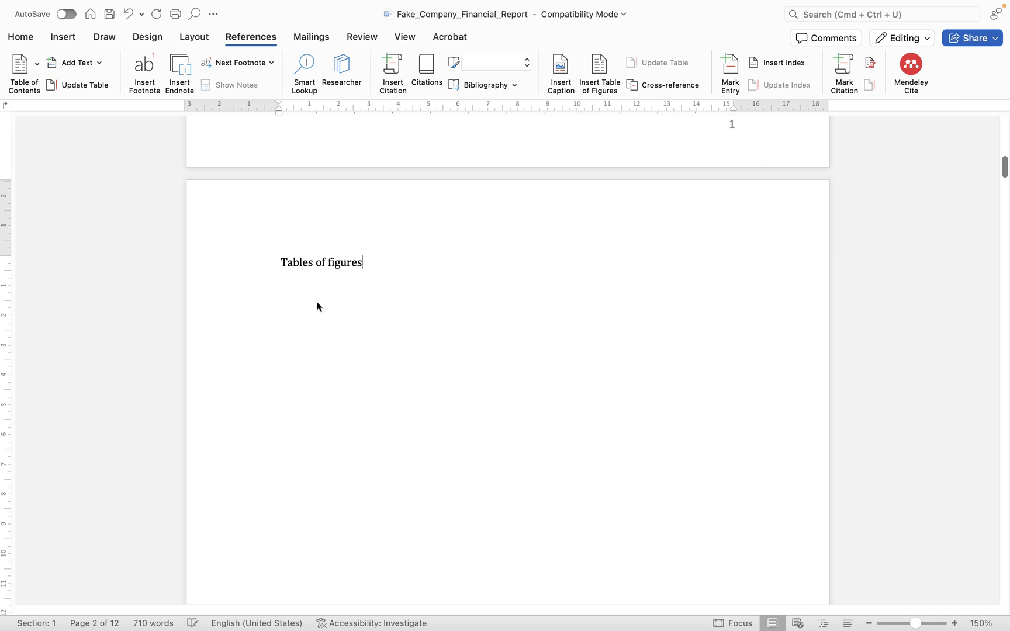
triple_click(320, 262)
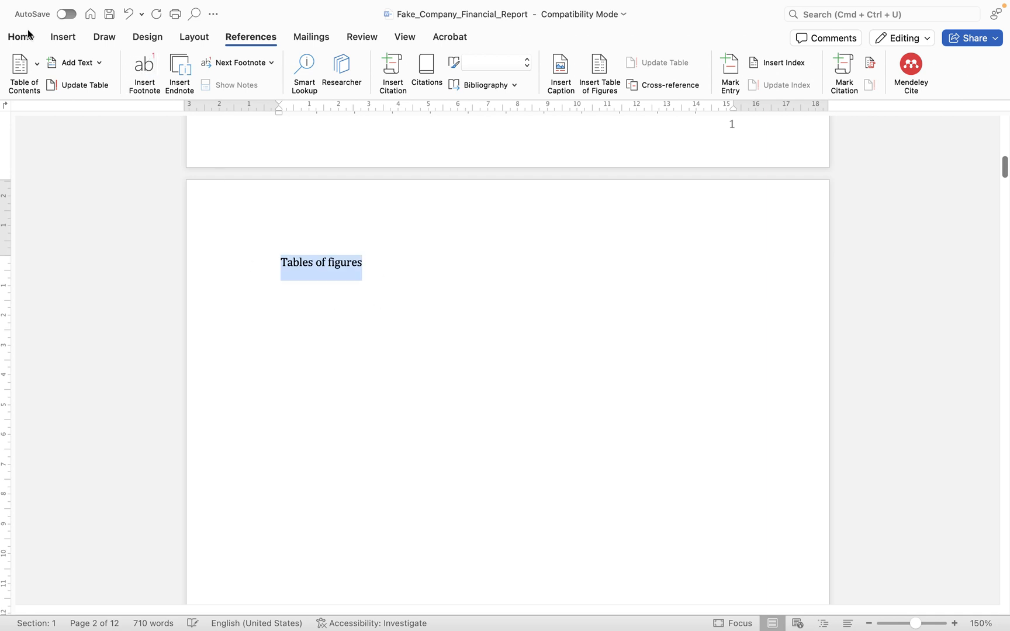
left_click(21, 37)
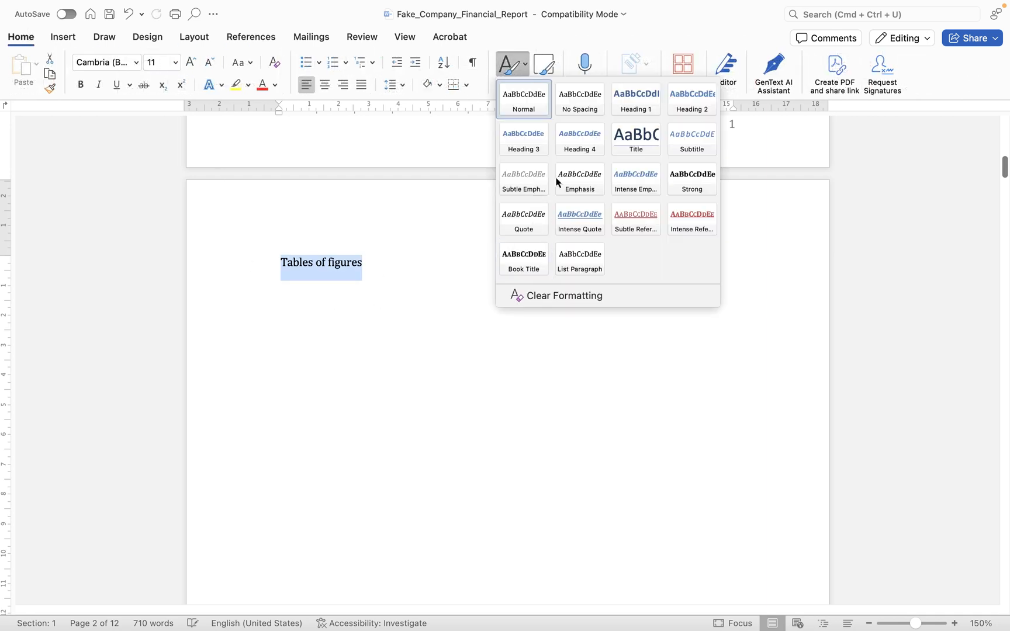
mouse_move(579, 140)
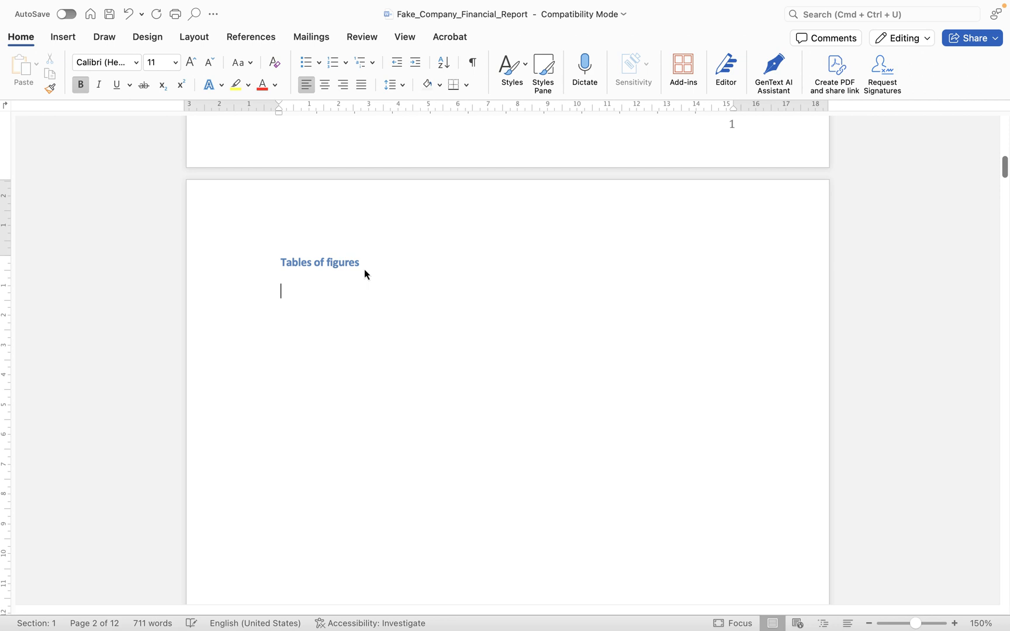
left_click(511, 71)
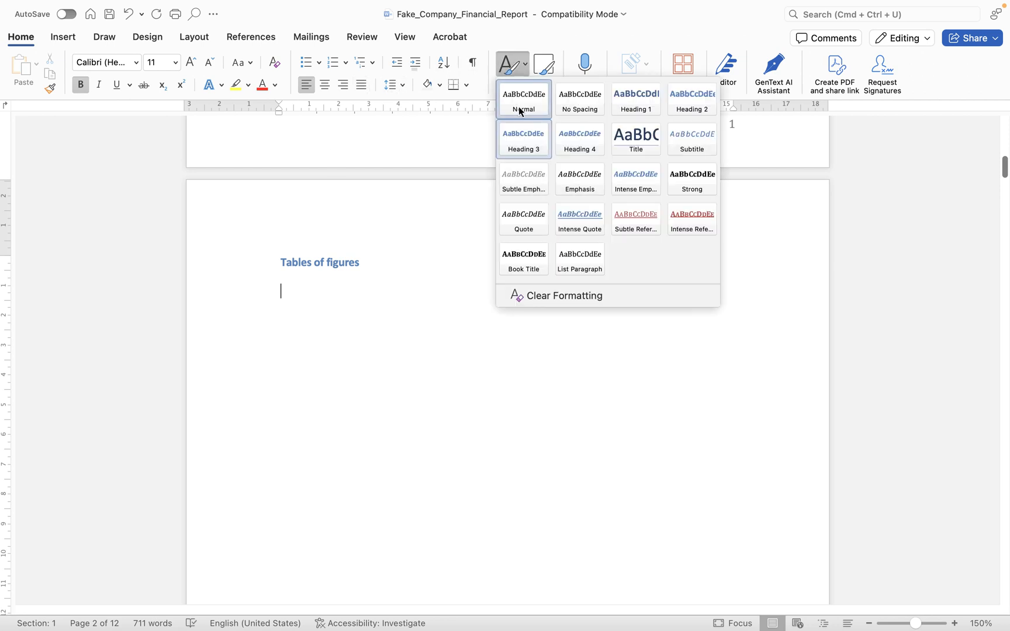
left_click(523, 99)
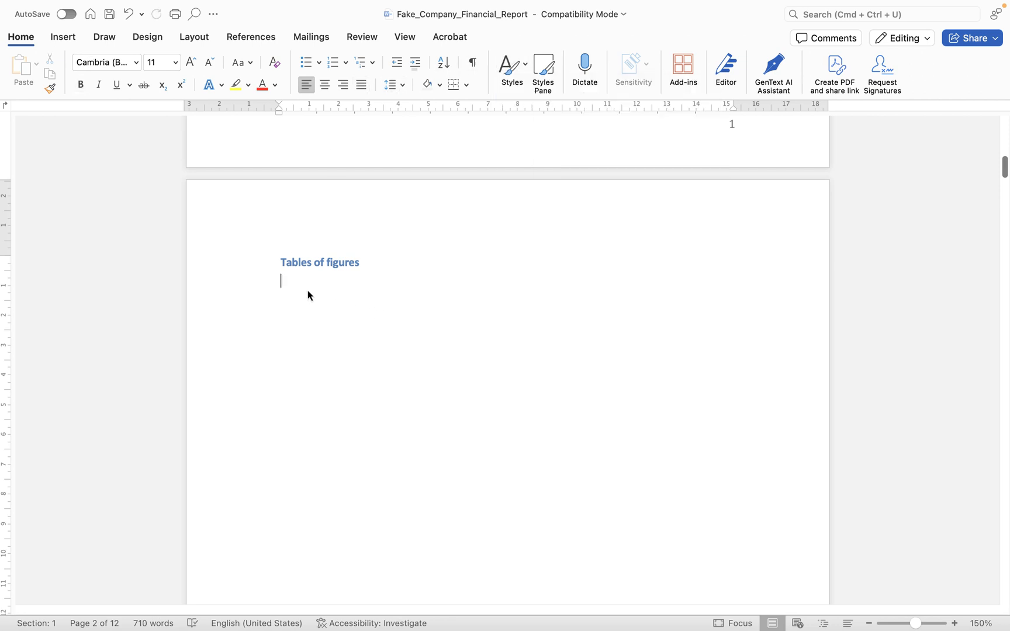
Type the entries 'Figure 1 – Sales Data 2020' (page 3) and 'Figure 2 – Sales Data 2021' (page 4).
type("Figure")
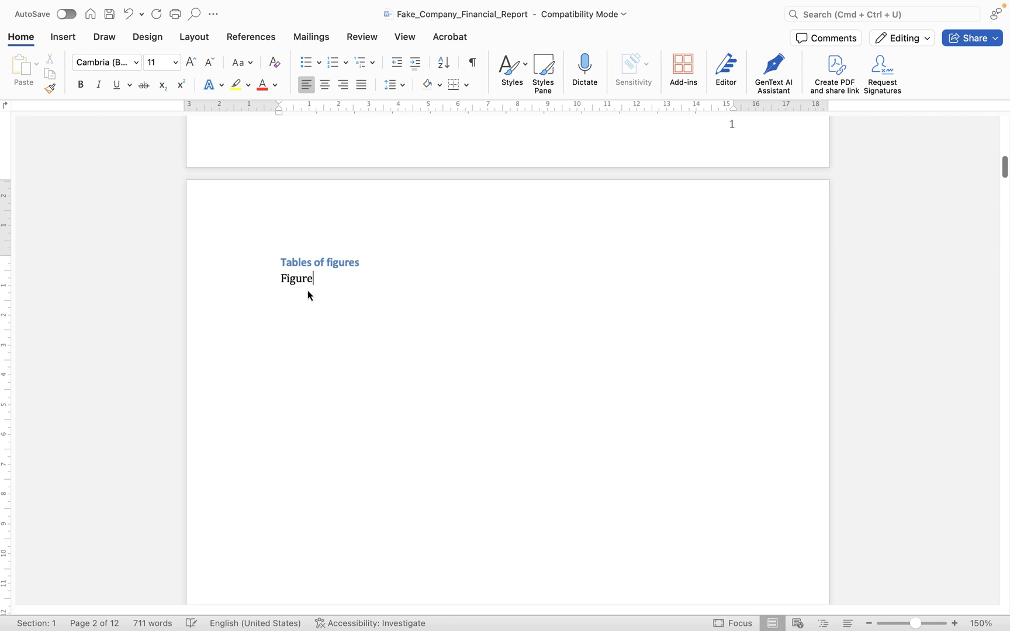
type("1 – Sales D")
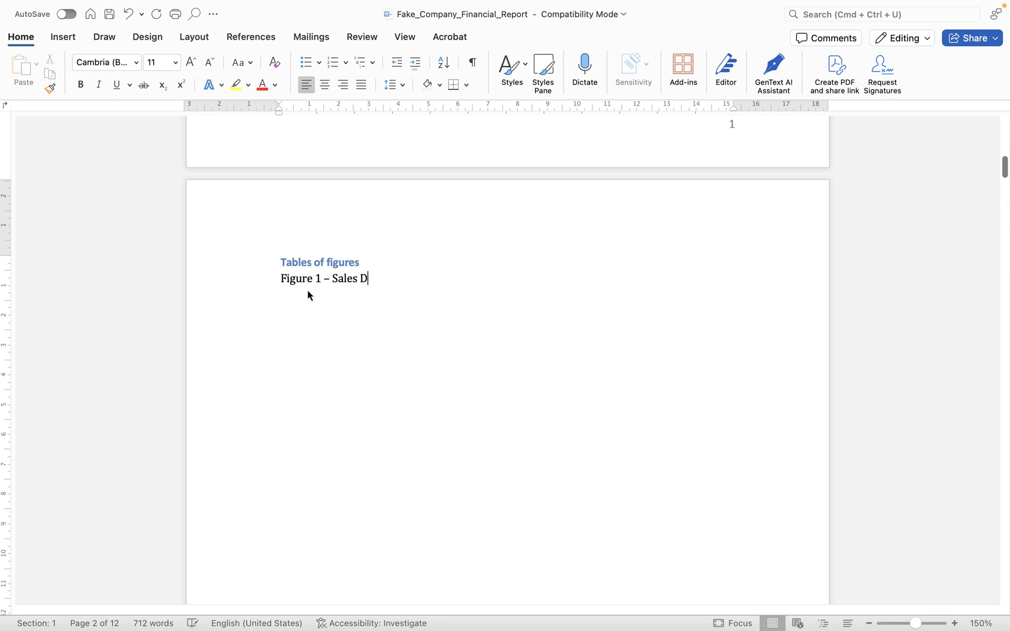
type("ata 202")
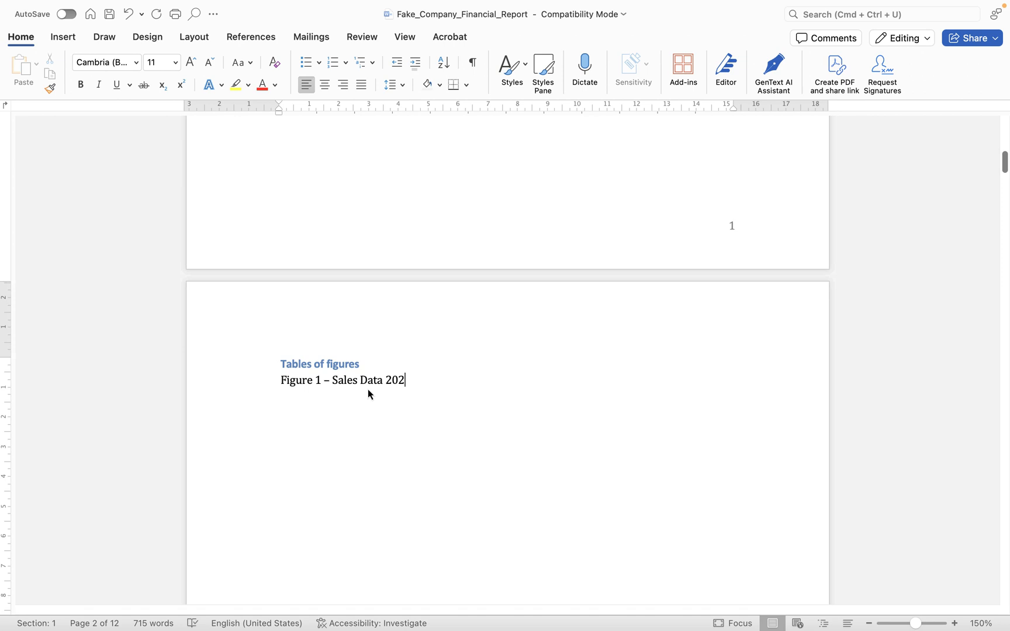
type("0")
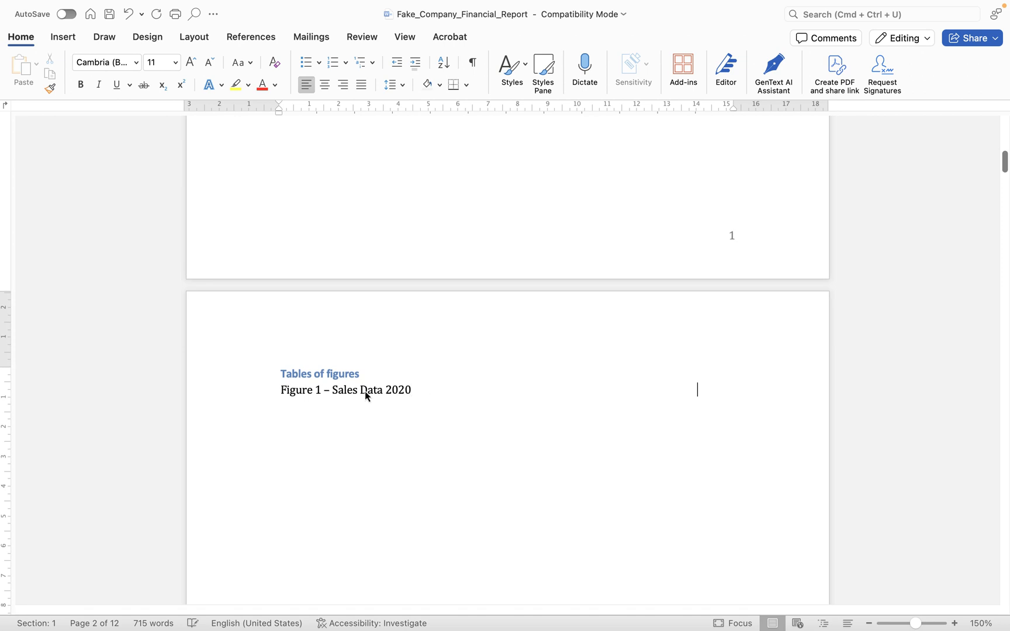
scroll("up", 3)
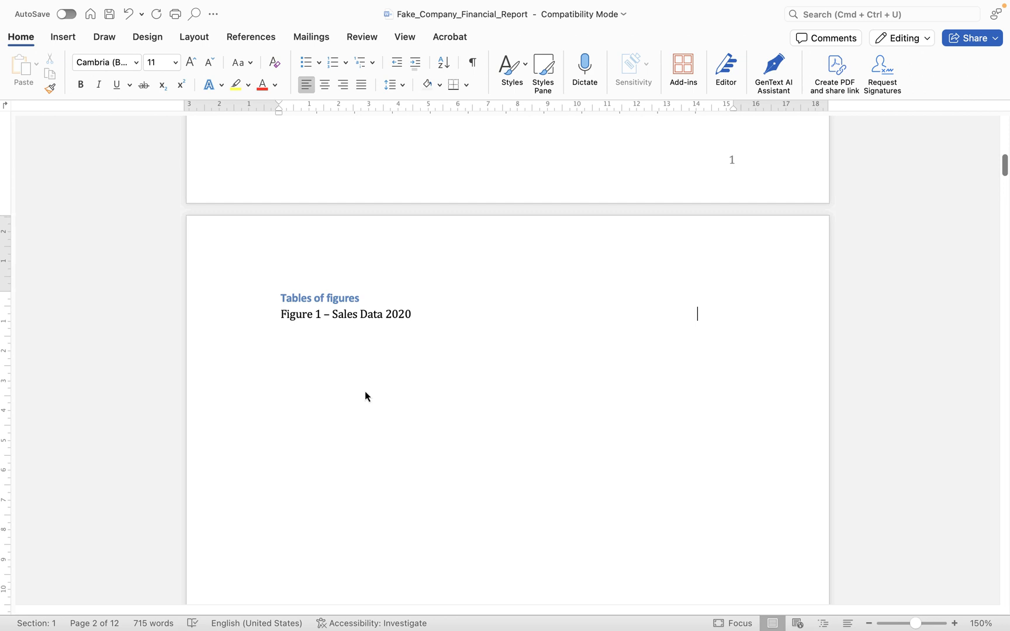
type("F")
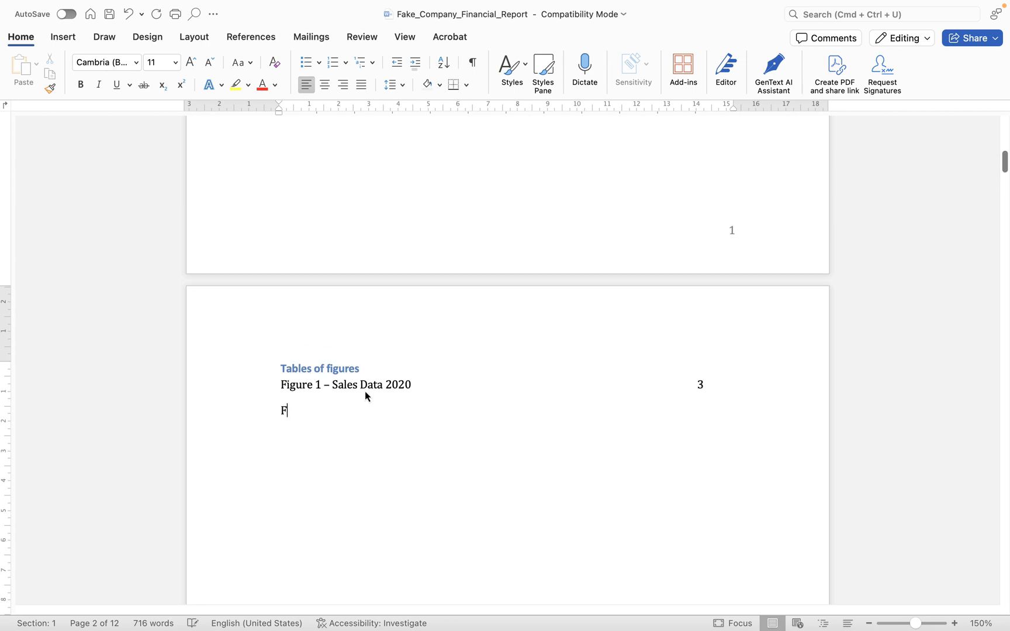
type("igure 2 - Sales Data 202")
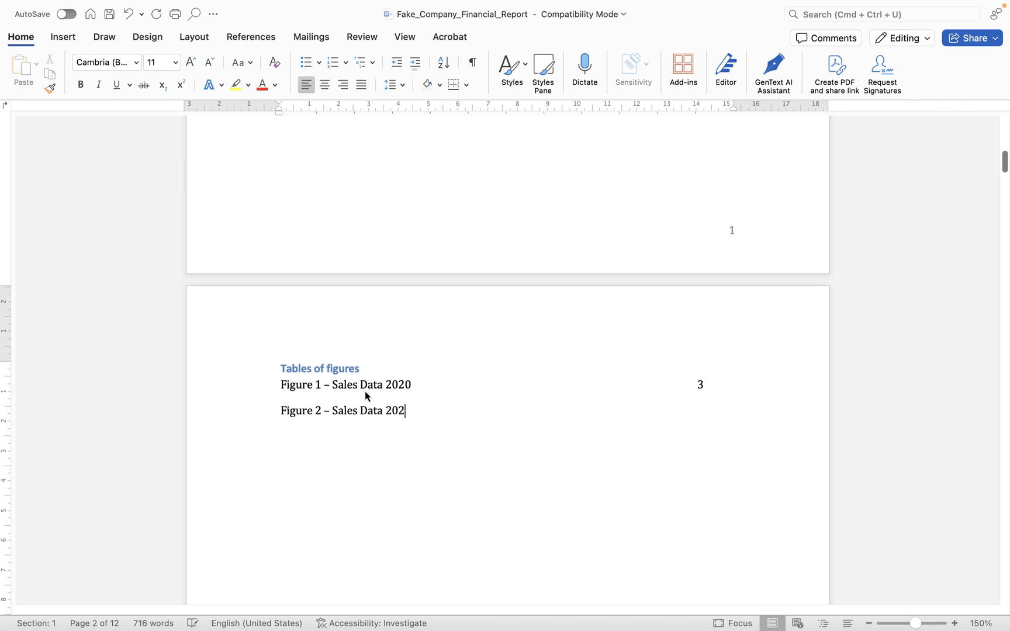
type("1")
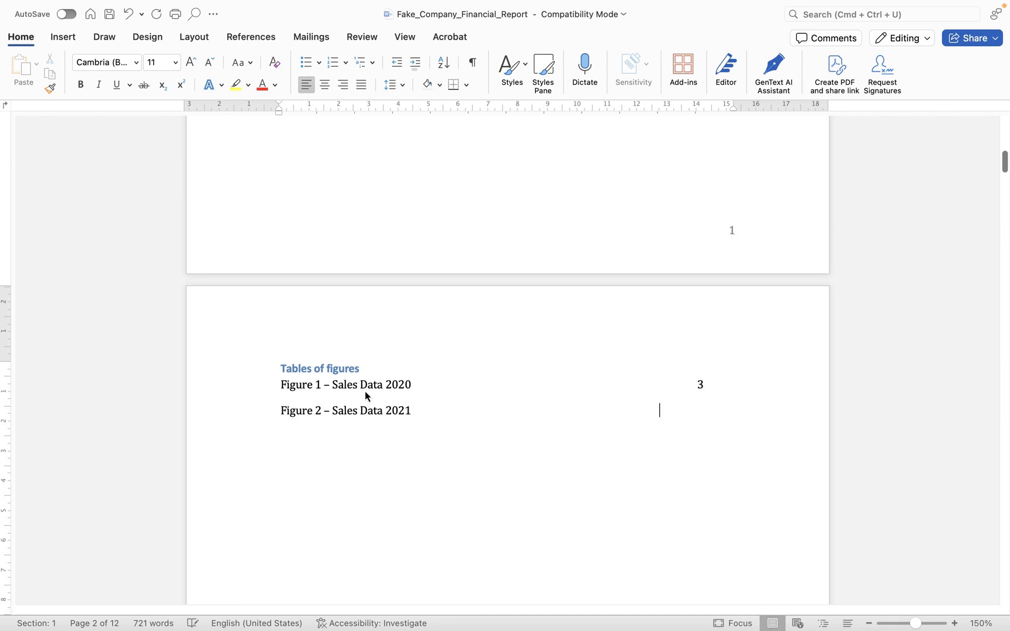
type("4")
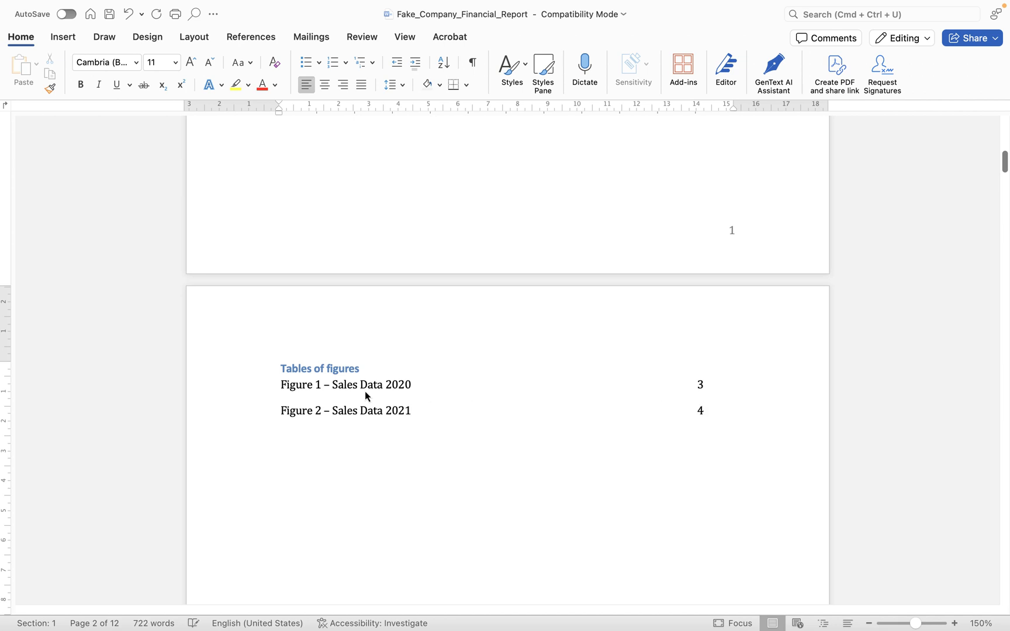
left_click(280, 440)
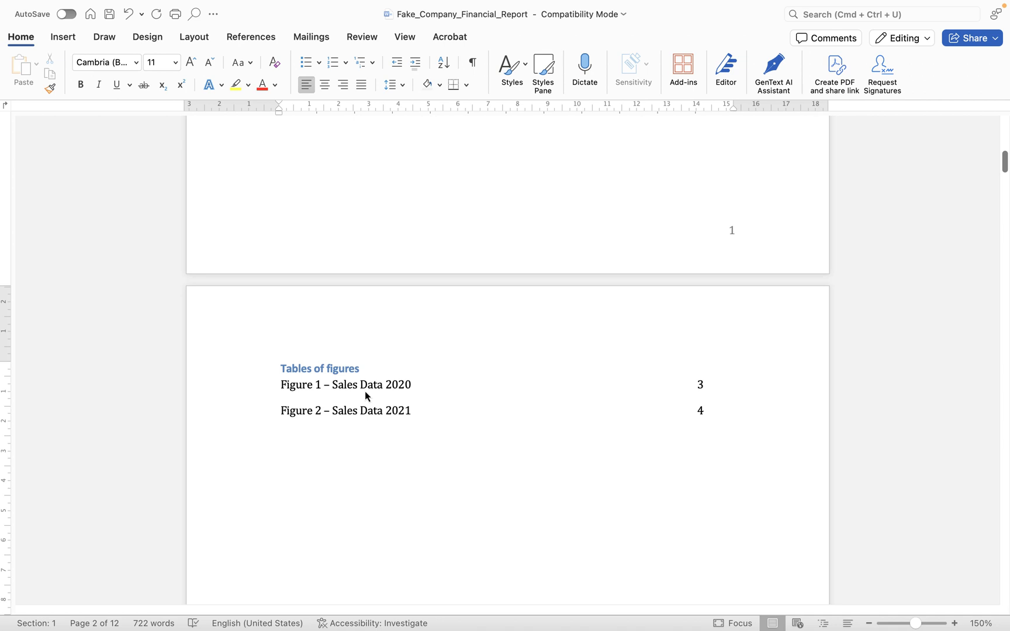
mouse_move(406, 411)
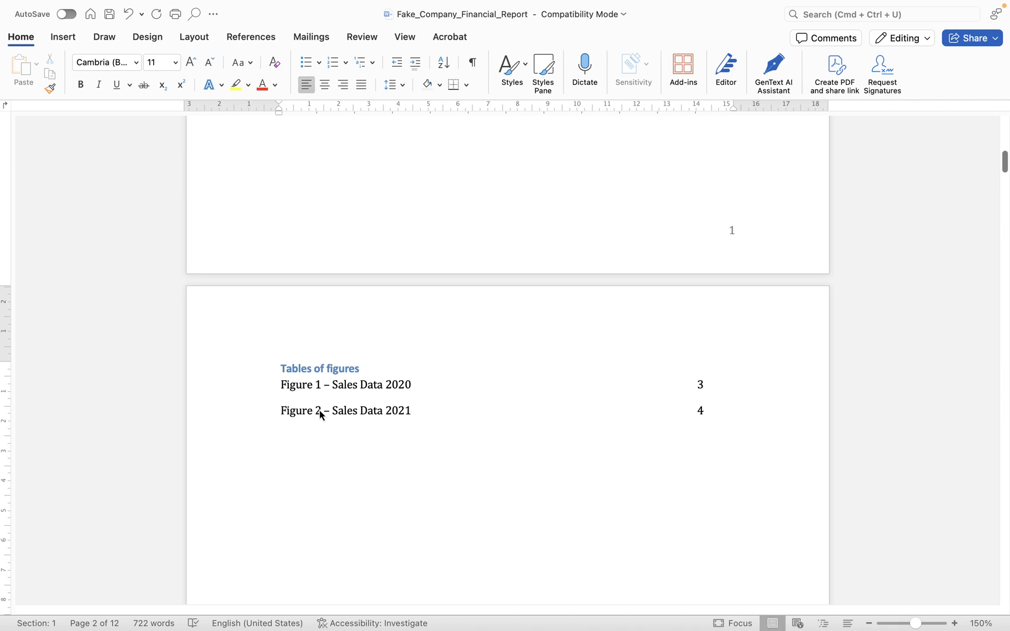
mouse_move(352, 384)
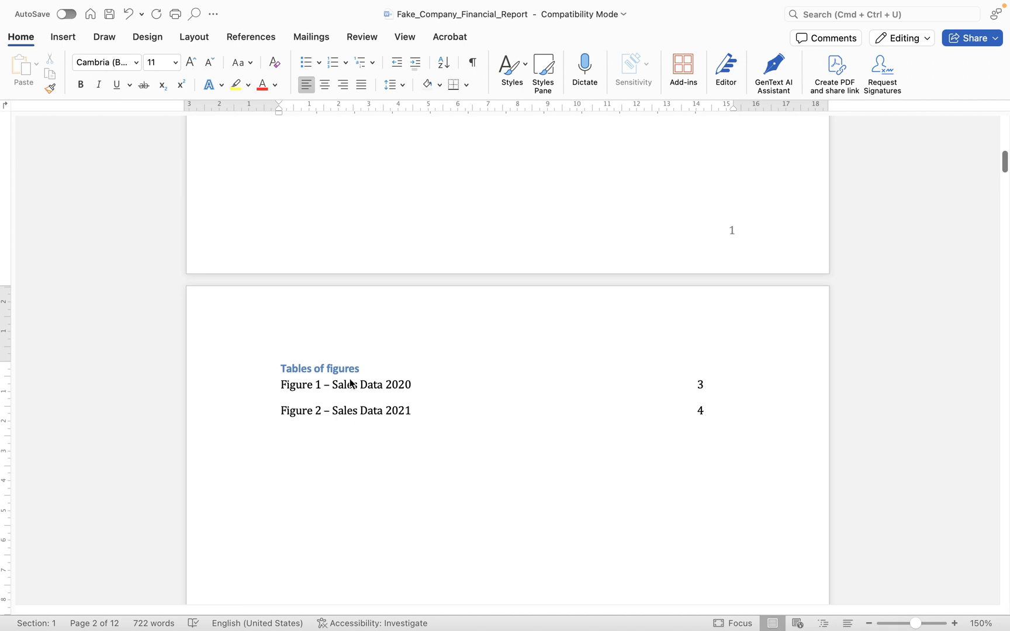
left_click(280, 439)
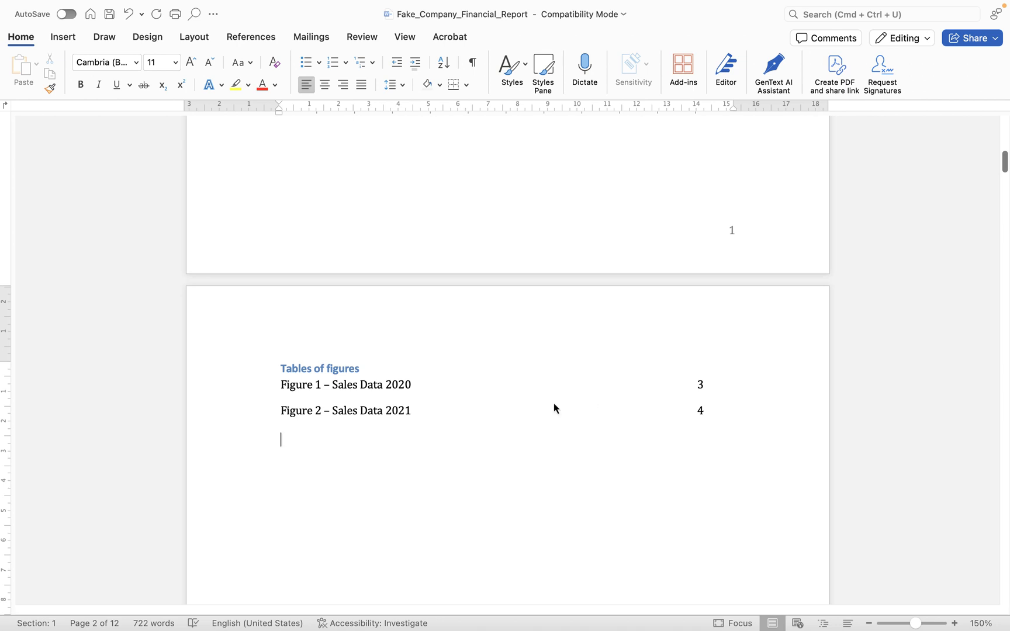
mouse_move(708, 396)
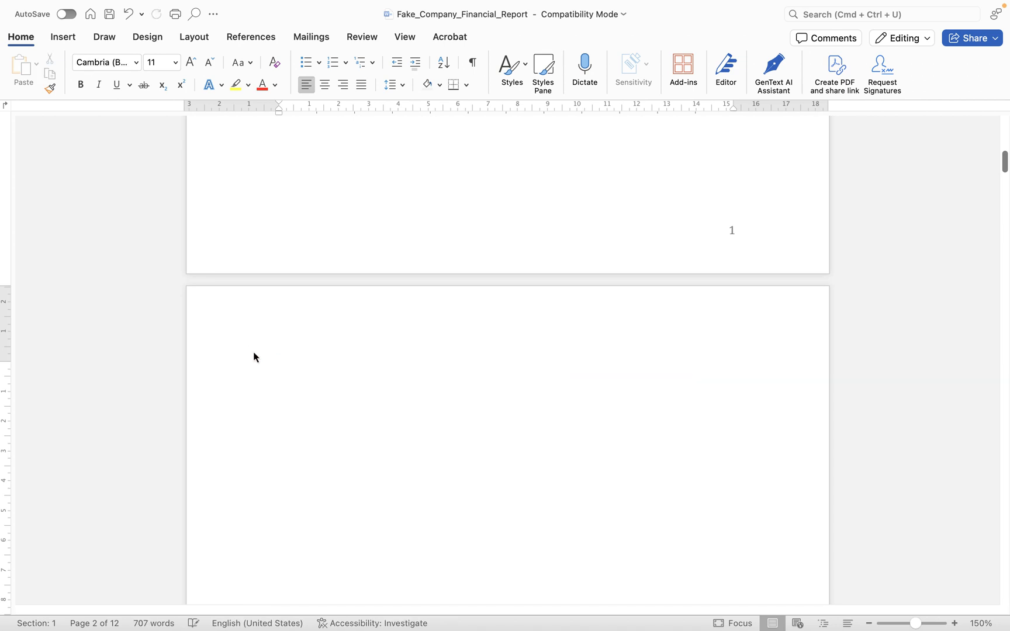
Delete the hand-typed figure entries and caption lines, then select the Section 1 chart.
scroll("down", 3)
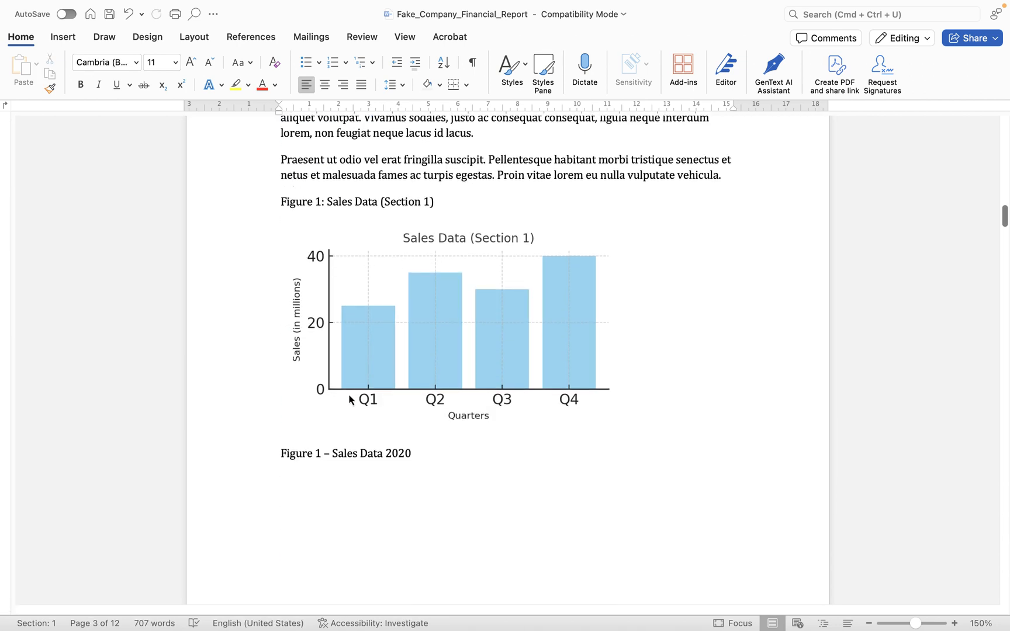
scroll("down", 3)
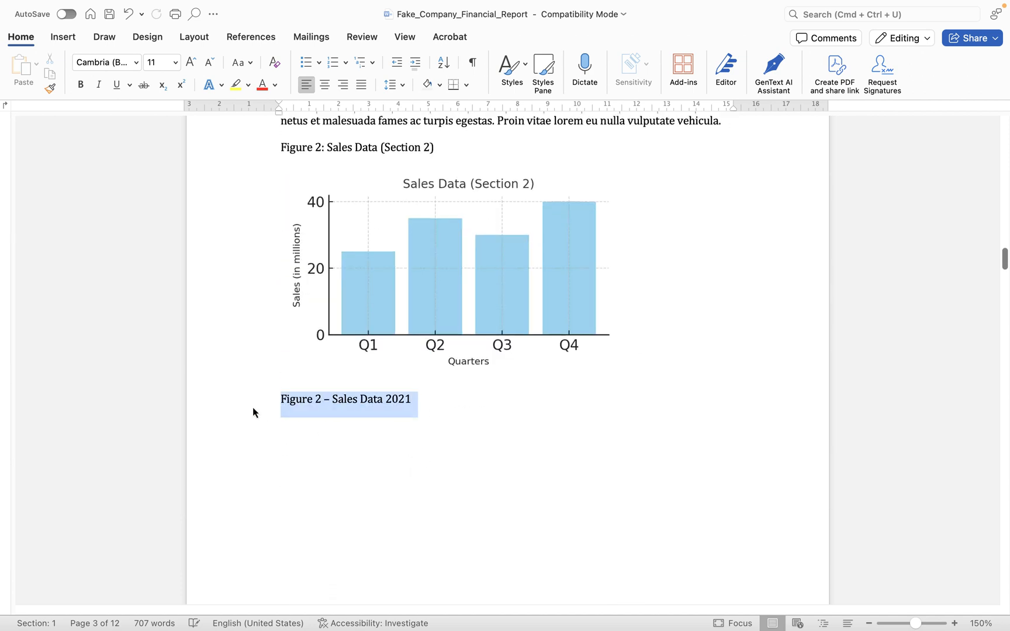
scroll("up", 3)
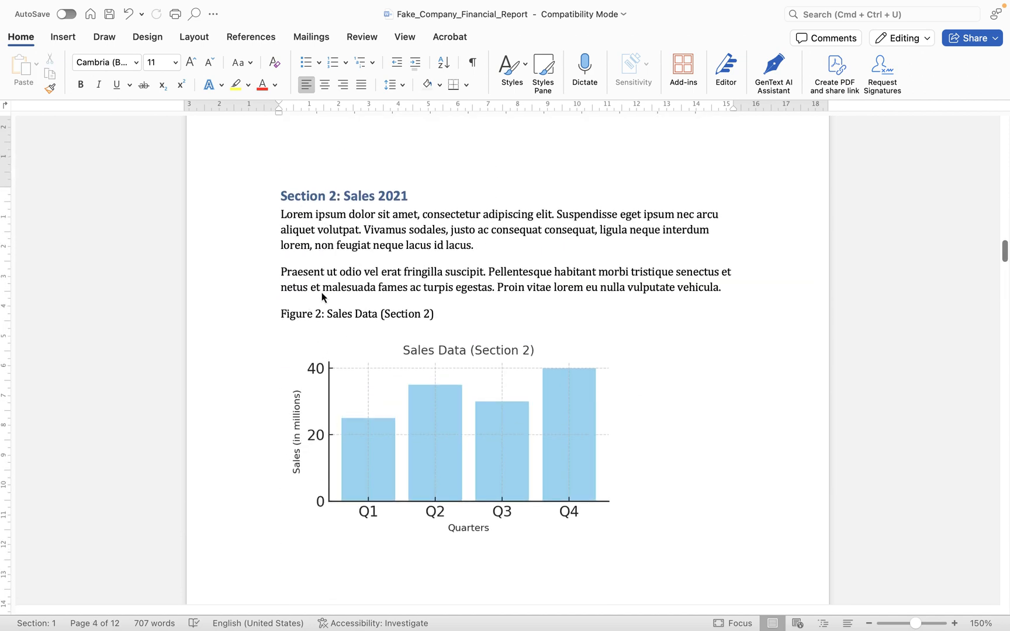
scroll("up", 3)
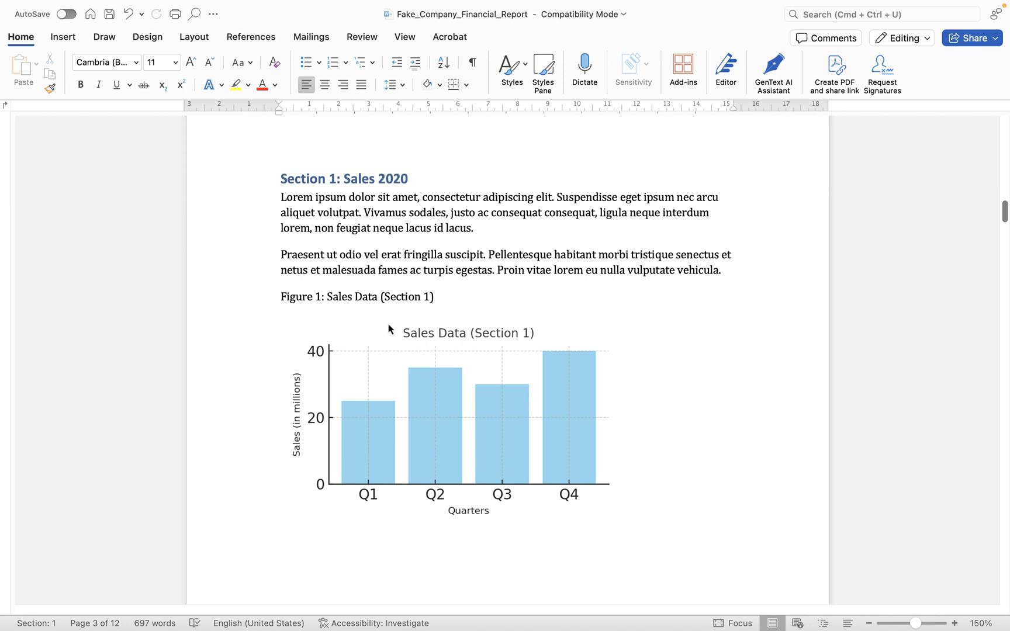
mouse_move(367, 320)
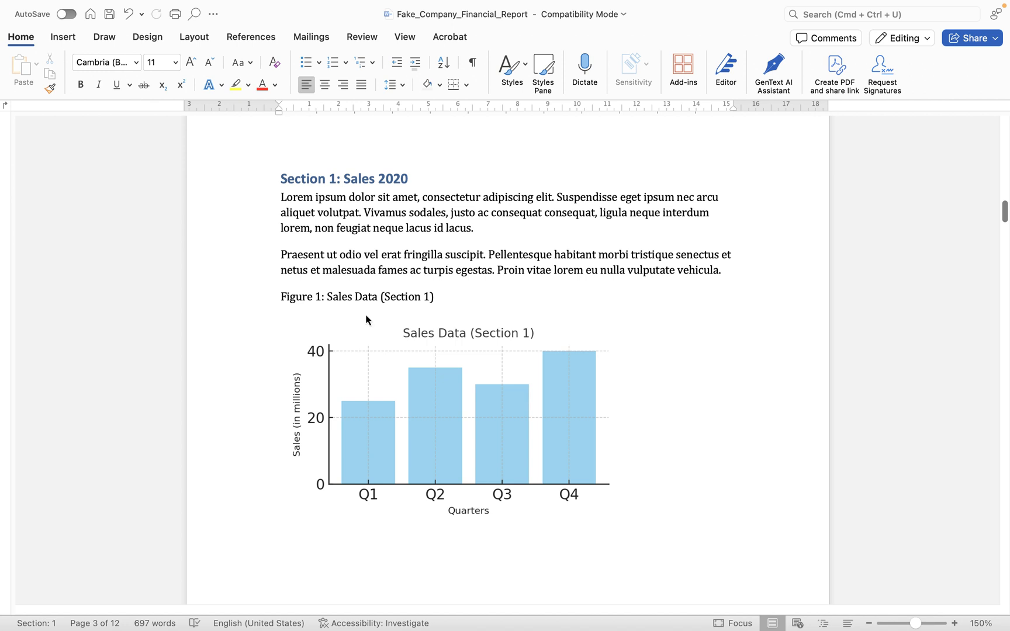
mouse_move(447, 413)
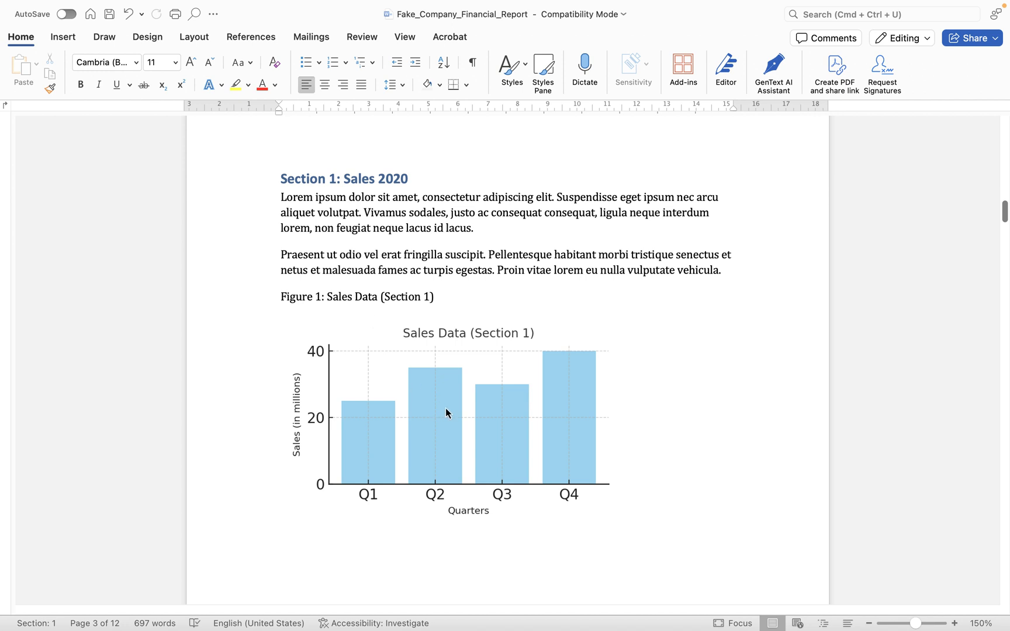
right_click(448, 413)
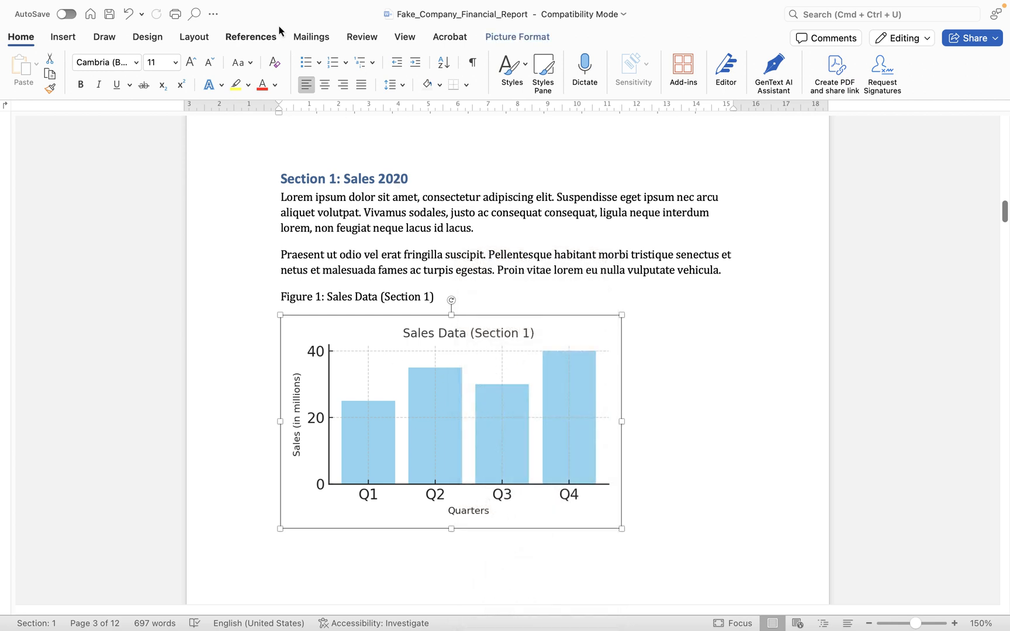
Draft the caption 'Figure 1 - Sales Data 2020' for the Section 1 chart via References > Insert Caption.
left_click(250, 36)
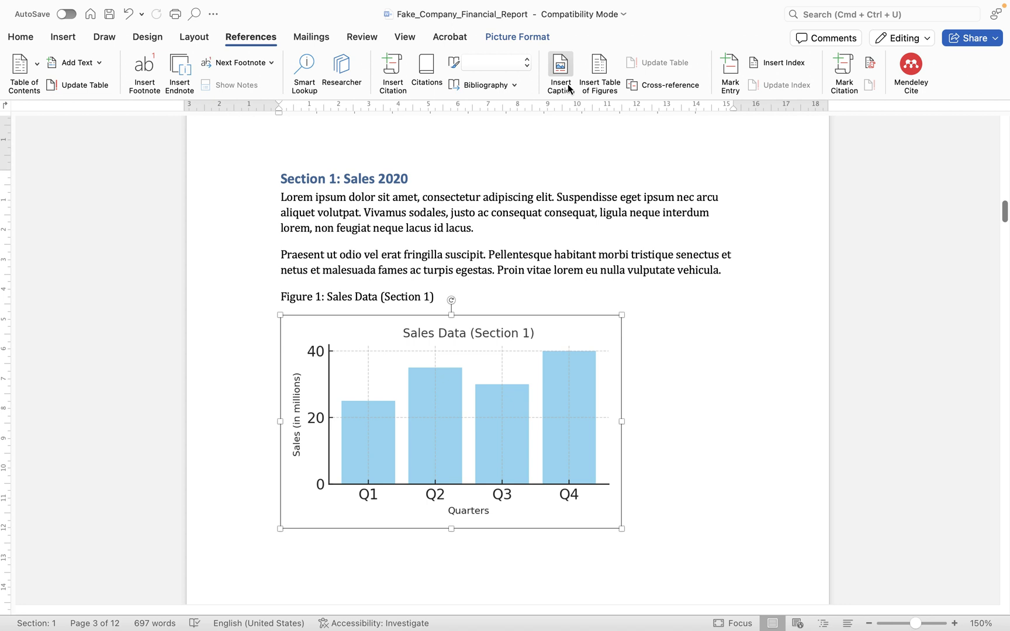
mouse_move(559, 73)
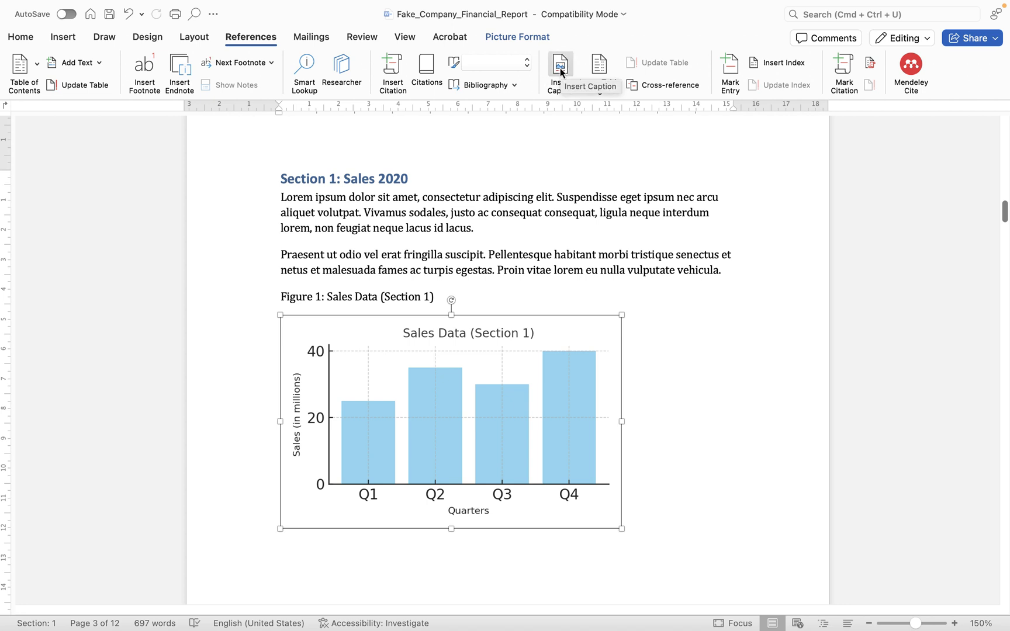
left_click(559, 72)
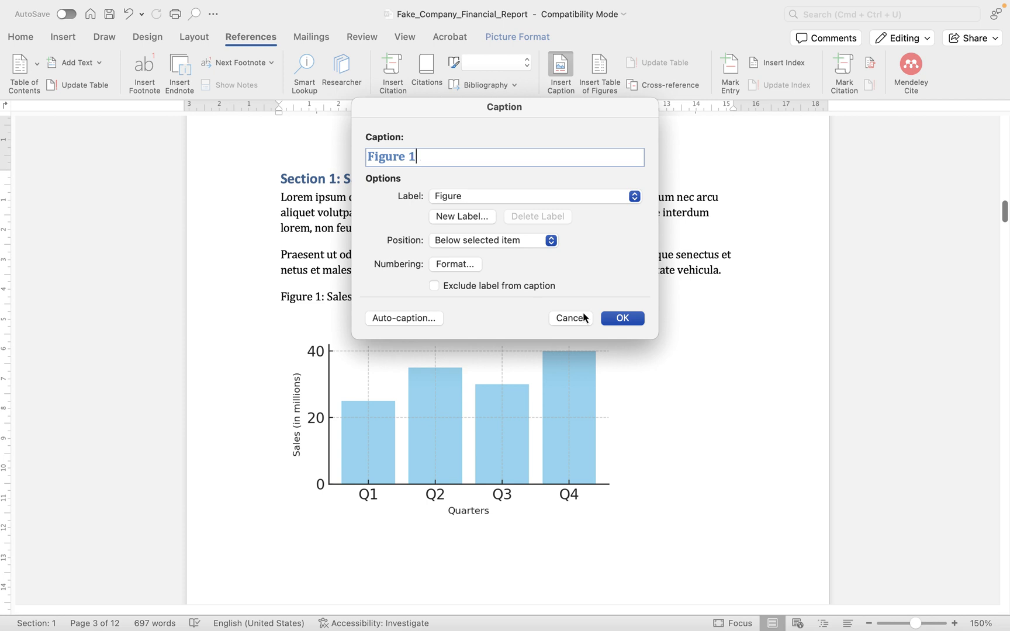
type("-")
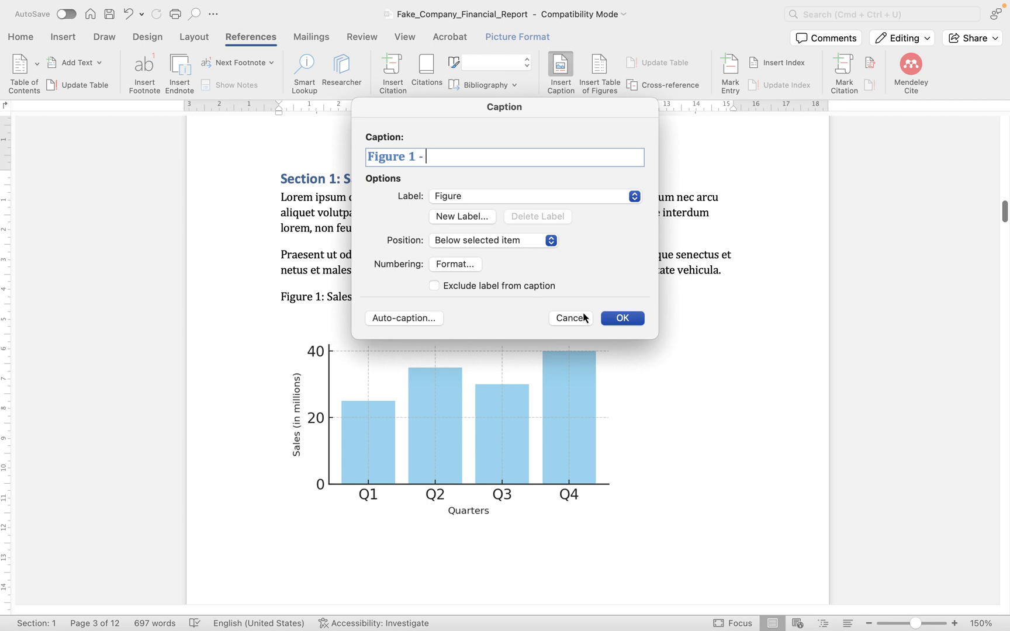
type("Sales")
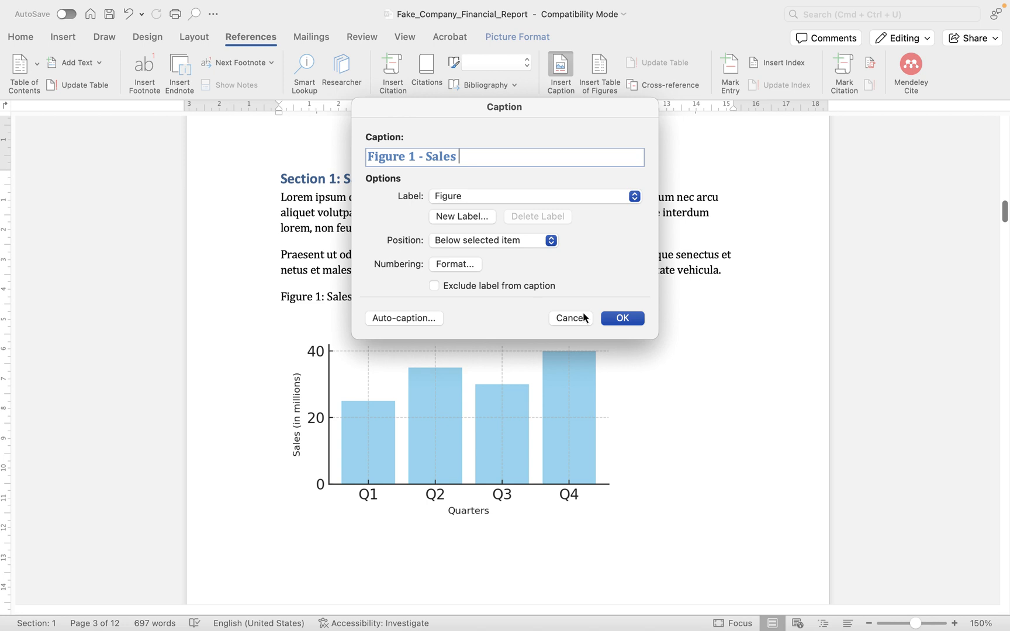
type("Data 2020")
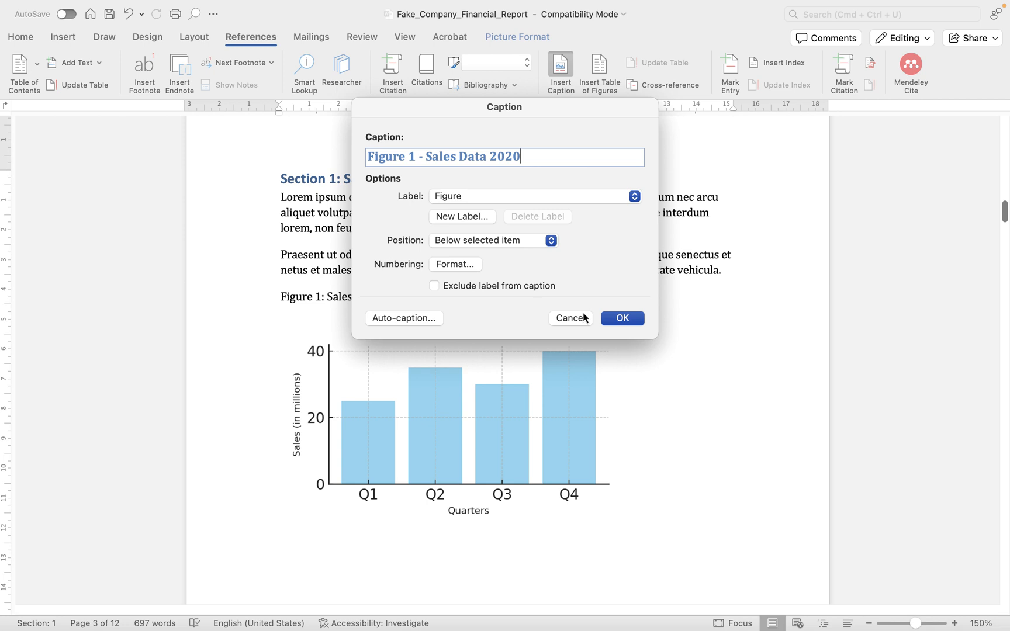
mouse_move(422, 198)
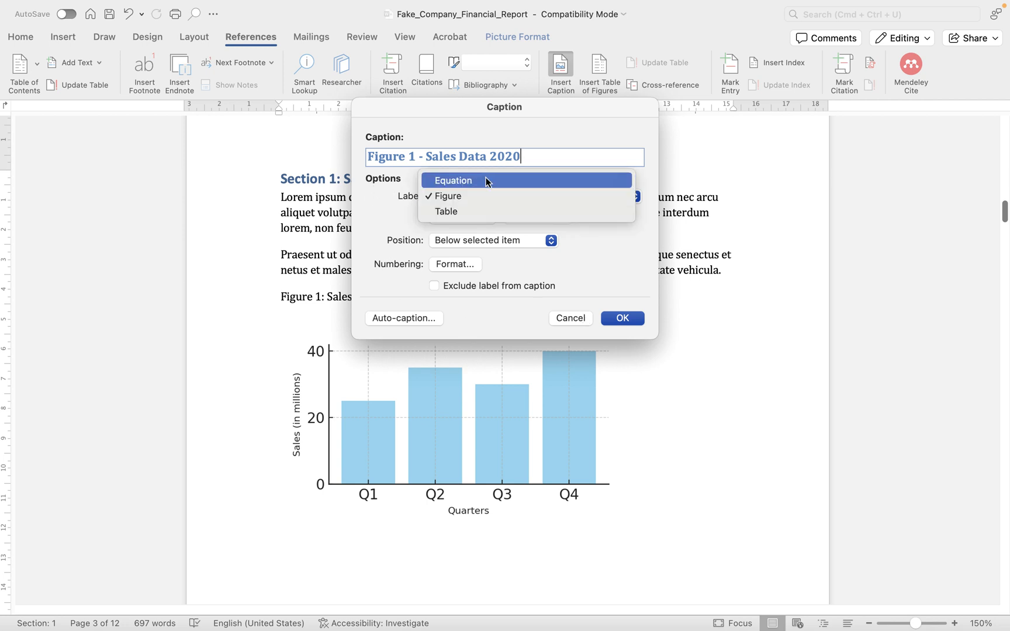
mouse_move(484, 212)
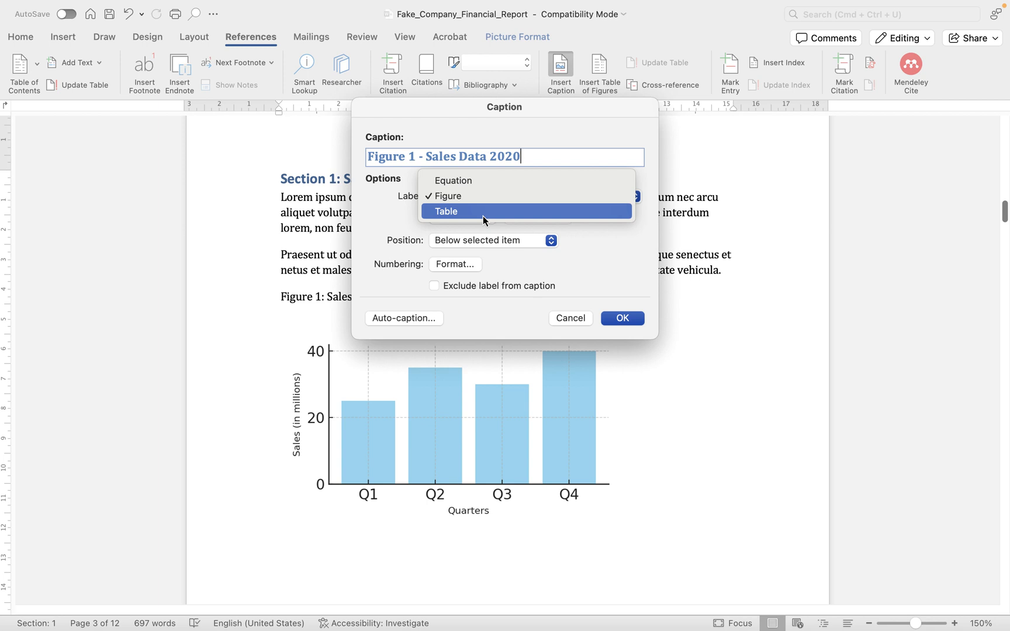
Create a new custom caption label named Chart.
left_click(447, 197)
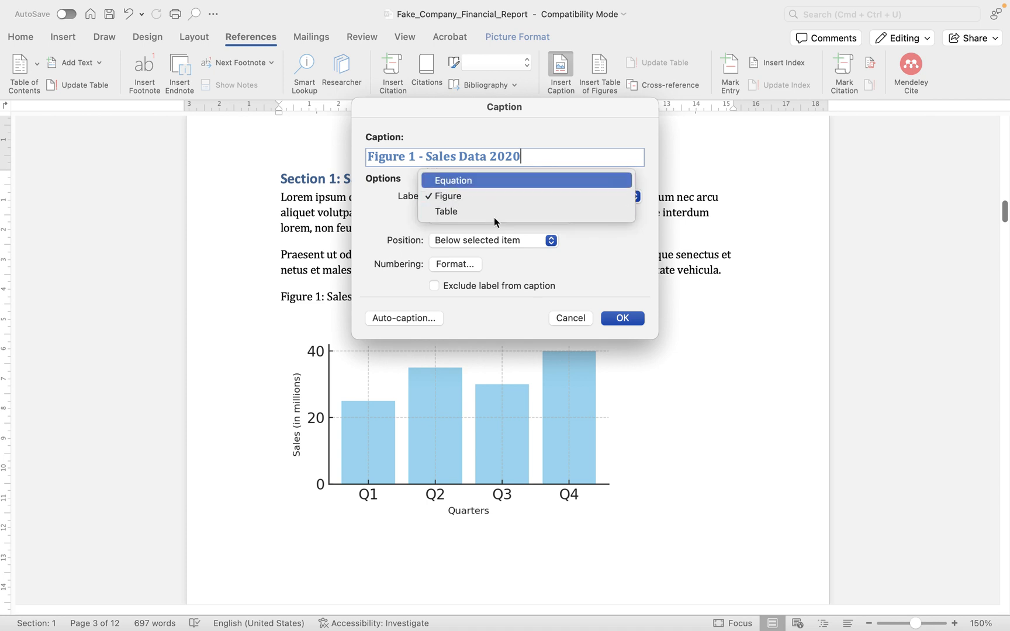
mouse_move(503, 190)
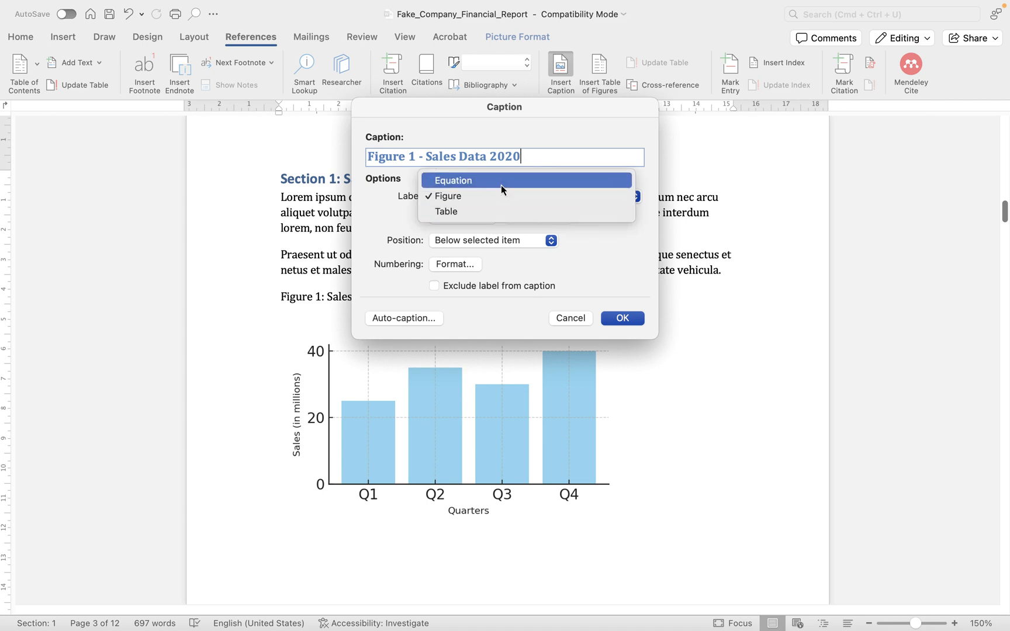
mouse_move(396, 194)
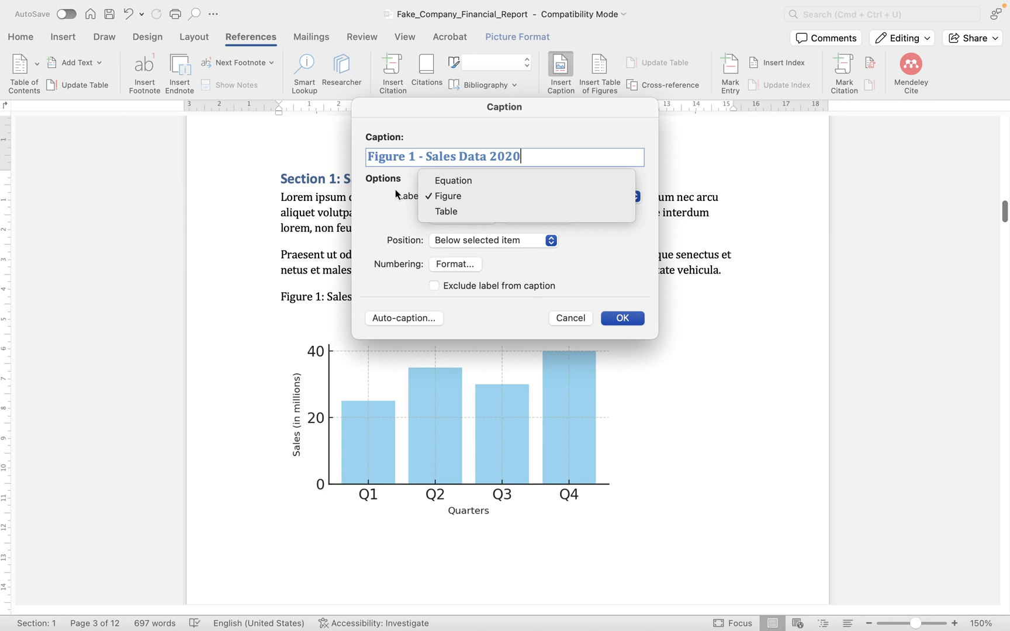
left_click(446, 196)
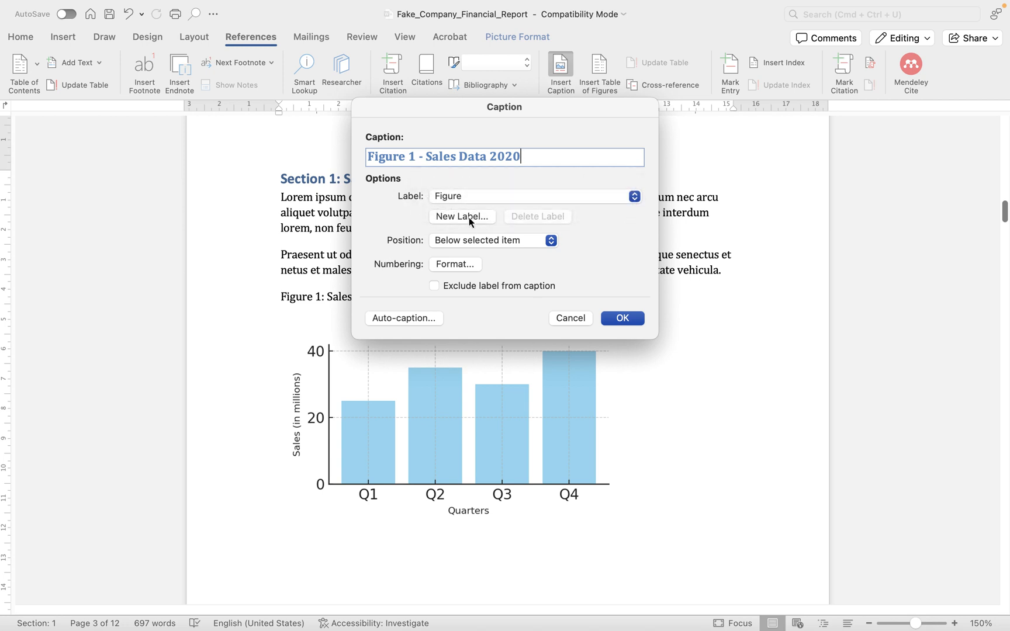
left_click(462, 217)
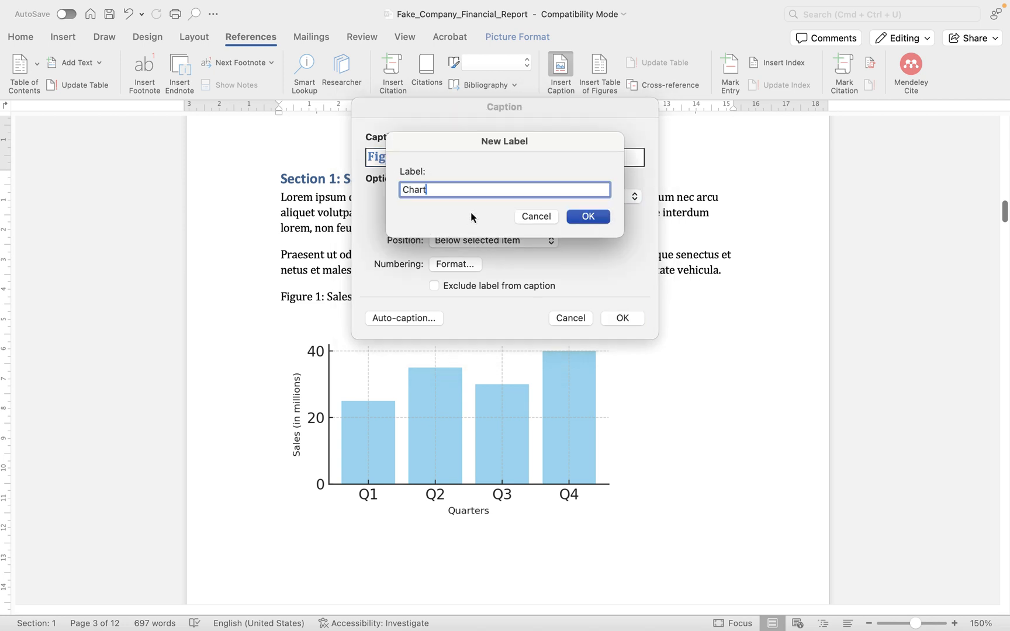
left_click(587, 216)
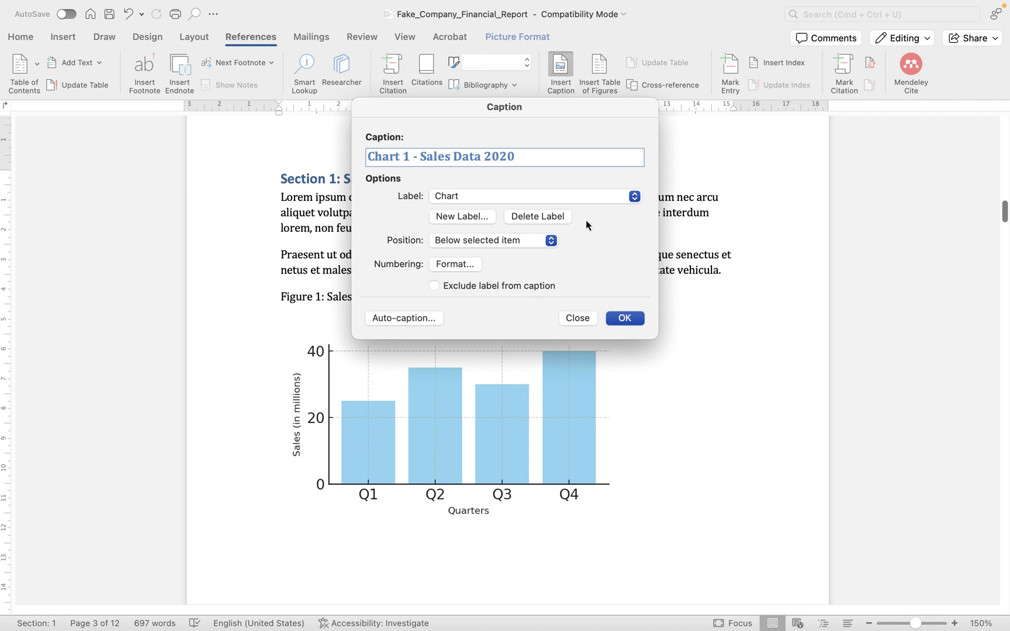
mouse_move(396, 163)
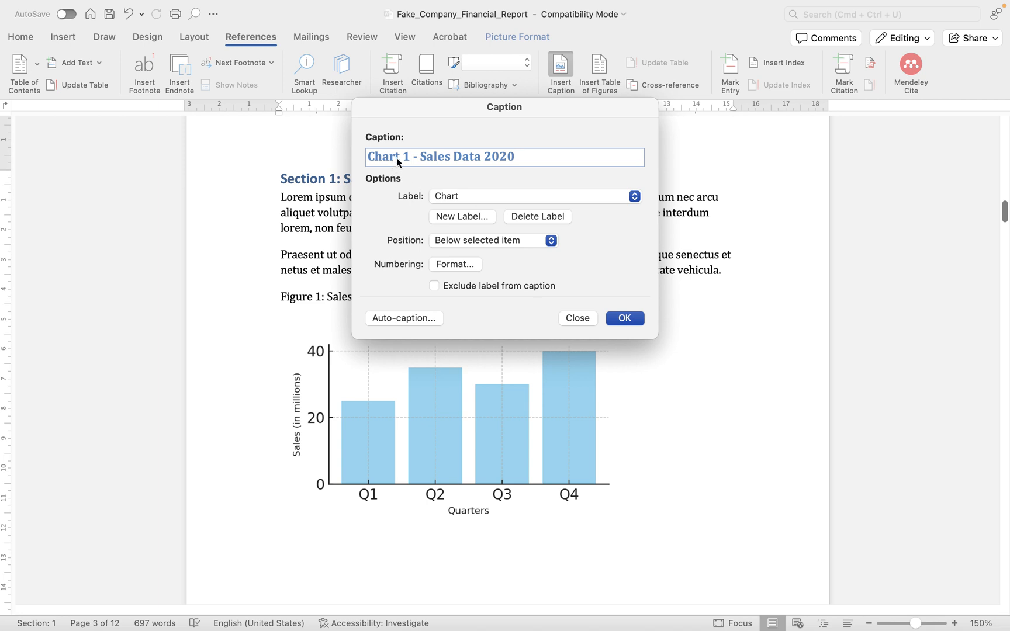
mouse_move(442, 320)
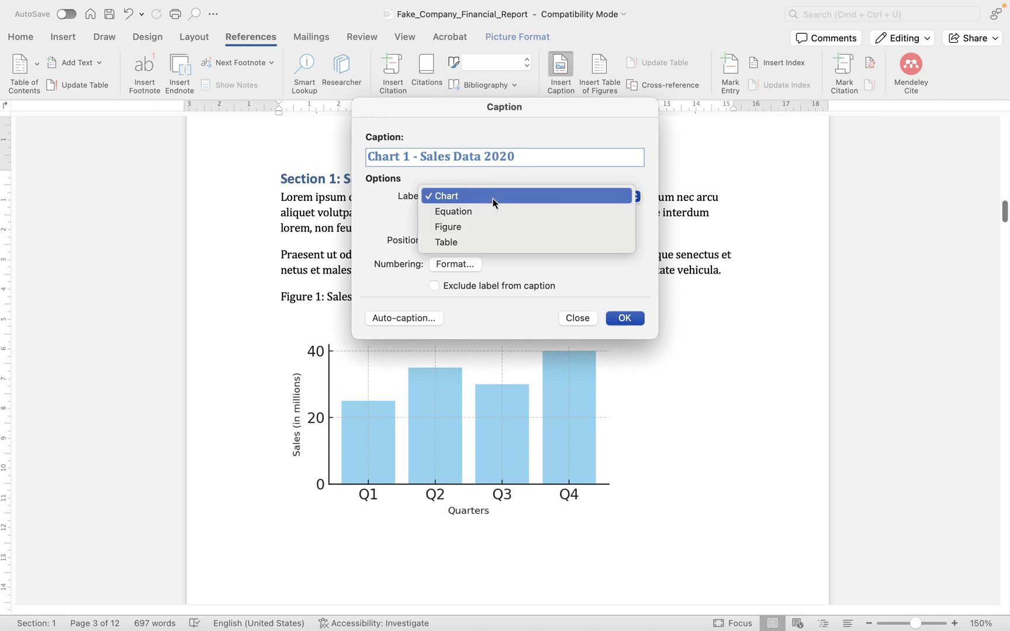
Try the Equation label, then set the caption label back to Figure.
left_click(453, 212)
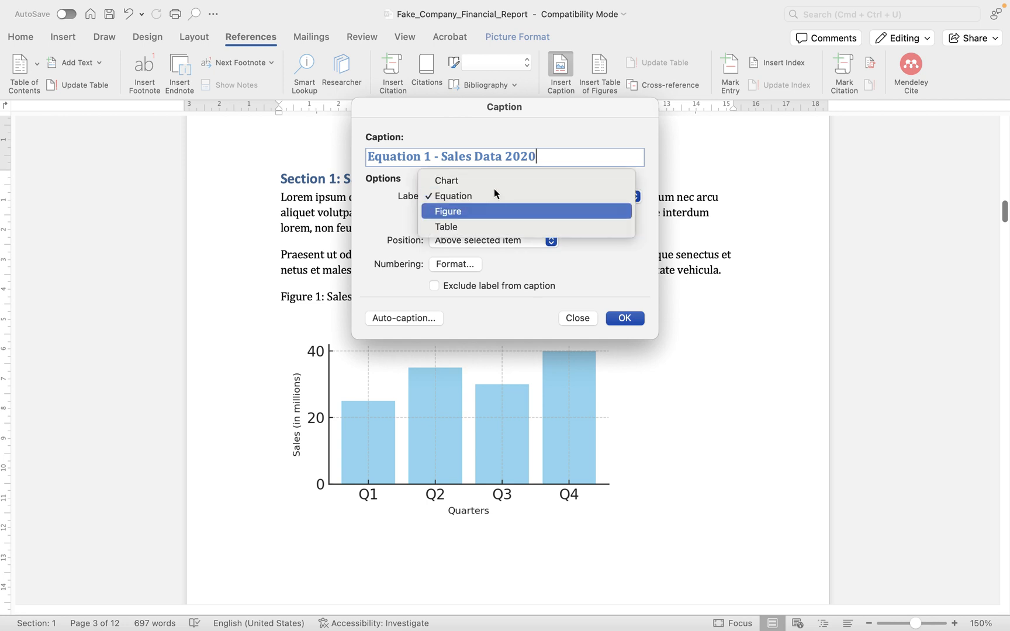
left_click(447, 180)
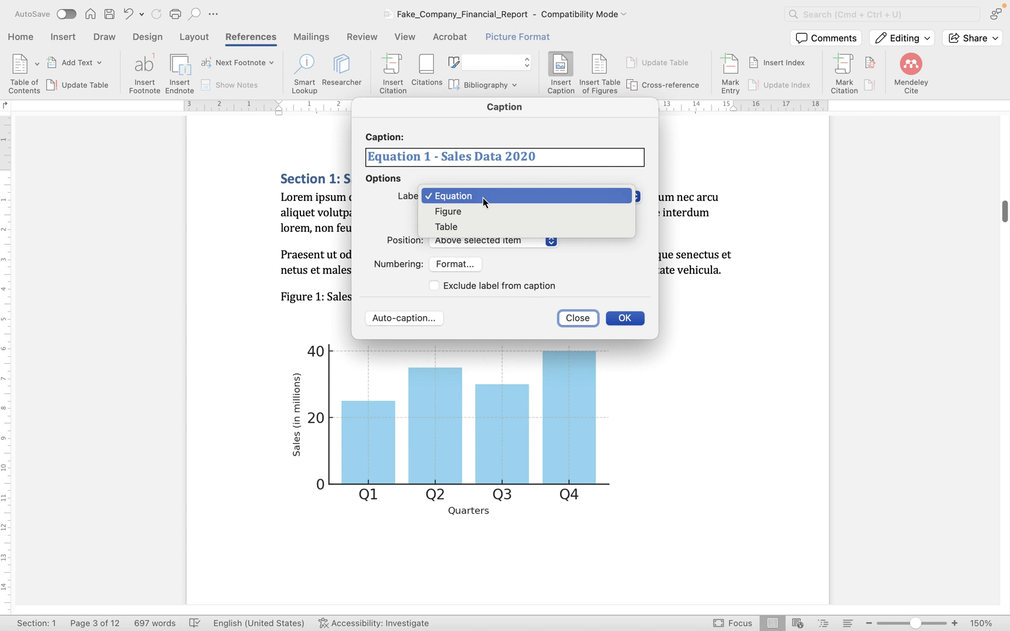
left_click(447, 211)
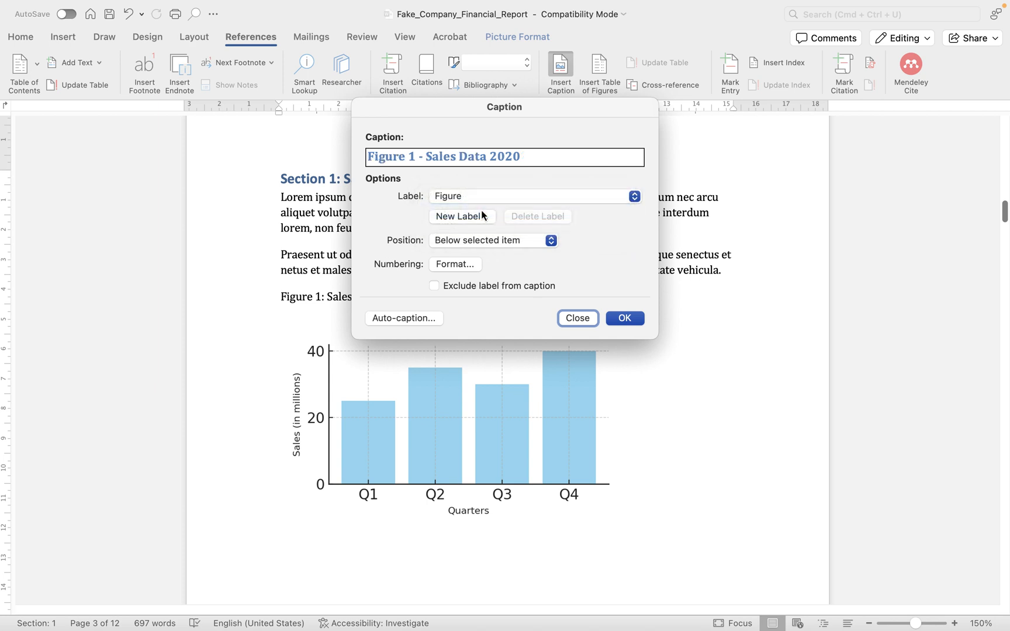
mouse_move(479, 222)
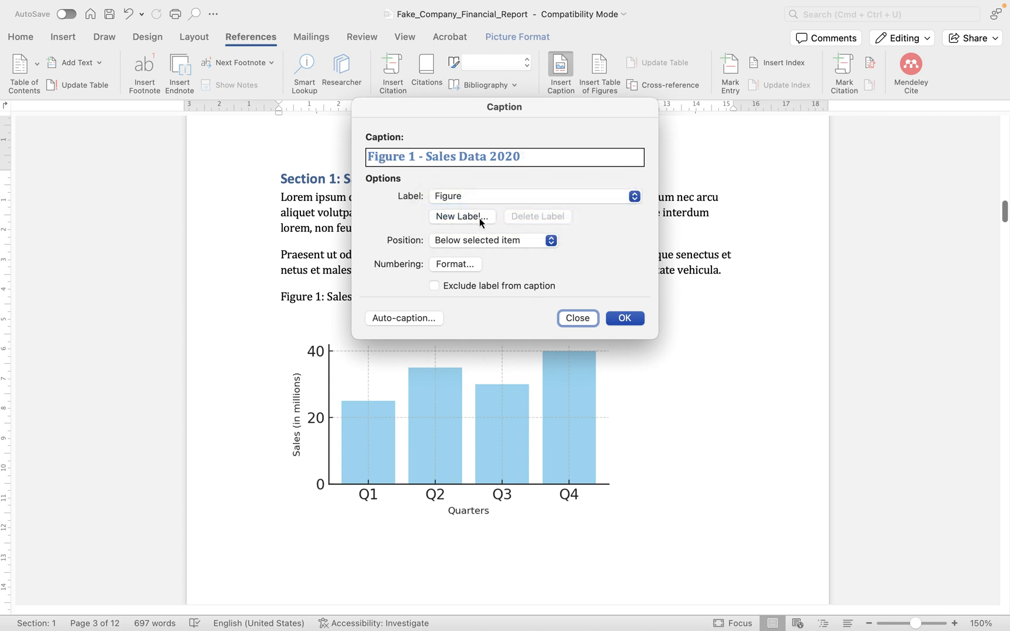
mouse_move(443, 251)
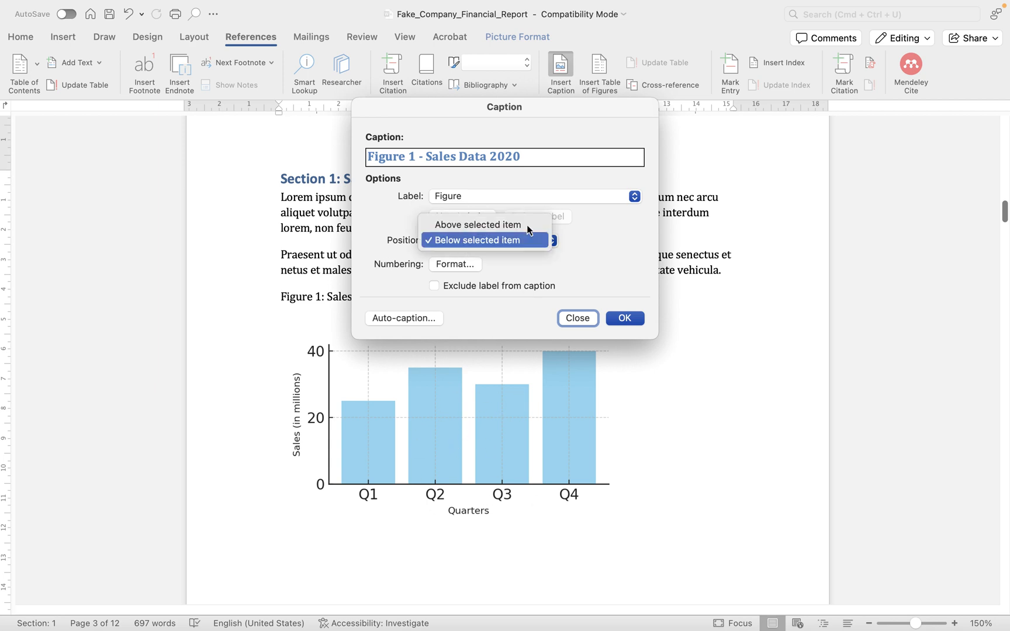
mouse_move(485, 224)
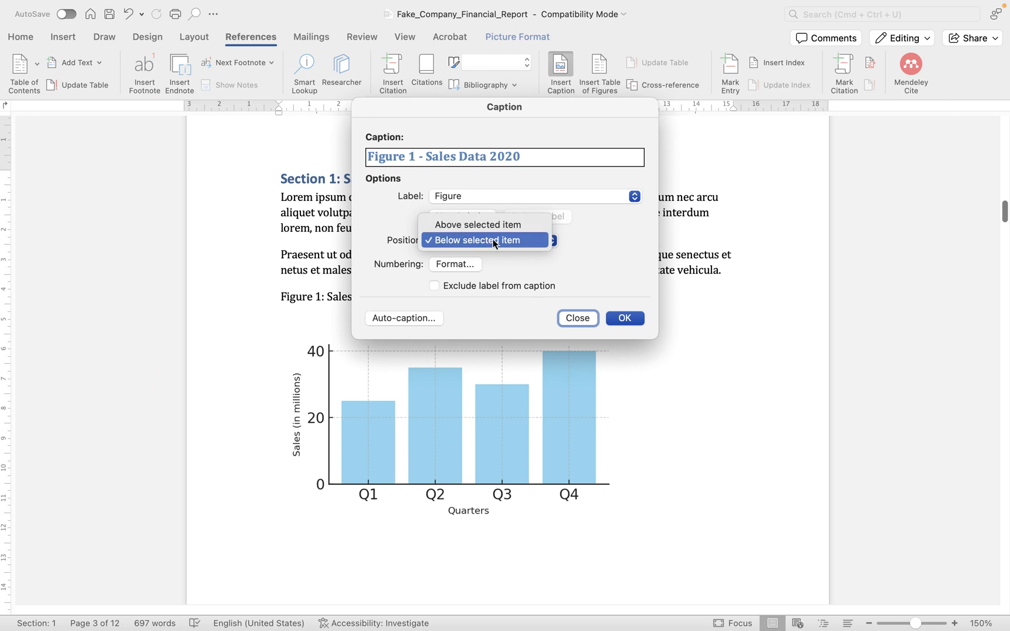
left_click(477, 240)
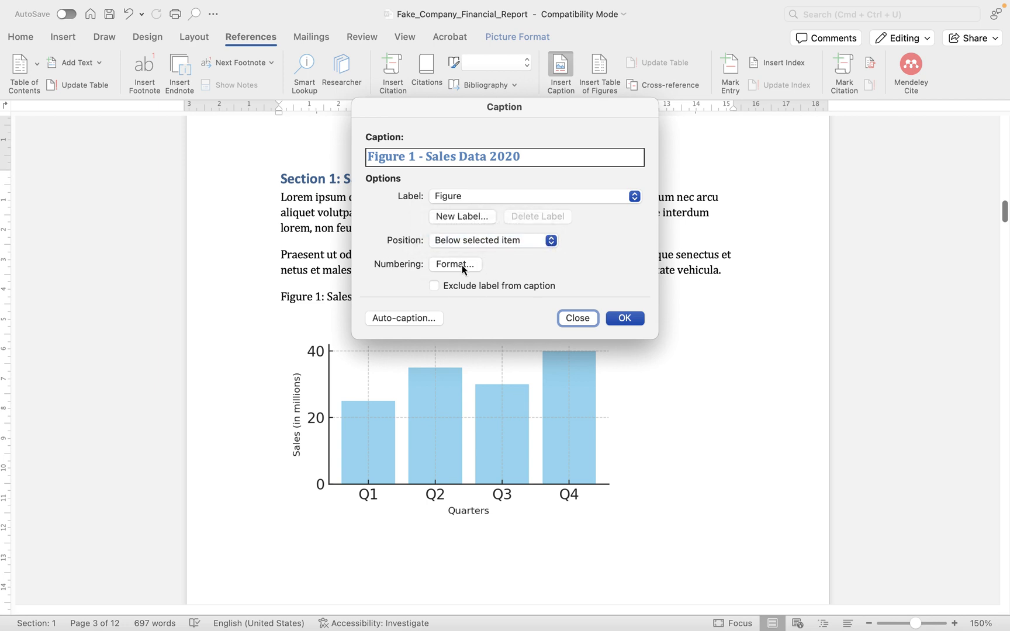
left_click(455, 264)
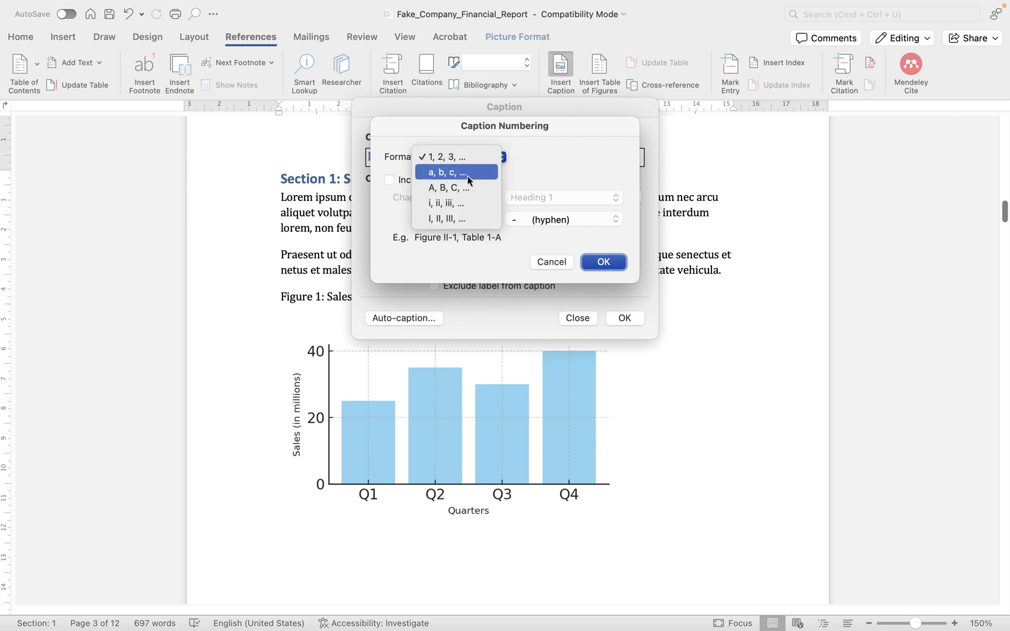
mouse_move(464, 172)
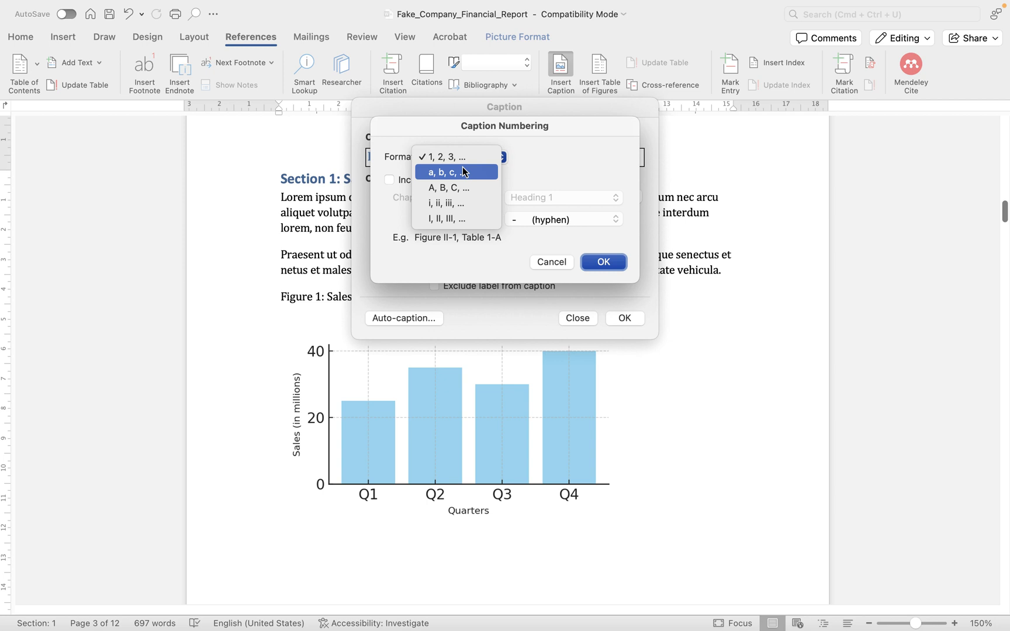
left_click(455, 156)
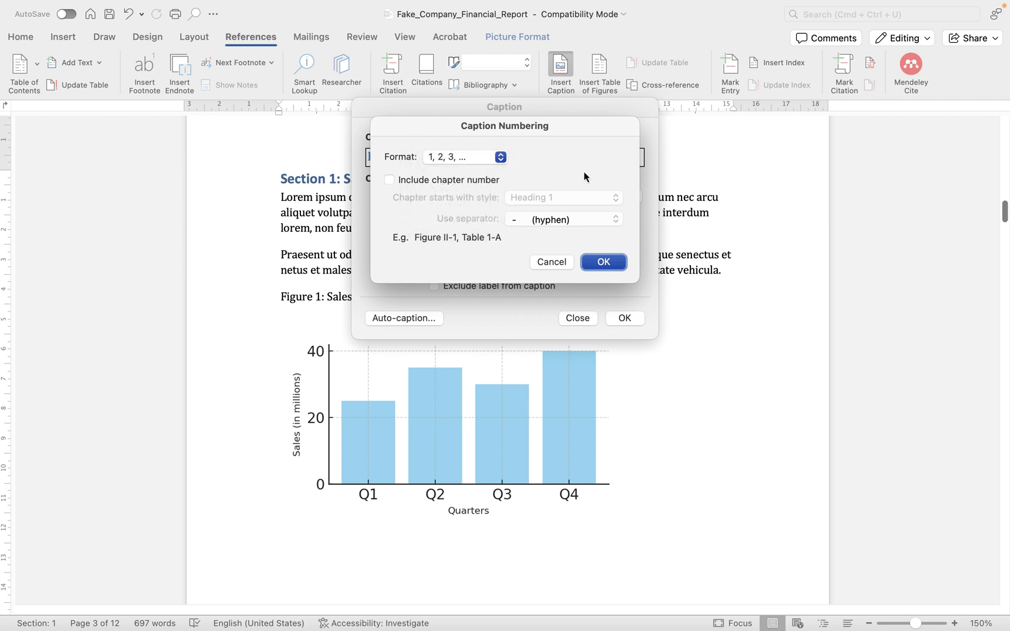
left_click(551, 262)
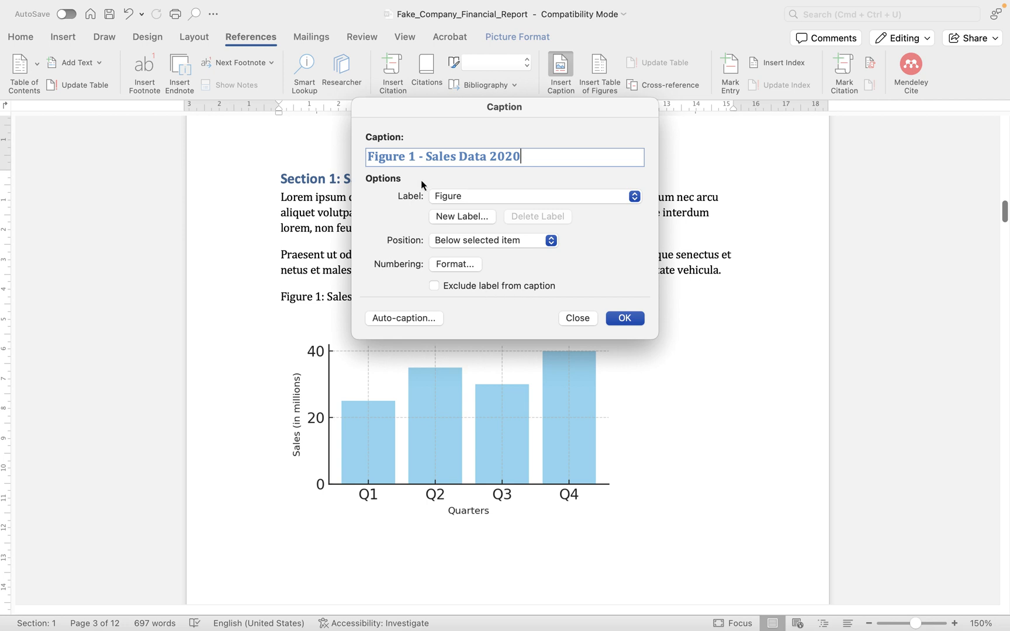
mouse_move(383, 167)
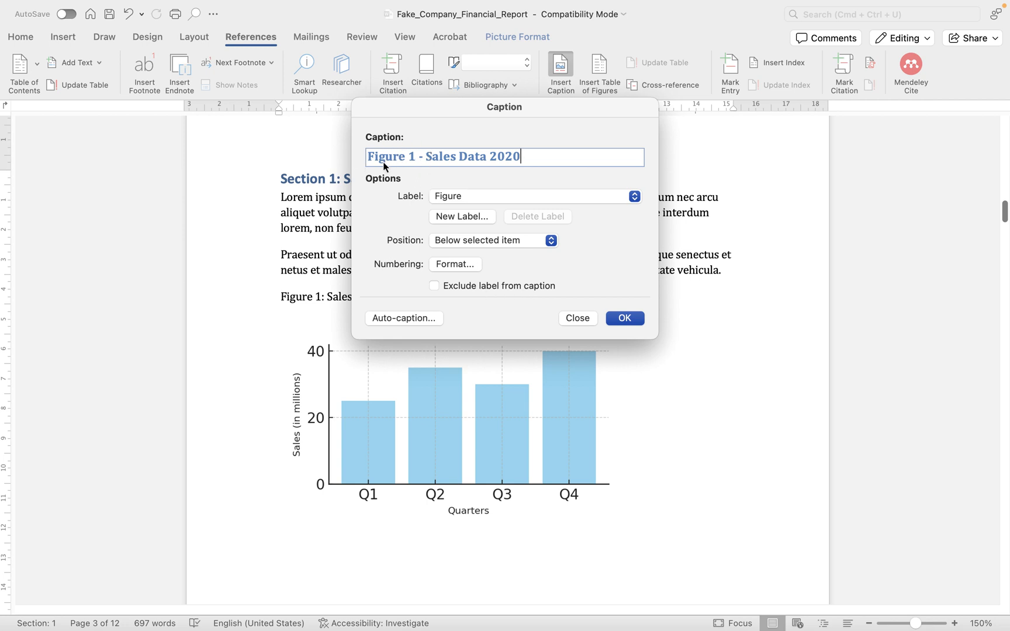
Keep the Figure label included and insert 'Figure 1 - Sales Data 2020' under the Section 1 chart.
left_click(434, 286)
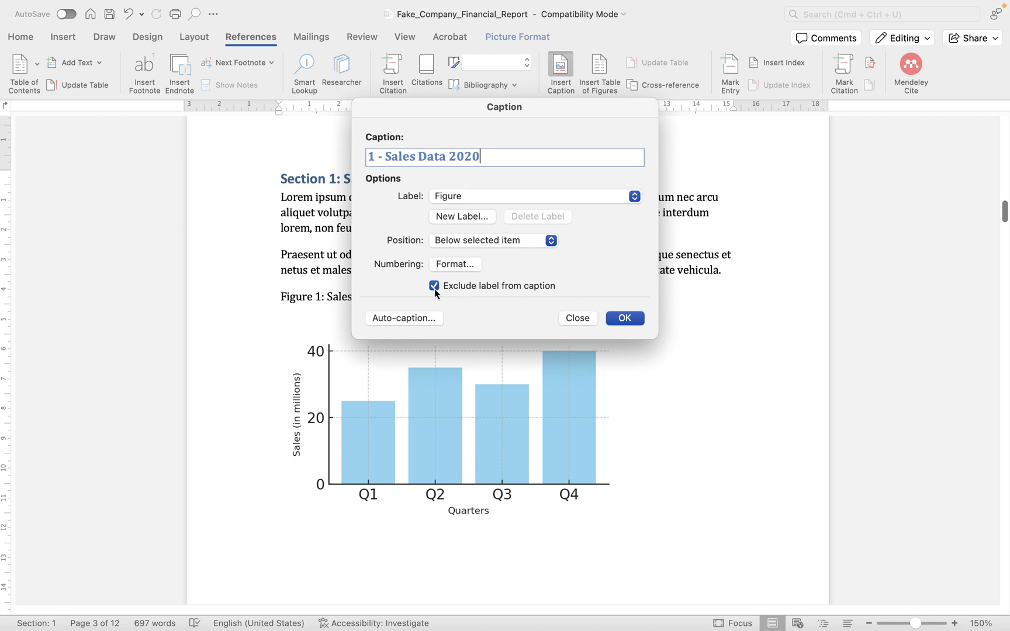
left_click(434, 285)
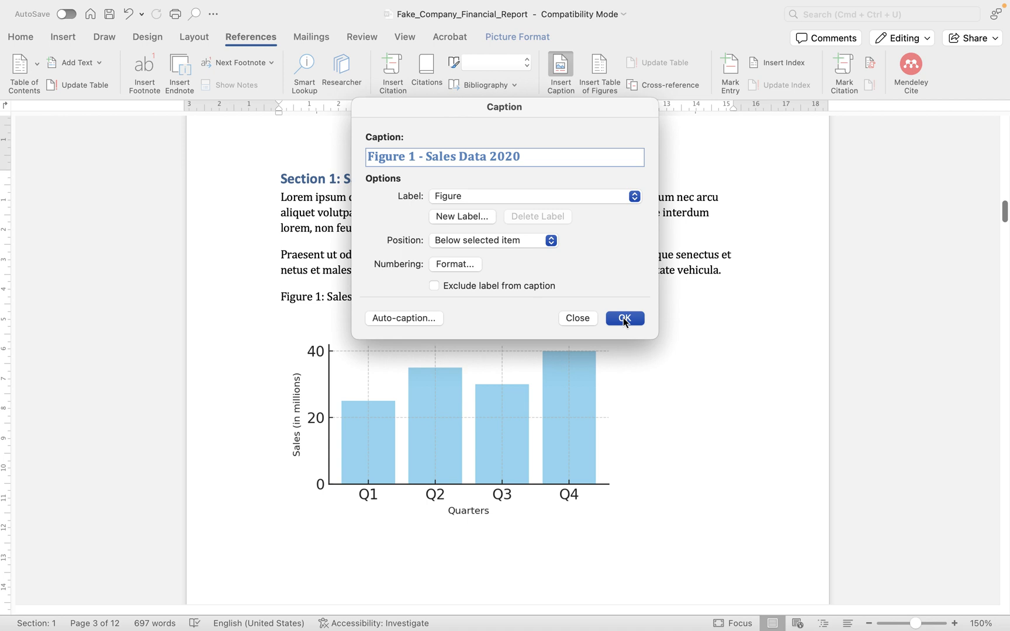
left_click(623, 318)
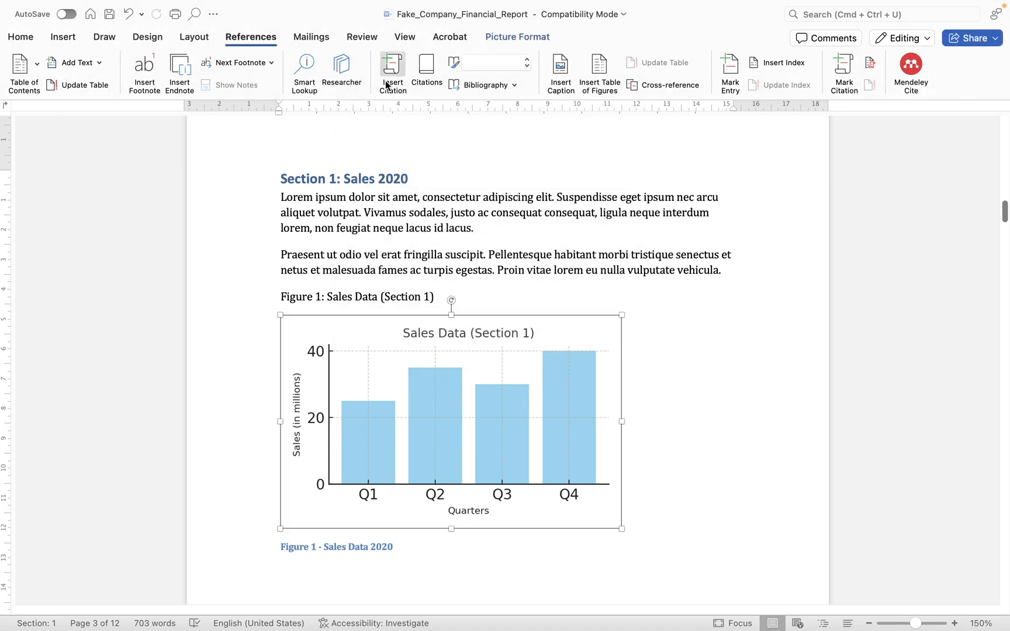
left_click(19, 37)
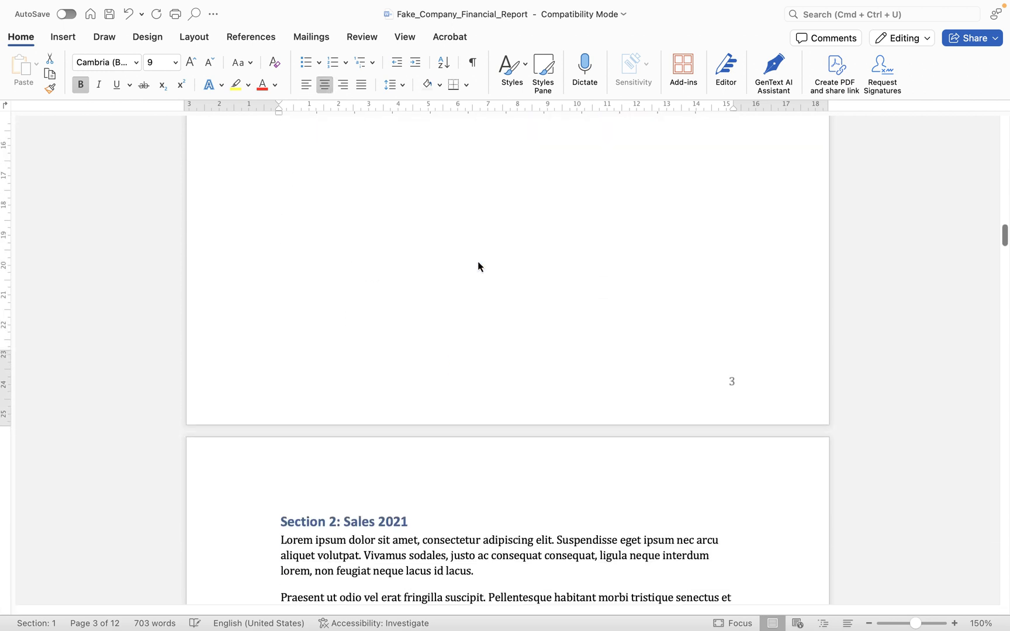
Scroll to Section 3: Sales 2023 and select its chart.
scroll("down", 3)
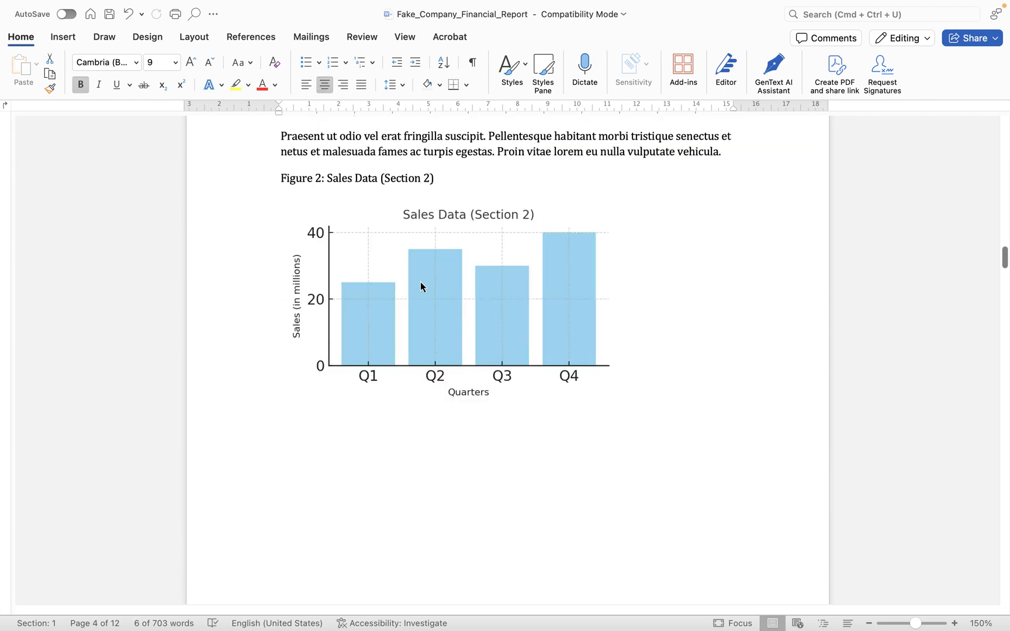
scroll("up", 3)
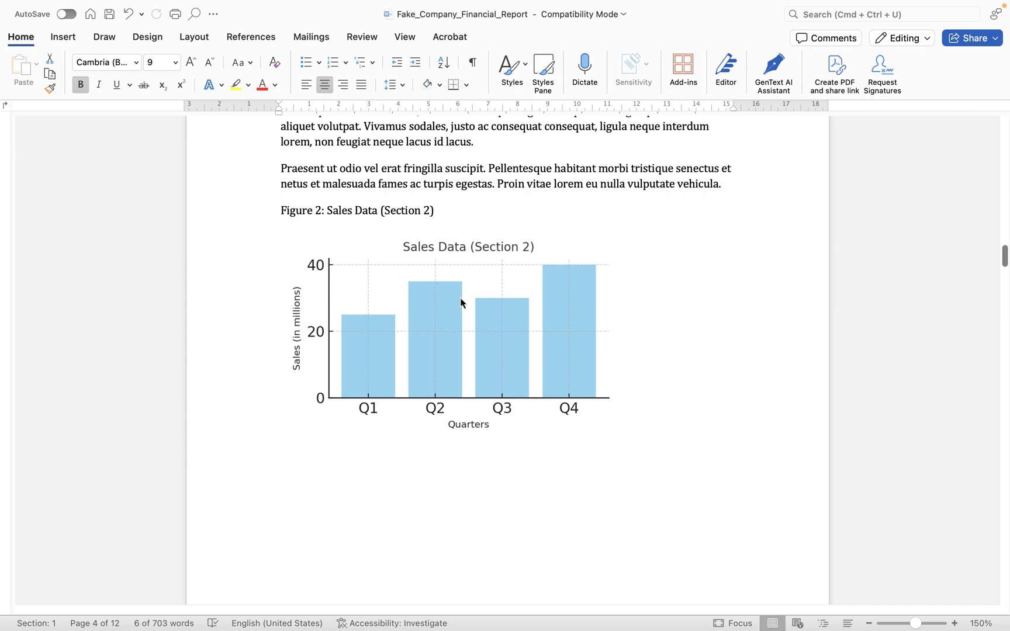
scroll("down", 3)
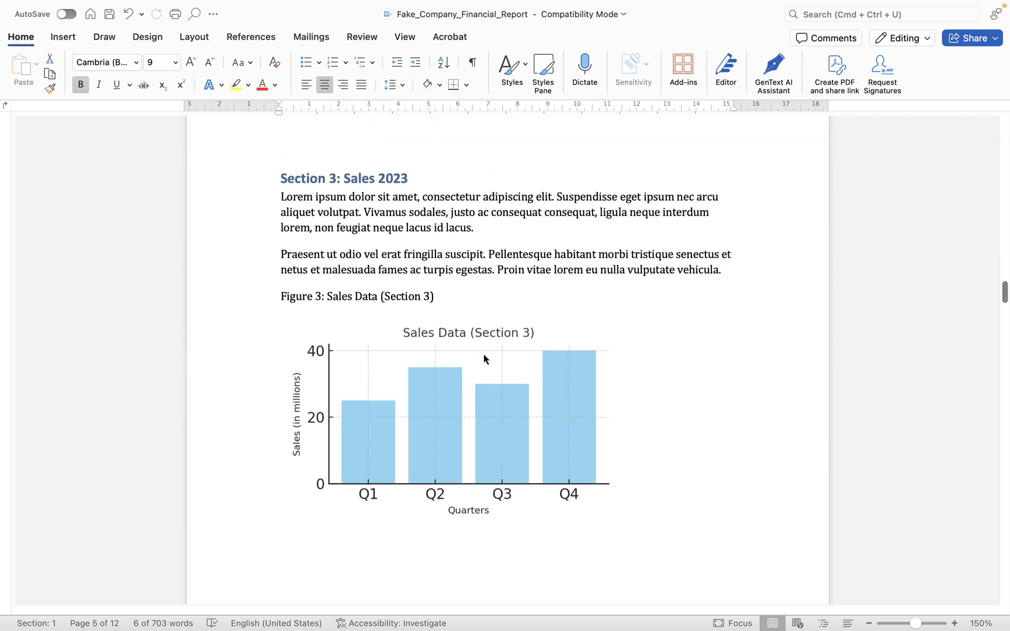
scroll("up", 3)
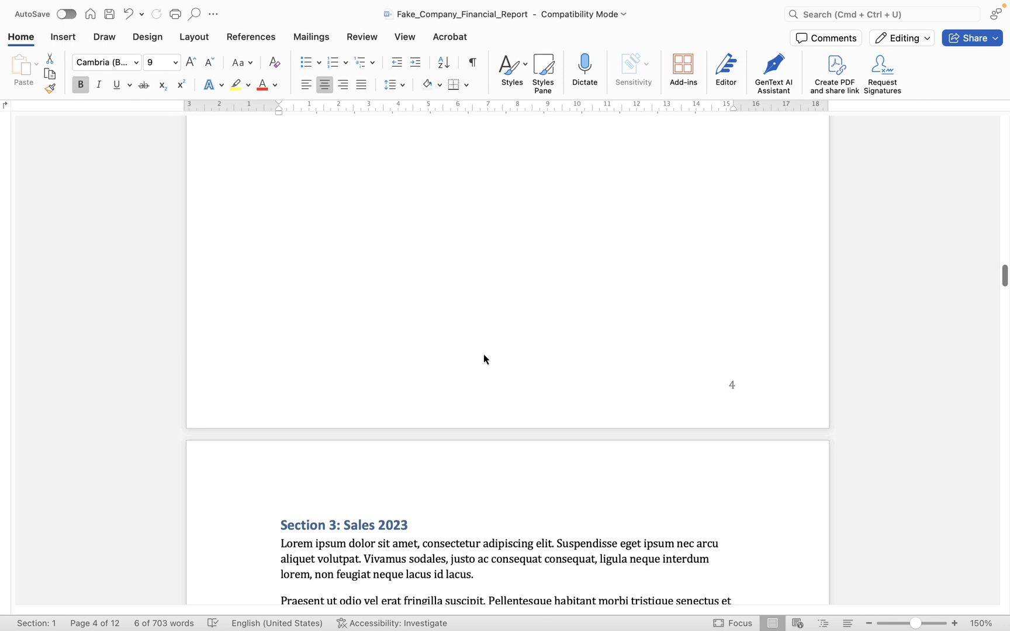
scroll("down", 3)
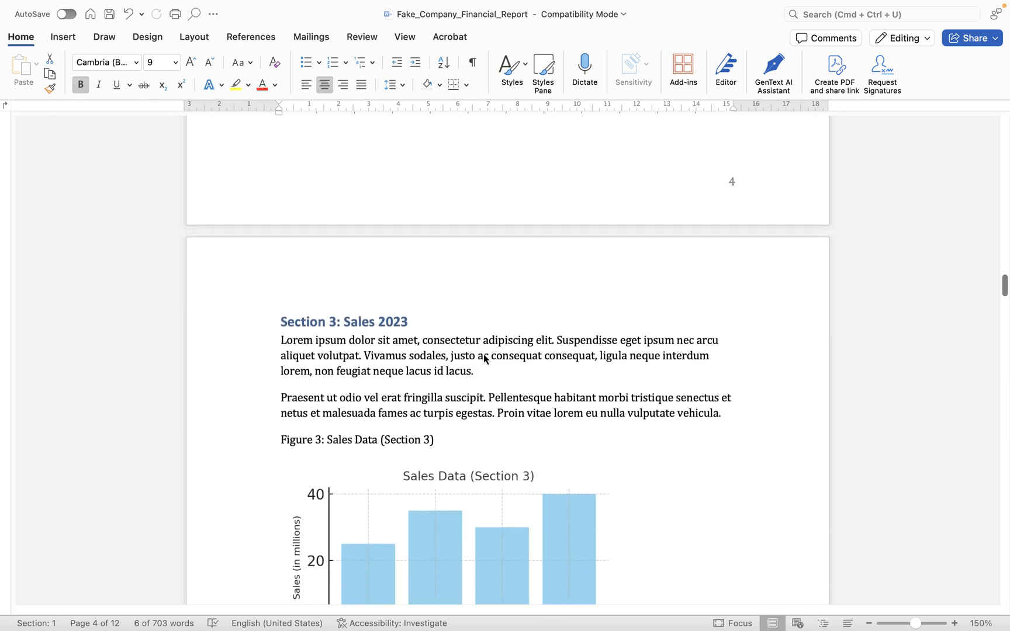
left_click(469, 438)
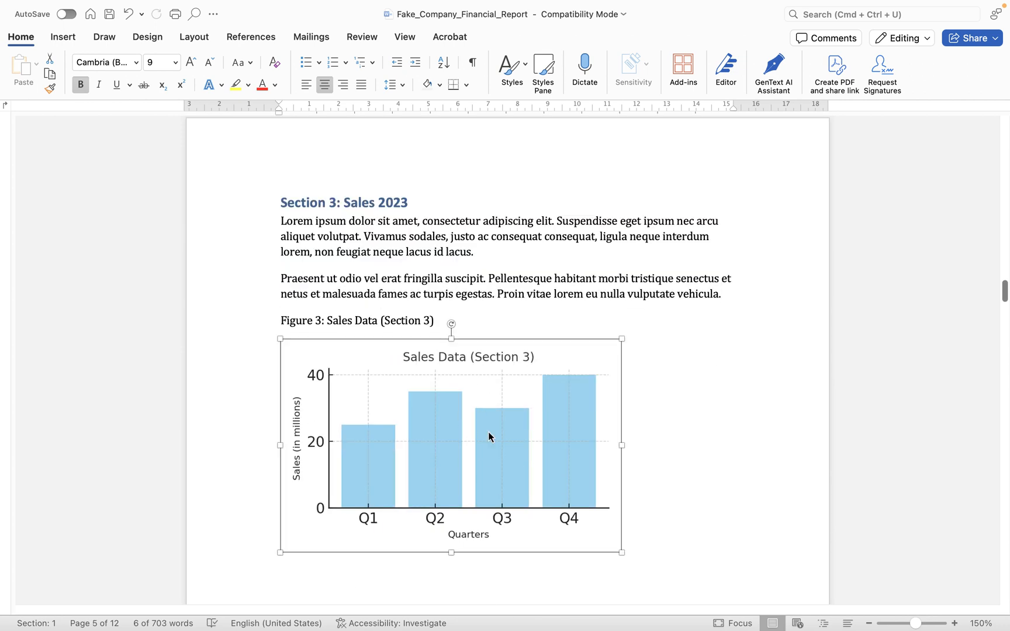
Insert the caption 'Figure 2 - Sales Data 2023' beneath the Section 3 chart.
right_click(490, 438)
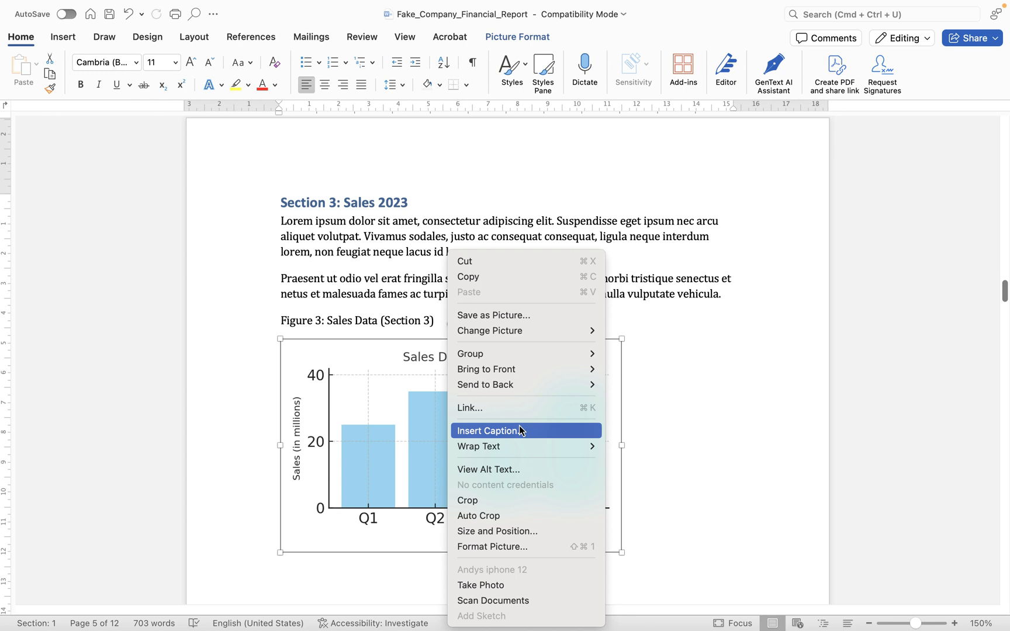
left_click(490, 430)
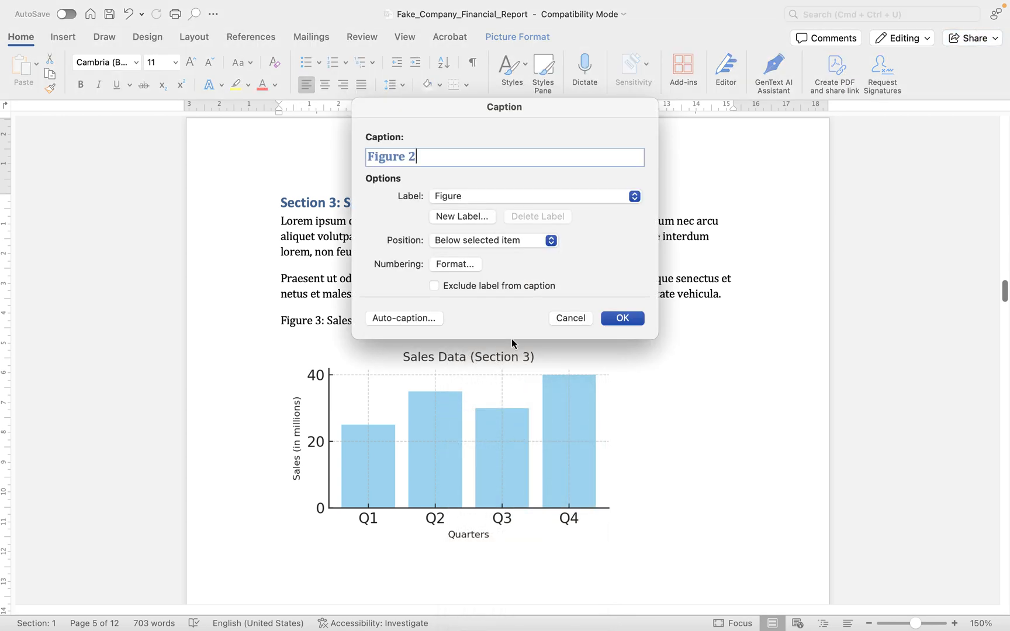
type("- Sales")
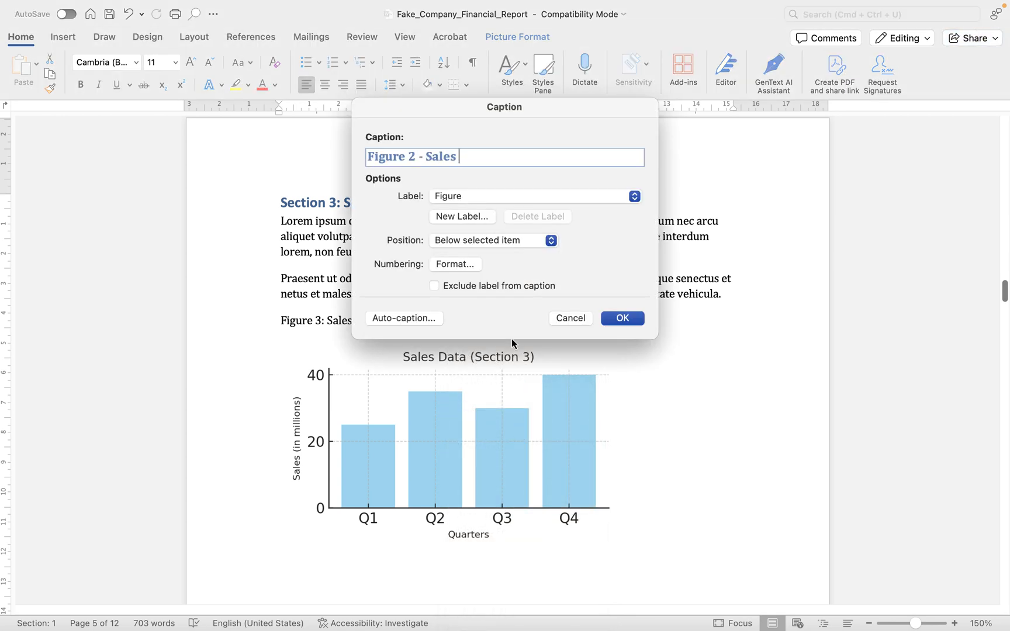
type("Data 2")
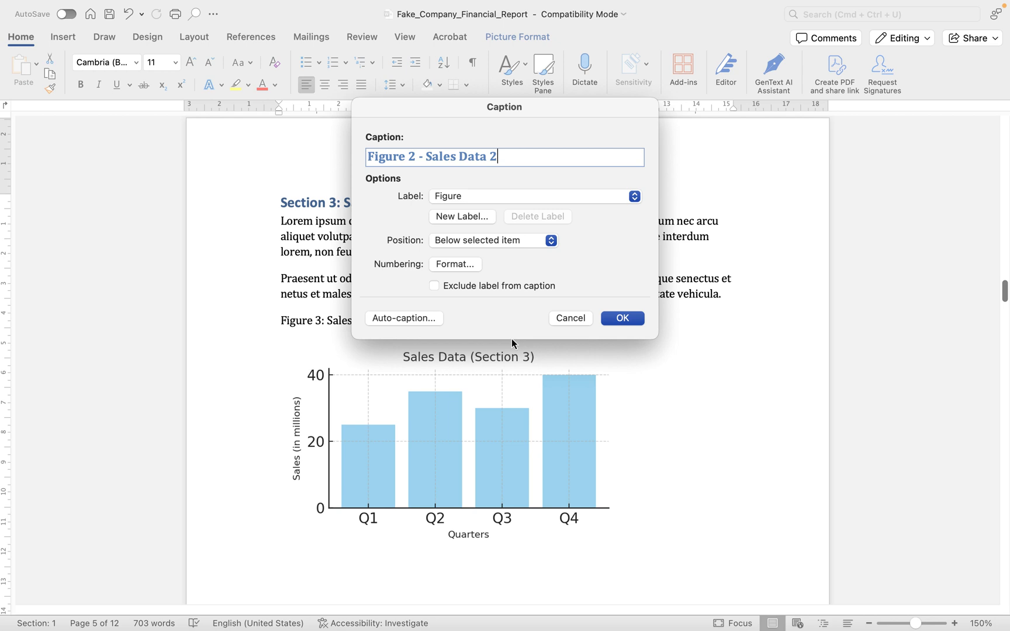
type("023")
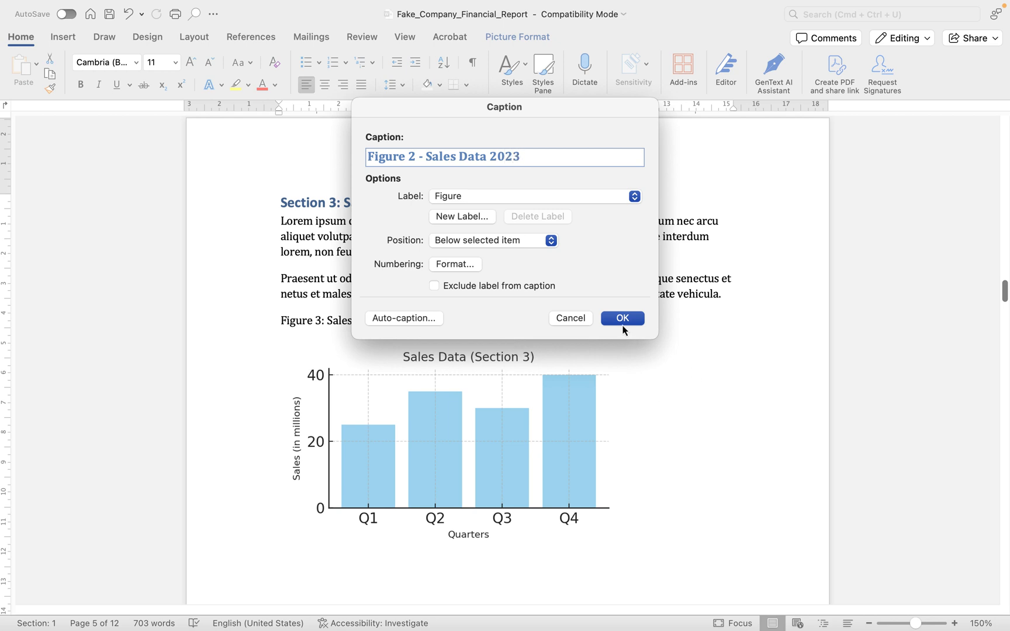
left_click(621, 318)
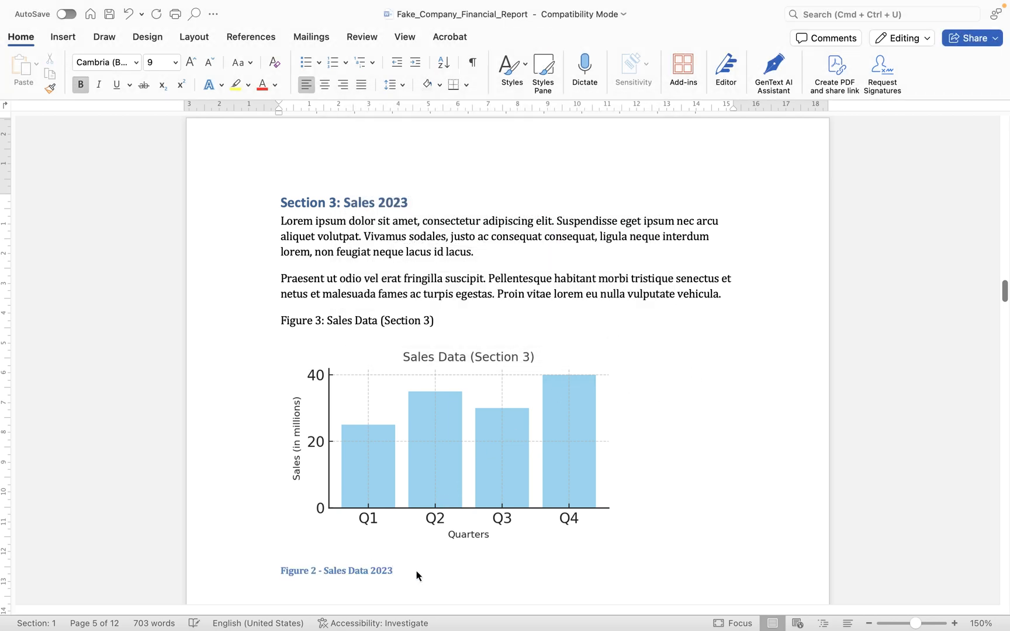
left_click(469, 445)
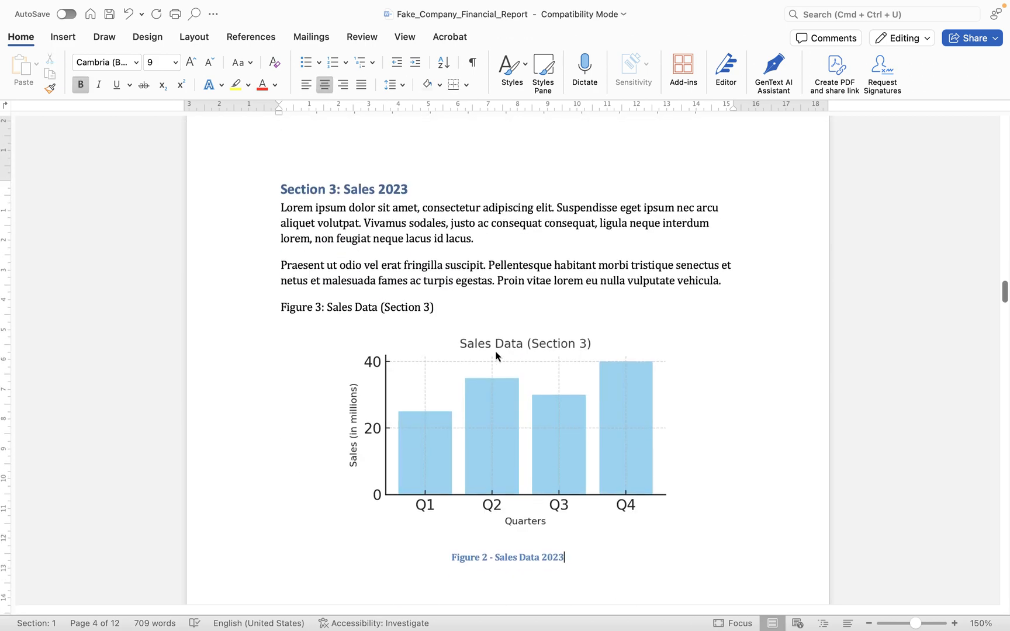
scroll("up", 3)
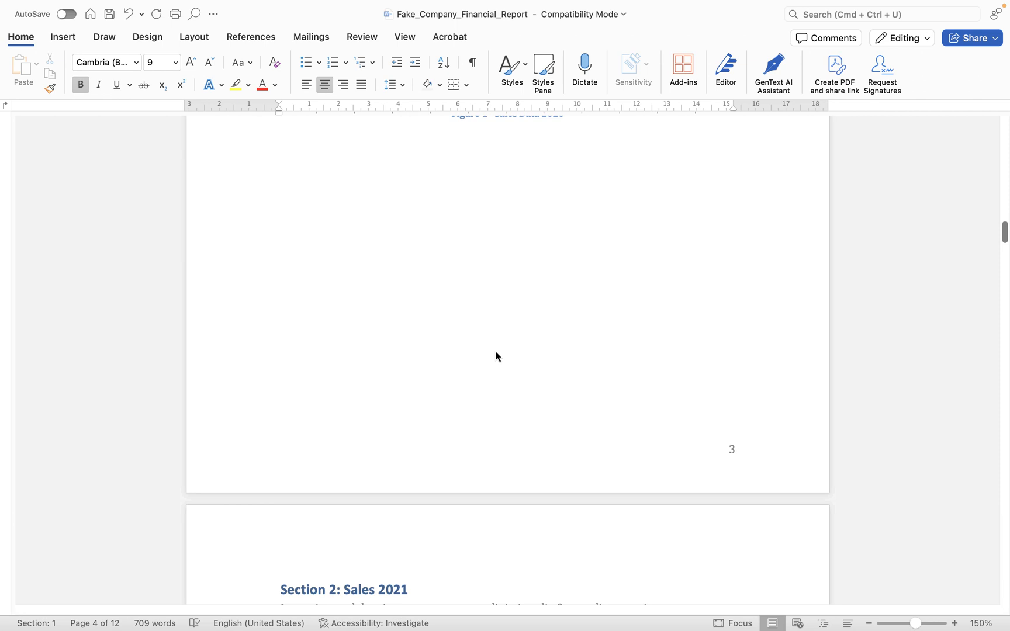
scroll("up", 3)
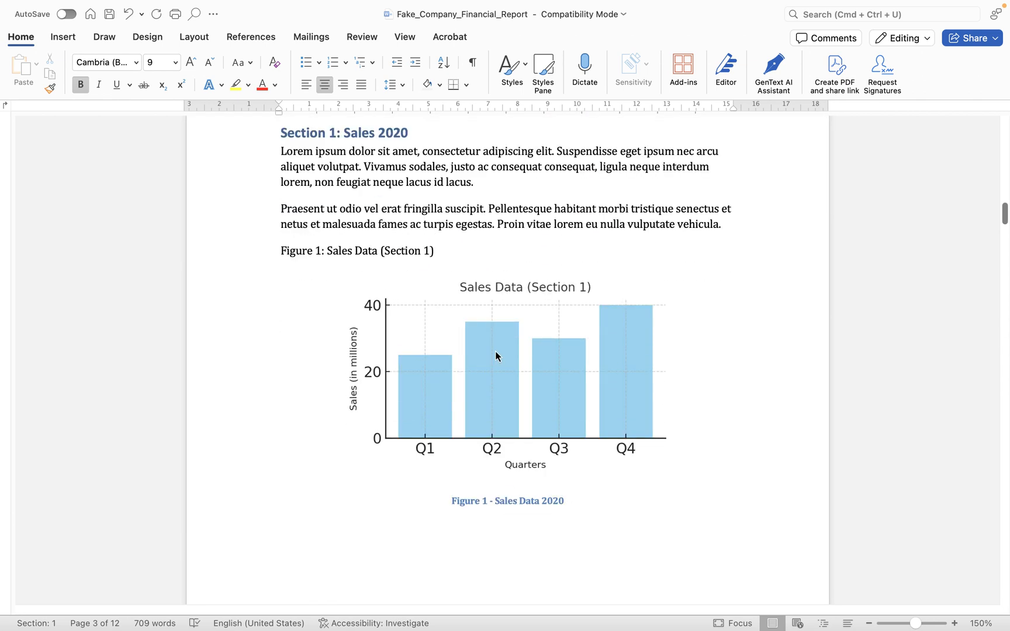
Add the caption "Figure 2 - Sales Data 2021" beneath the Section 2 sales chart.
scroll("down", 3)
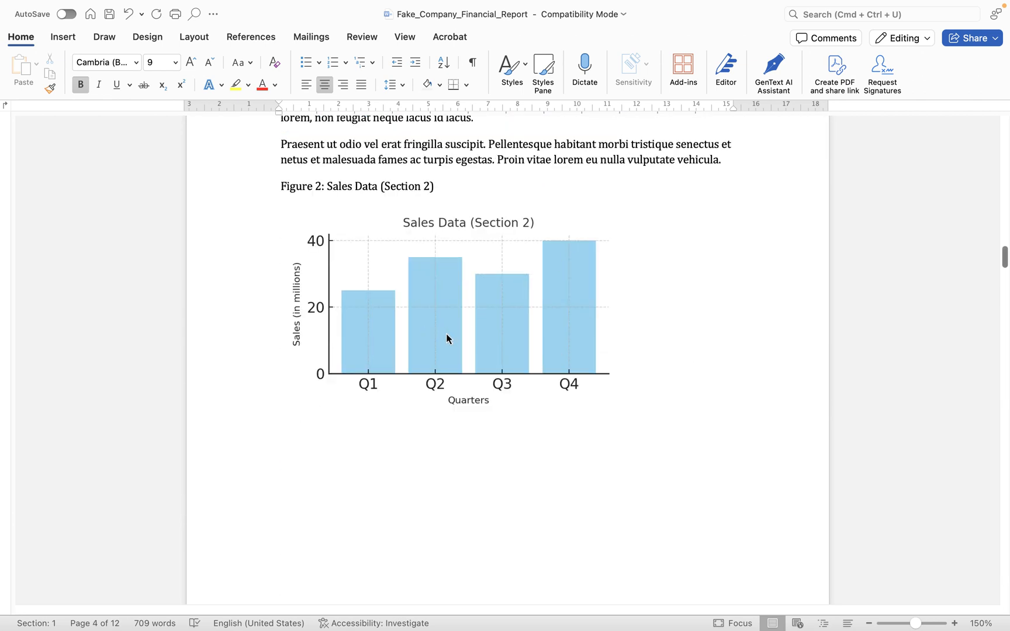
mouse_move(486, 306)
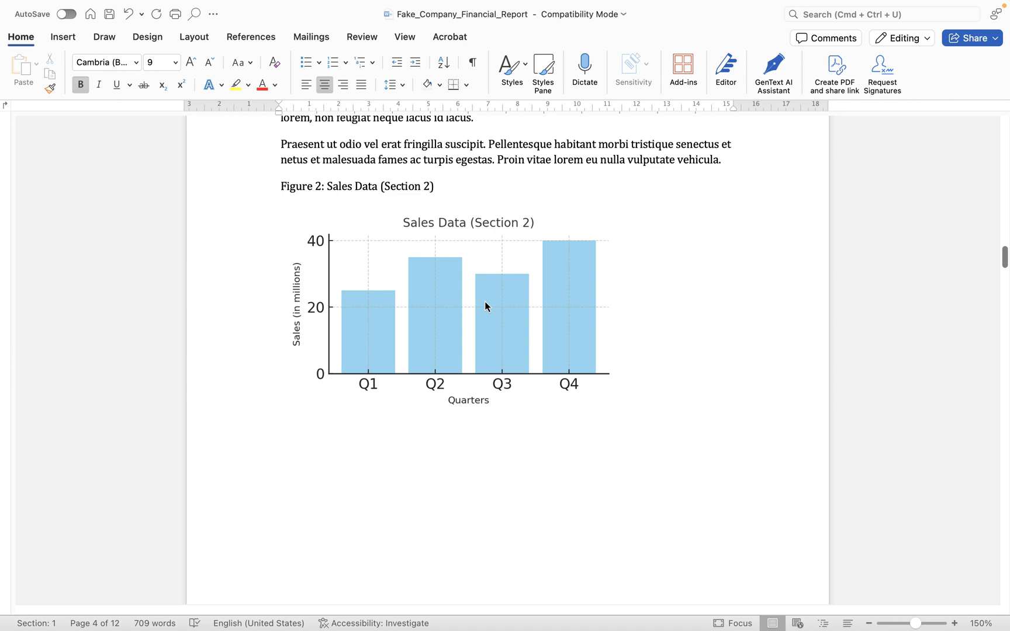
right_click(485, 306)
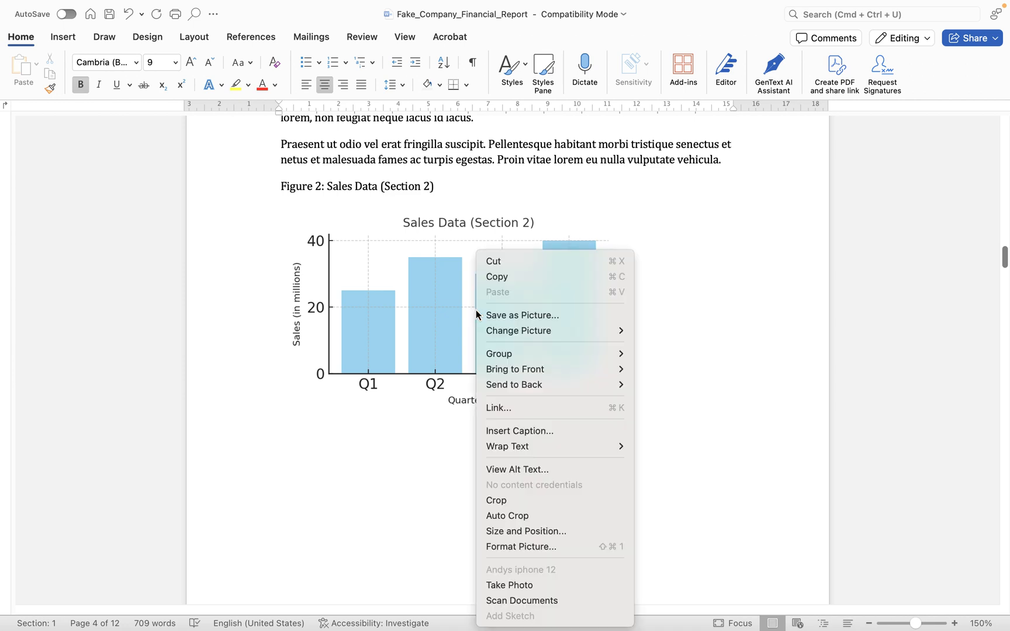
left_click(474, 299)
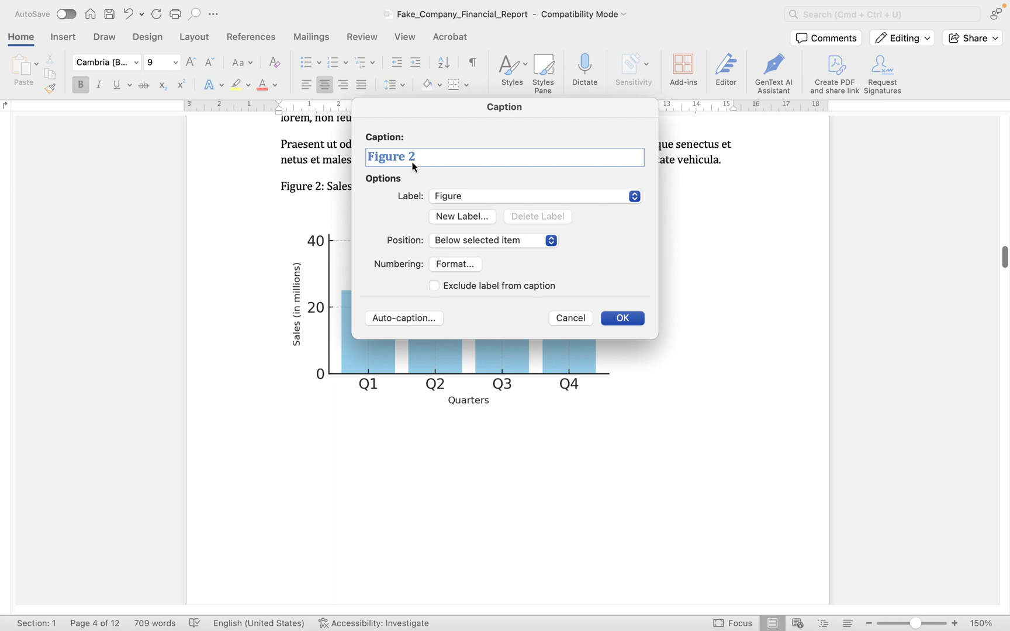
mouse_move(414, 195)
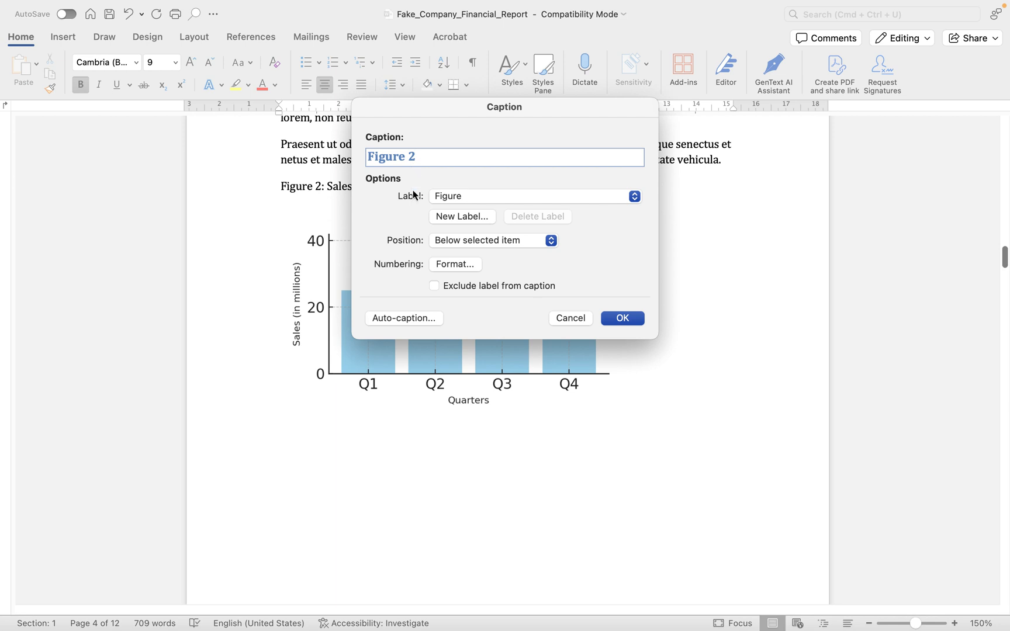
type("-")
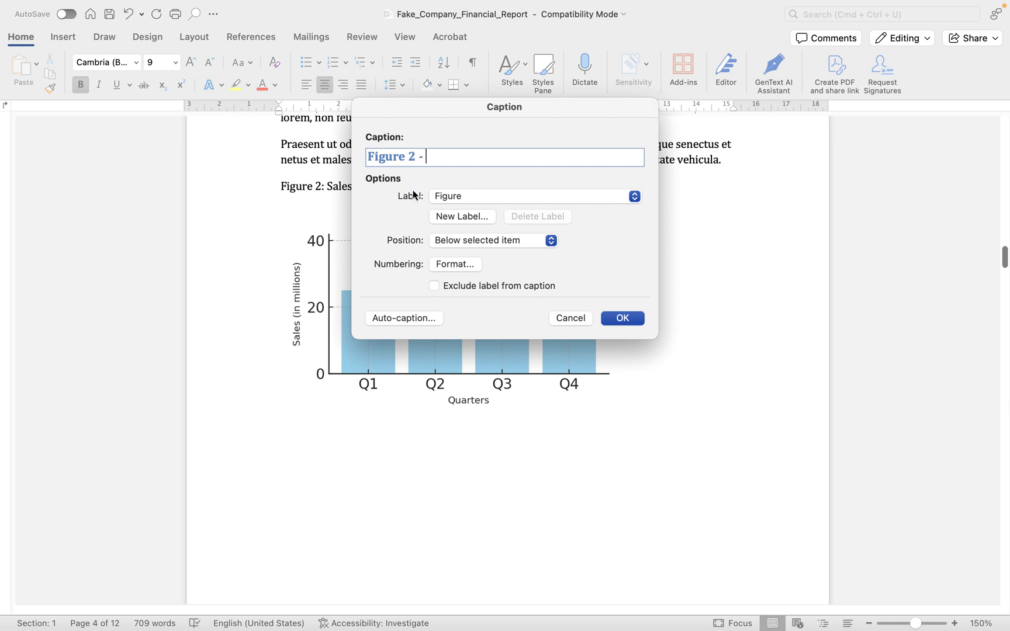
type("Sales Data 2021")
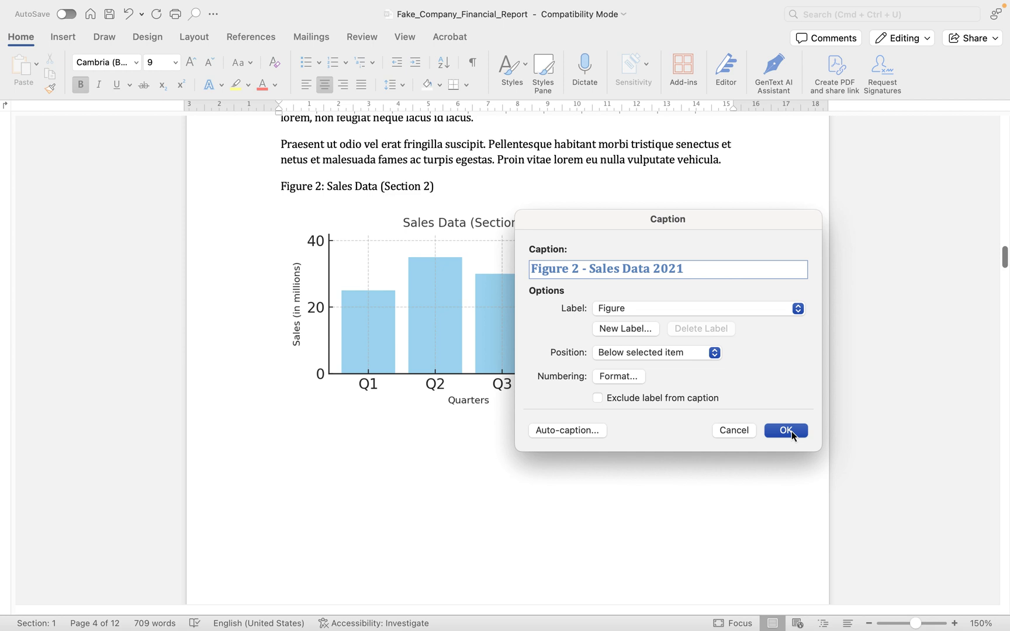
left_click(784, 430)
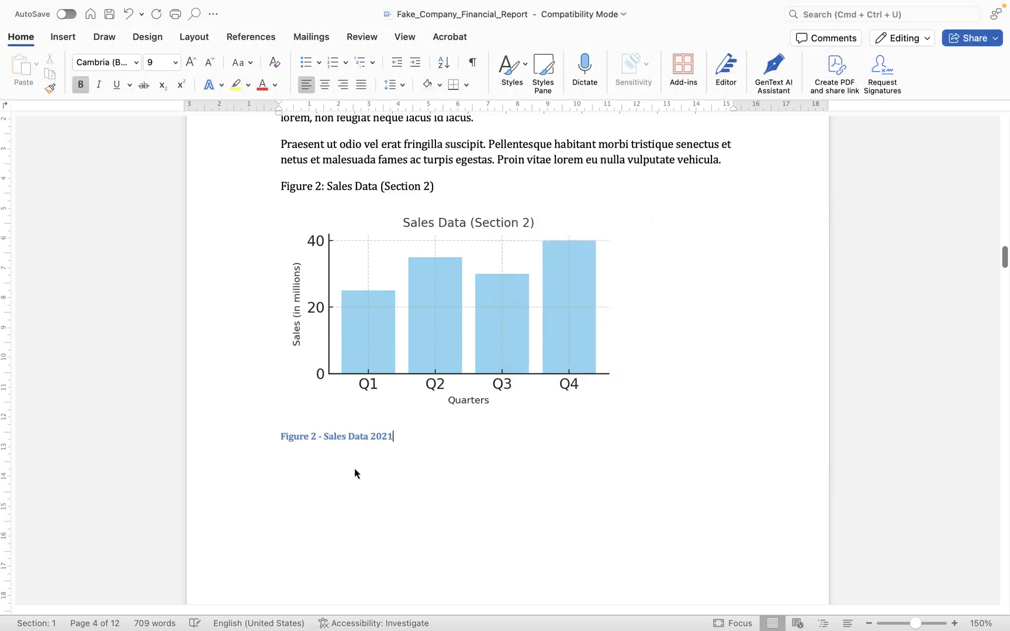
Scroll through the report to check captions Figure 1–3, ending on blank page 2.
left_click(451, 309)
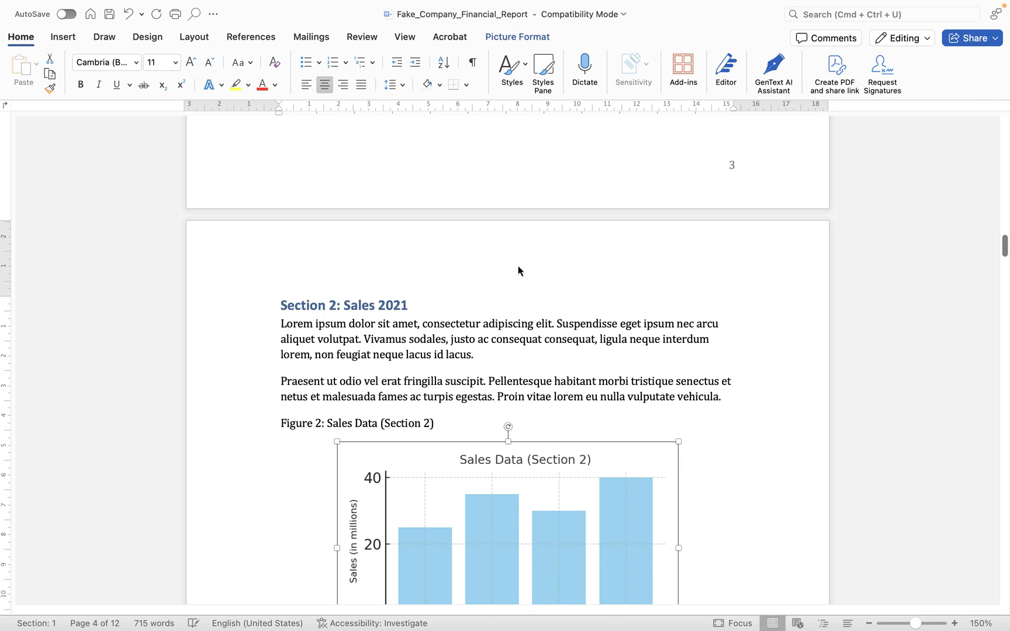
scroll("up", 3)
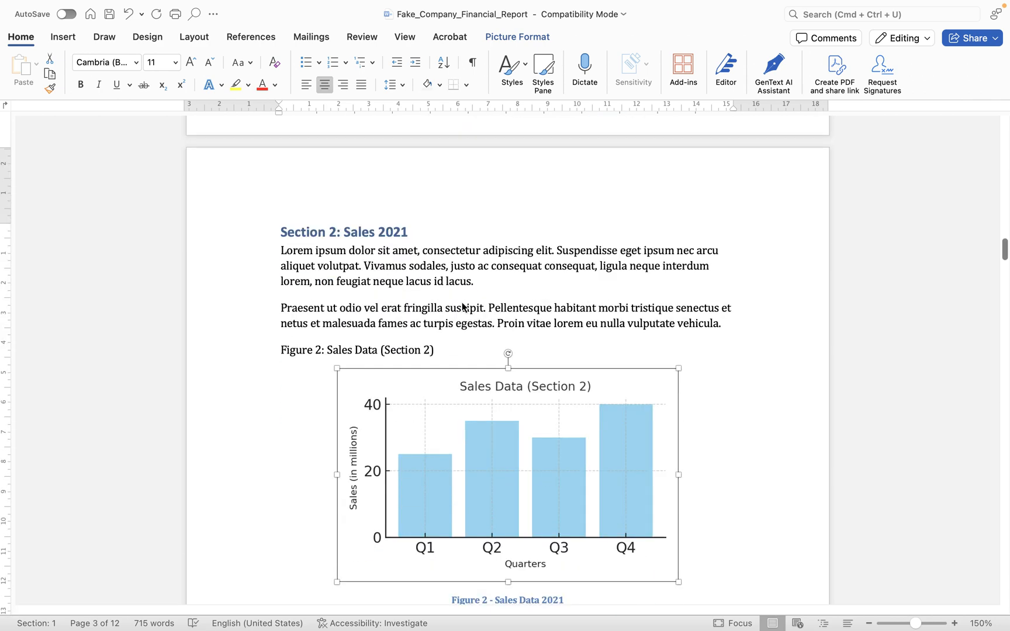
scroll("down", 3)
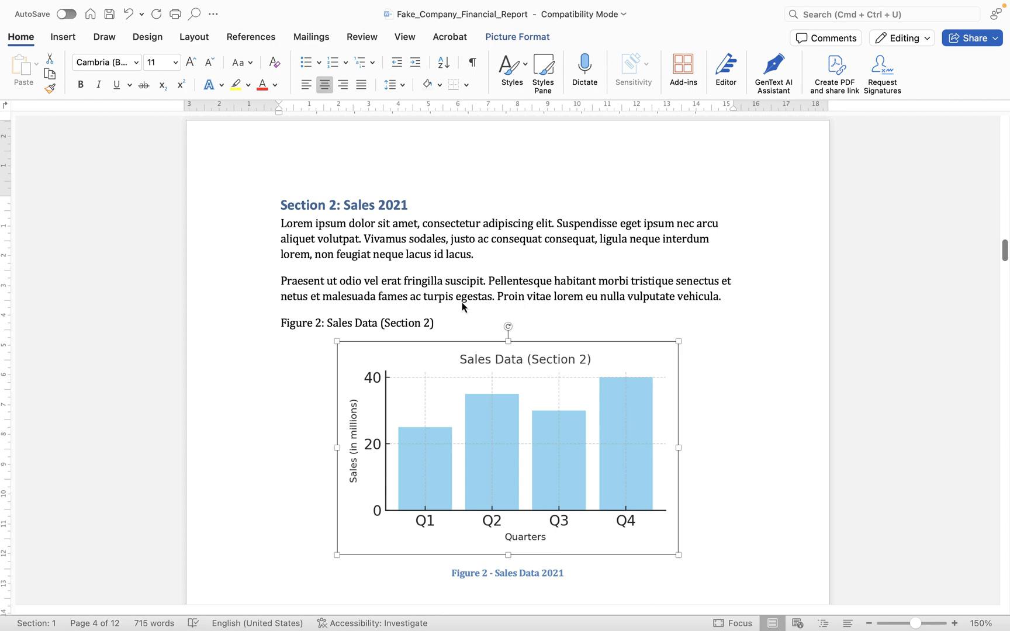
scroll("down", 3)
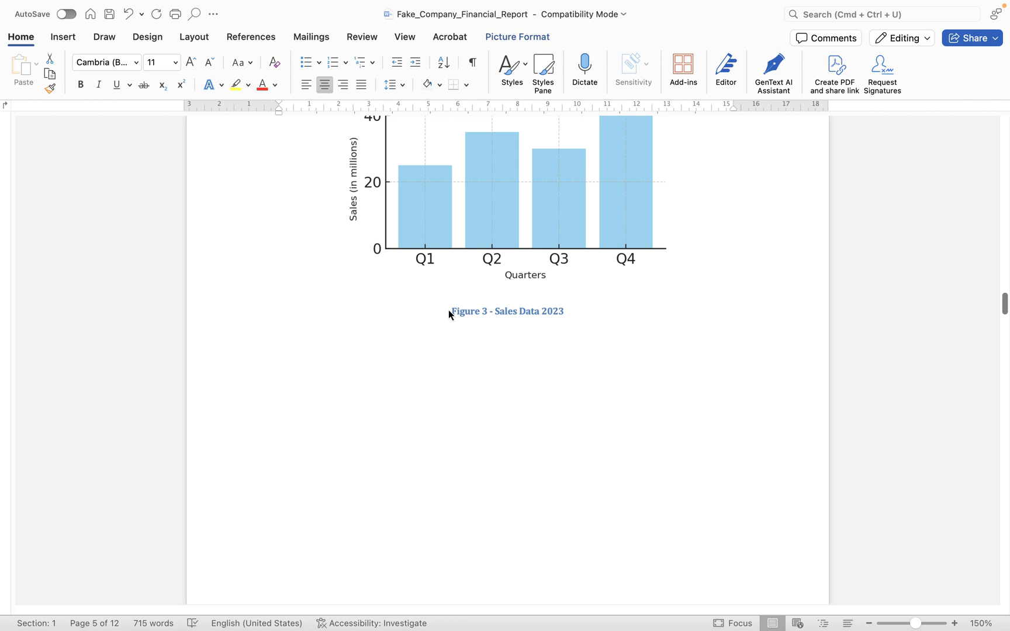
scroll("up", 3)
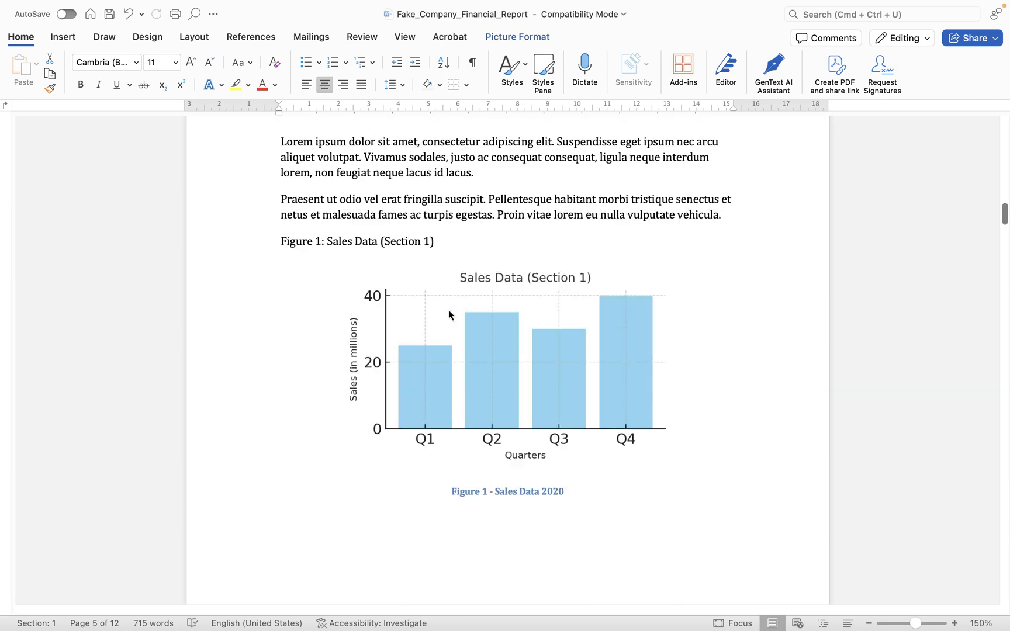
scroll("up", 3)
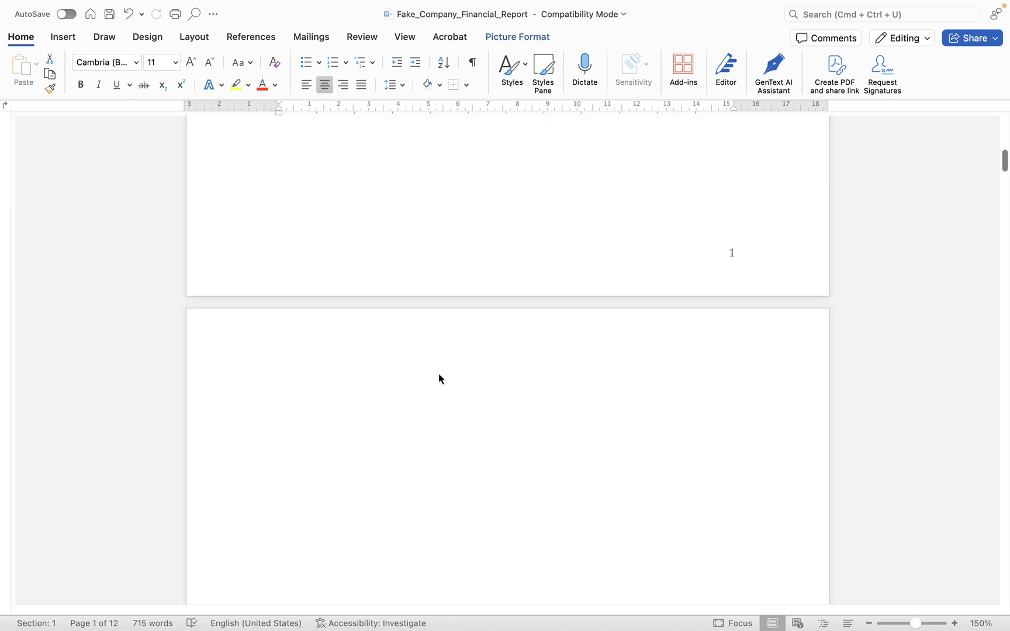
mouse_move(306, 392)
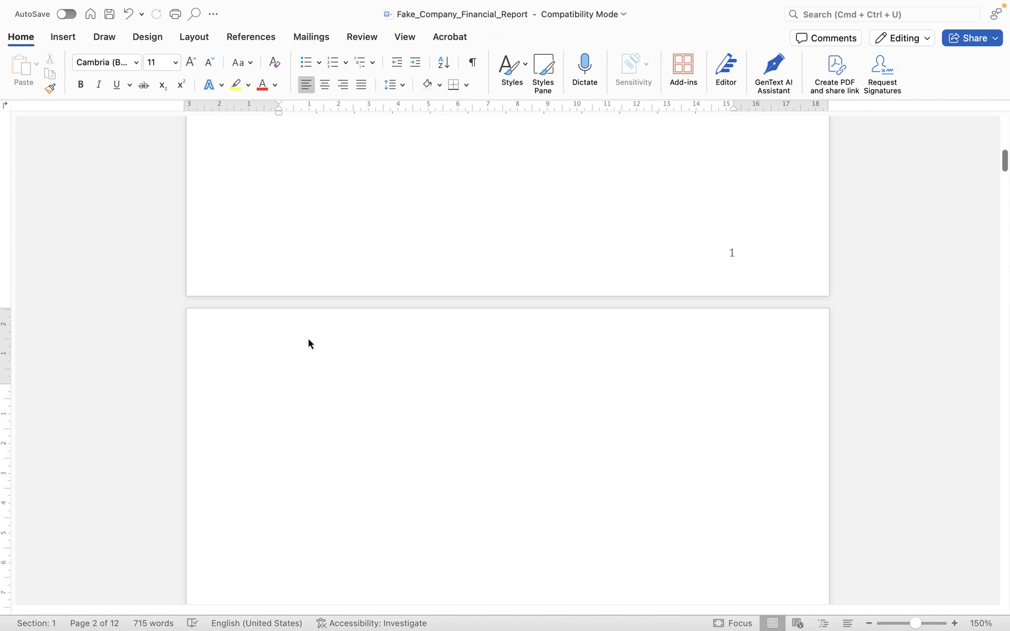
Place the insertion point on blank page 2 with the References tools shown.
left_click(309, 394)
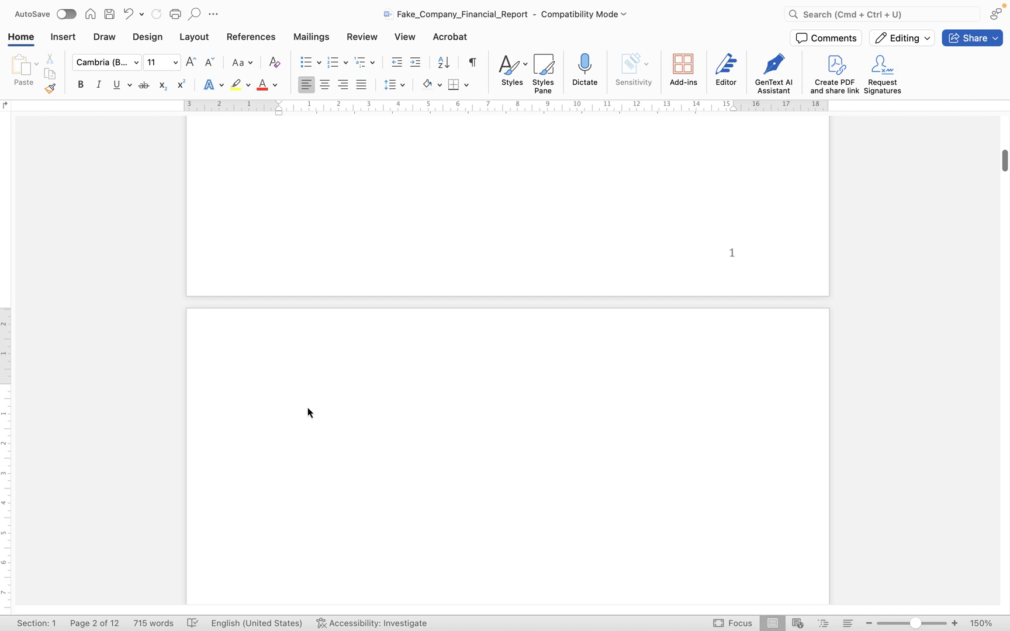
left_click(281, 395)
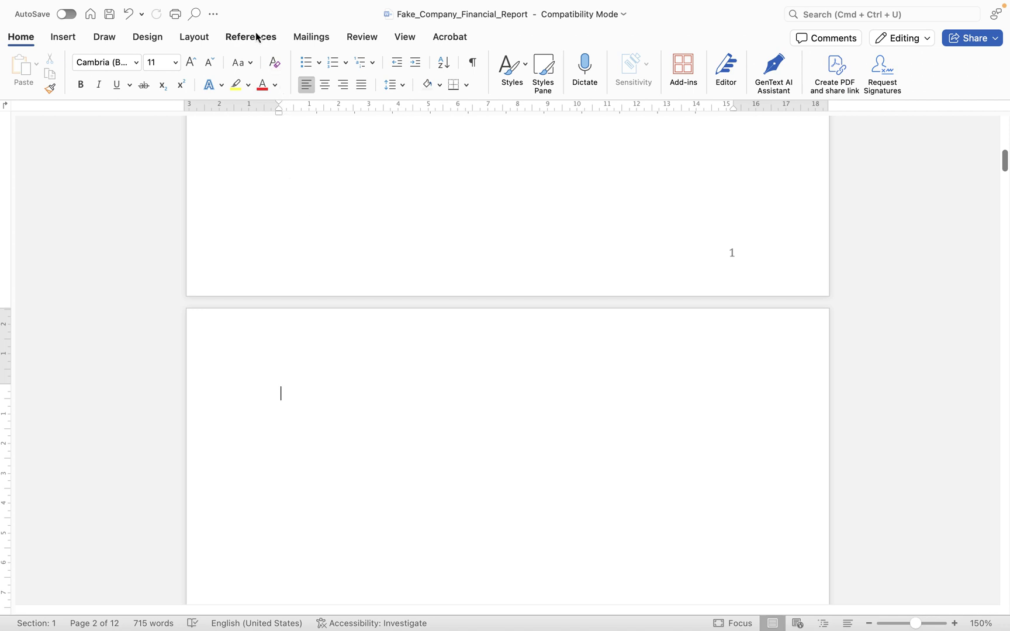
left_click(250, 37)
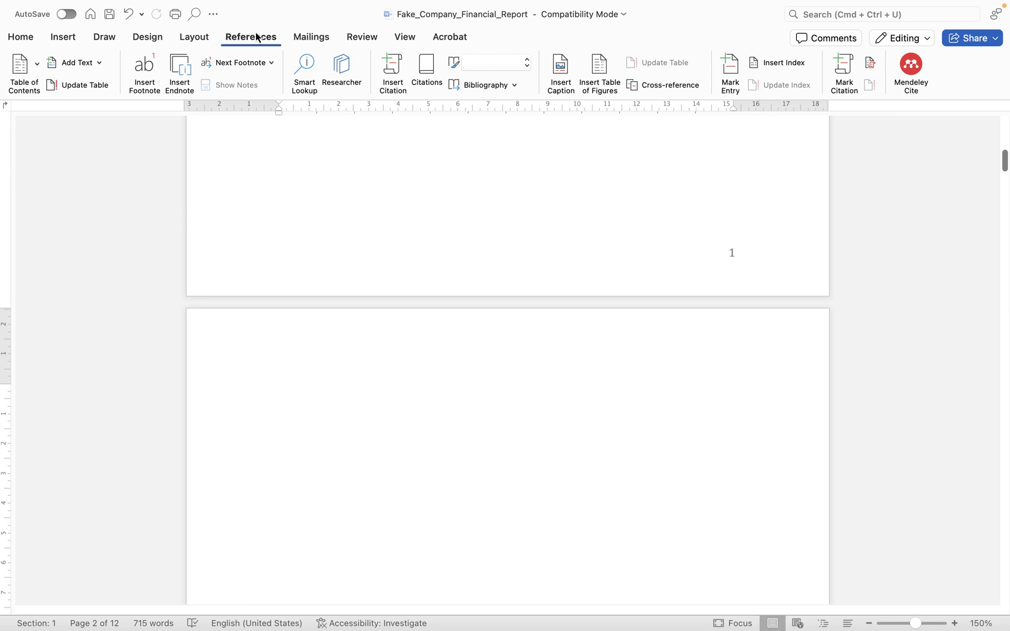
left_click(280, 393)
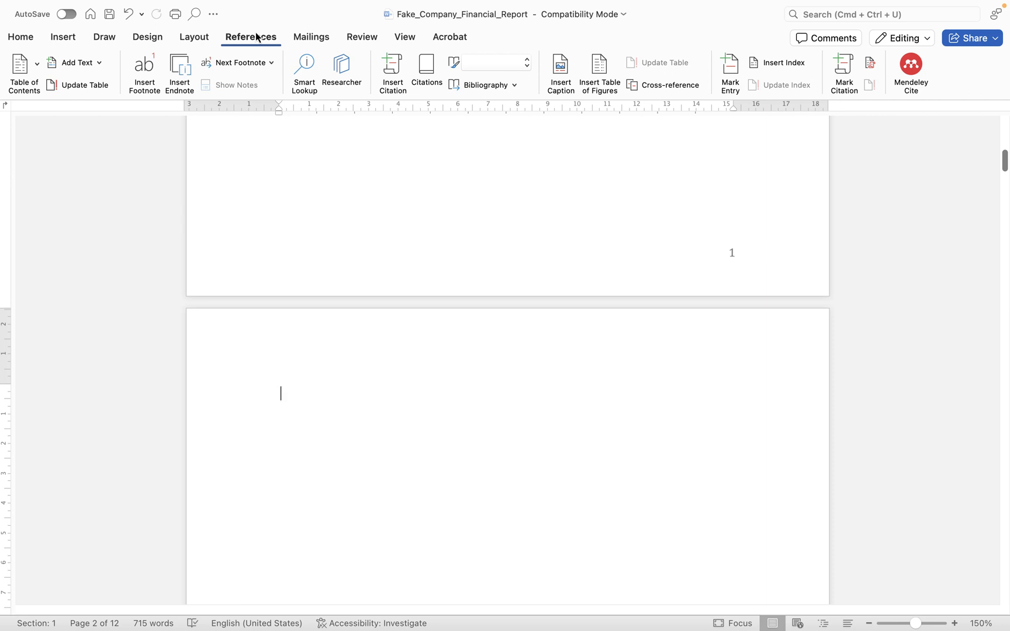
mouse_move(270, 116)
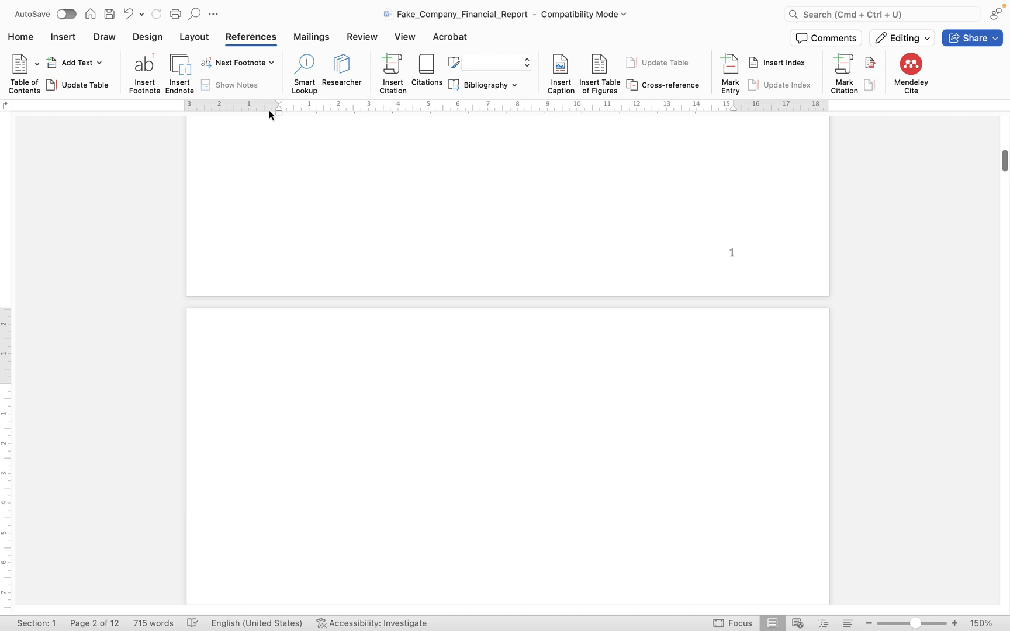
left_click(280, 393)
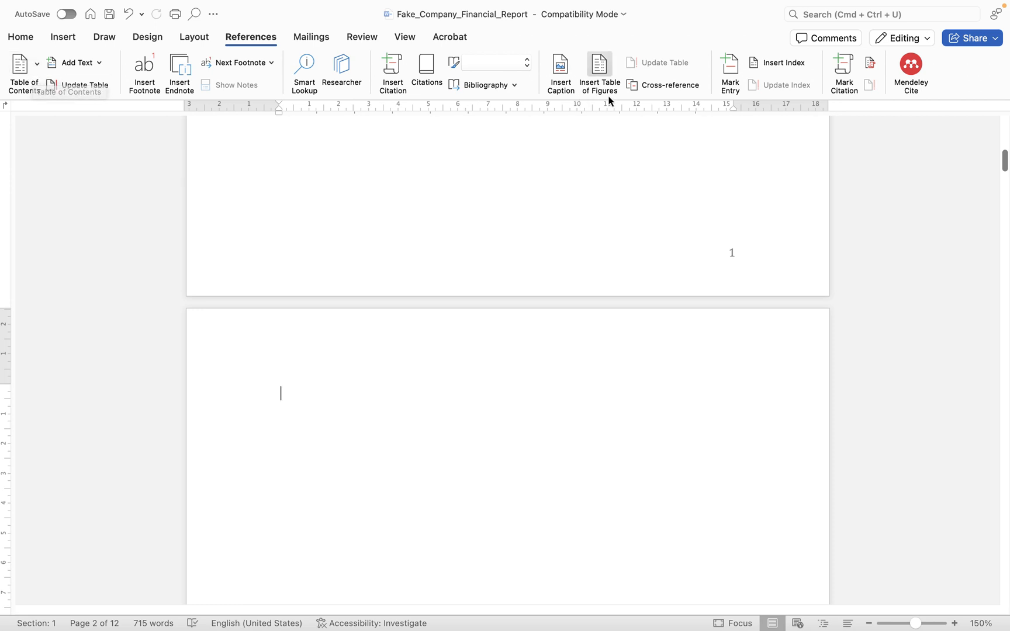
mouse_move(598, 72)
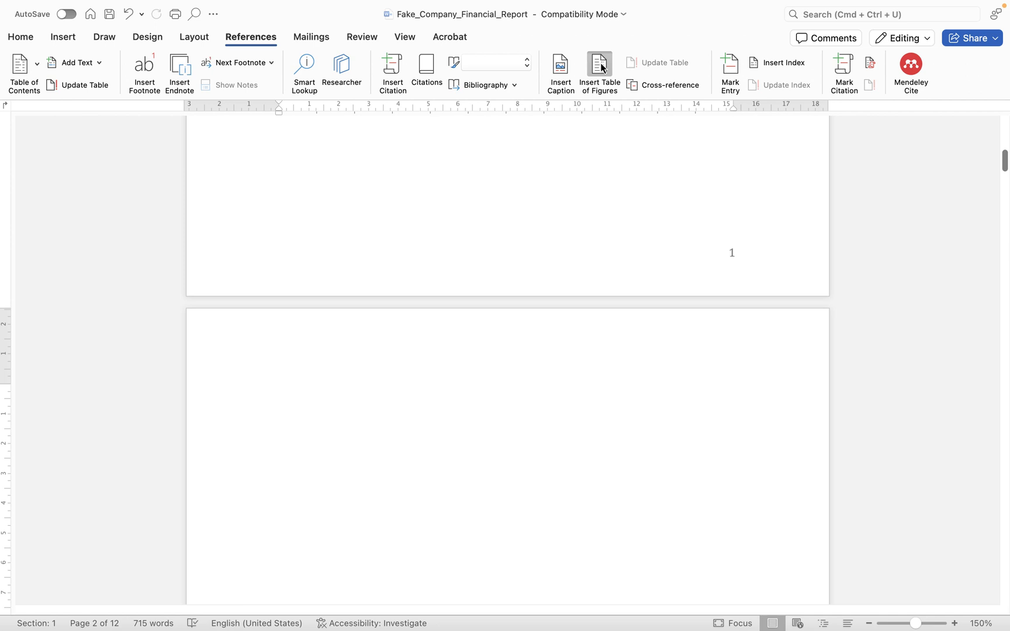
Preview Equation and Table caption labels, then base the table of figures on Figure captions.
left_click(599, 68)
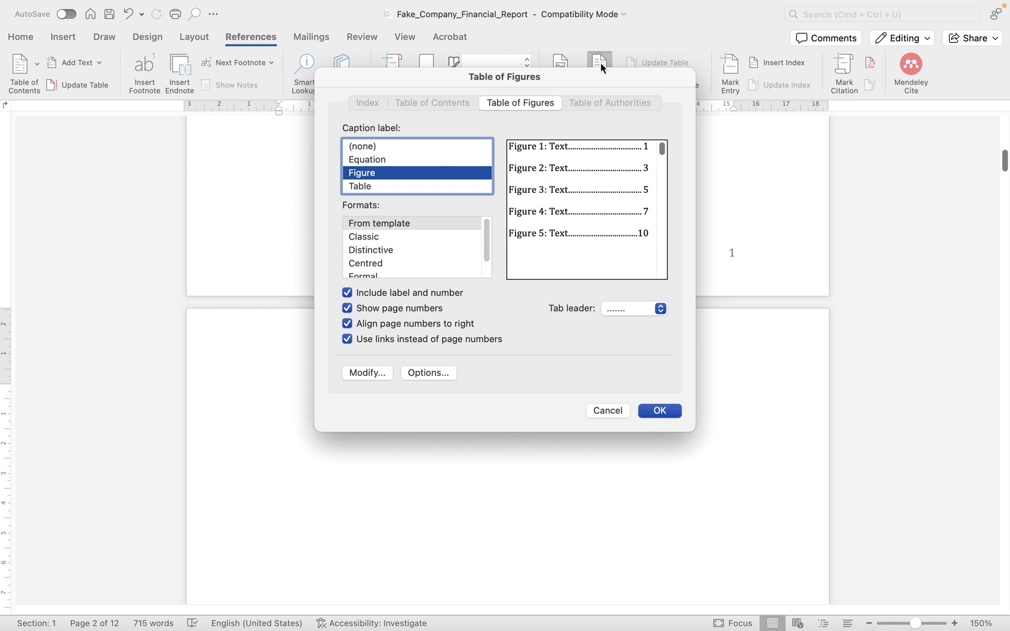
mouse_move(384, 134)
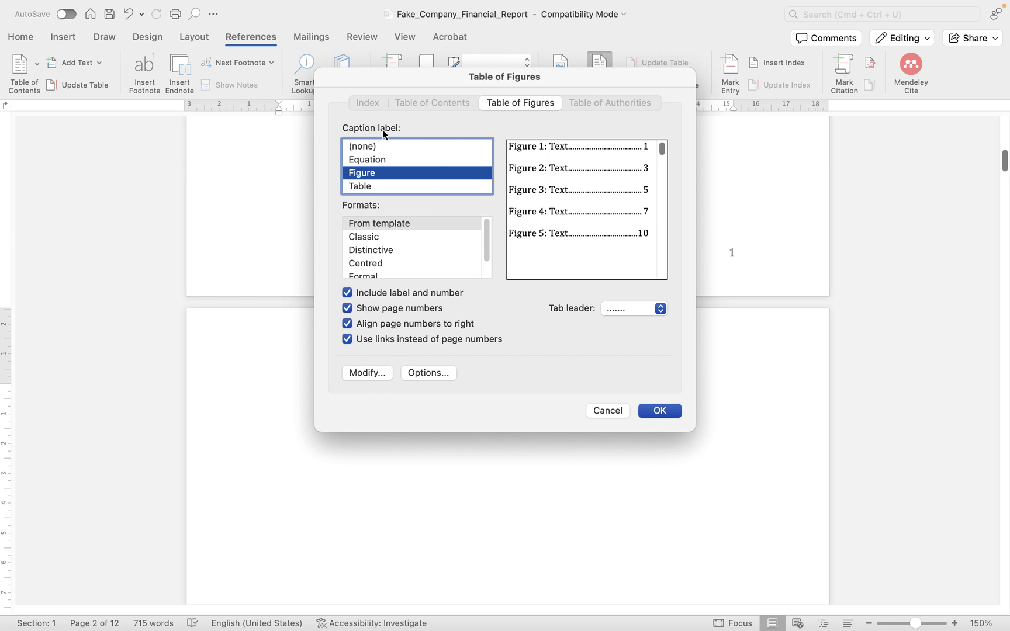
mouse_move(395, 179)
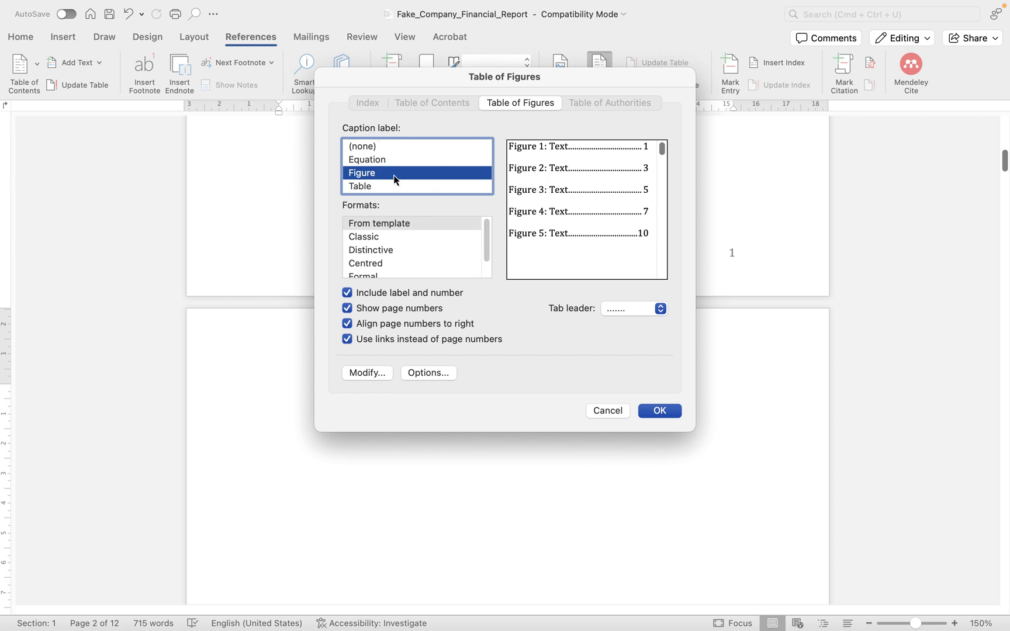
left_click(367, 159)
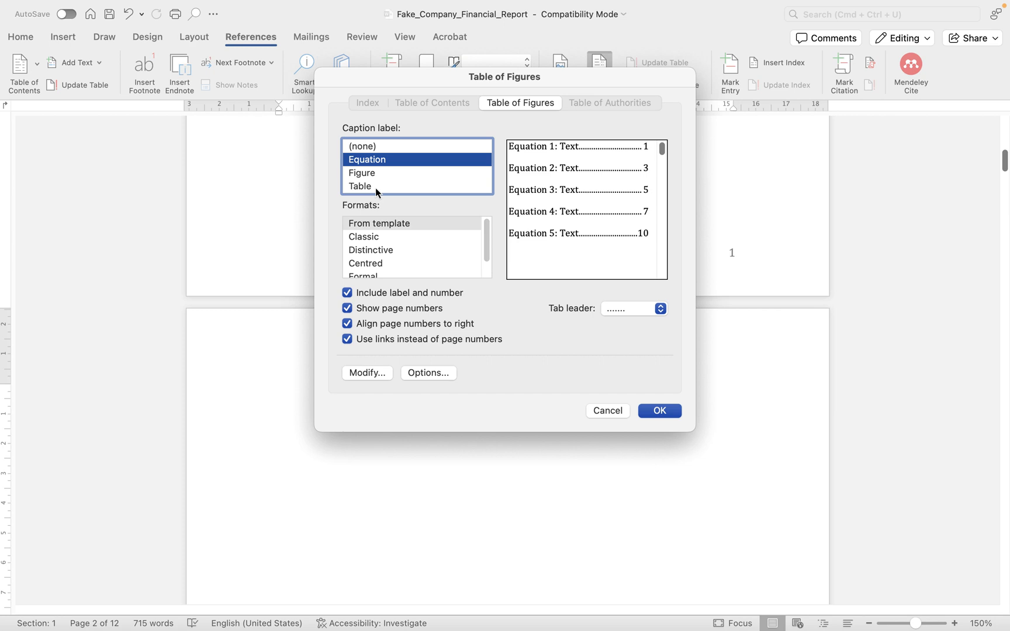
left_click(361, 185)
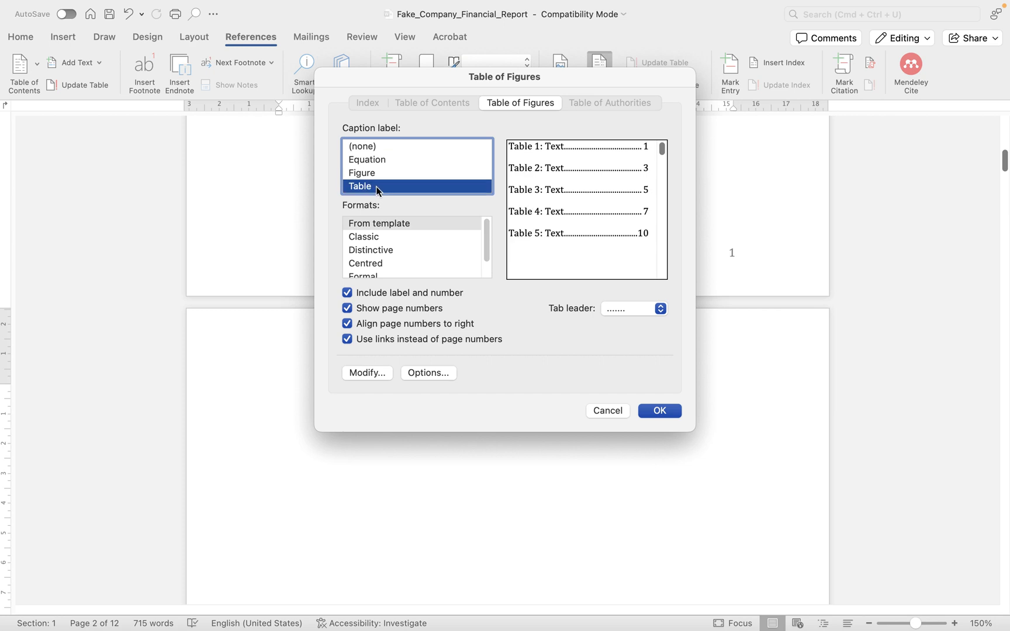
mouse_move(378, 176)
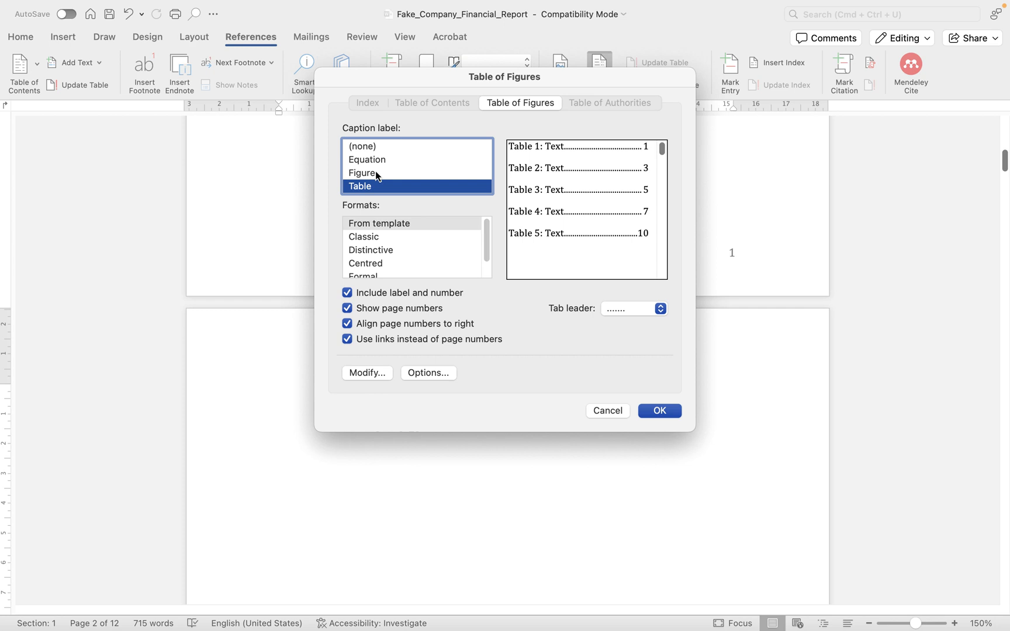
left_click(363, 173)
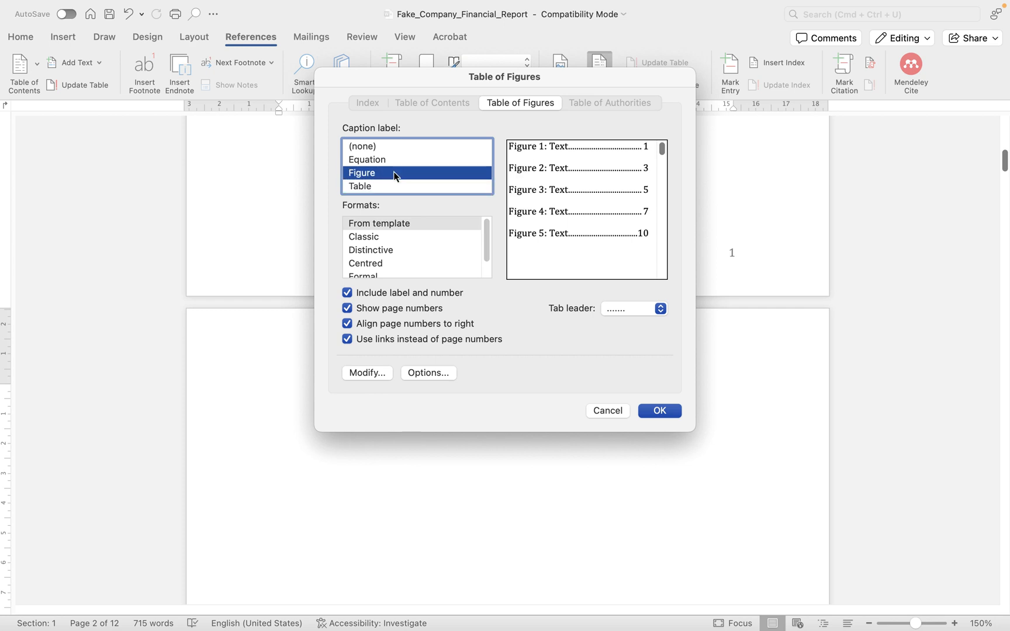
mouse_move(407, 234)
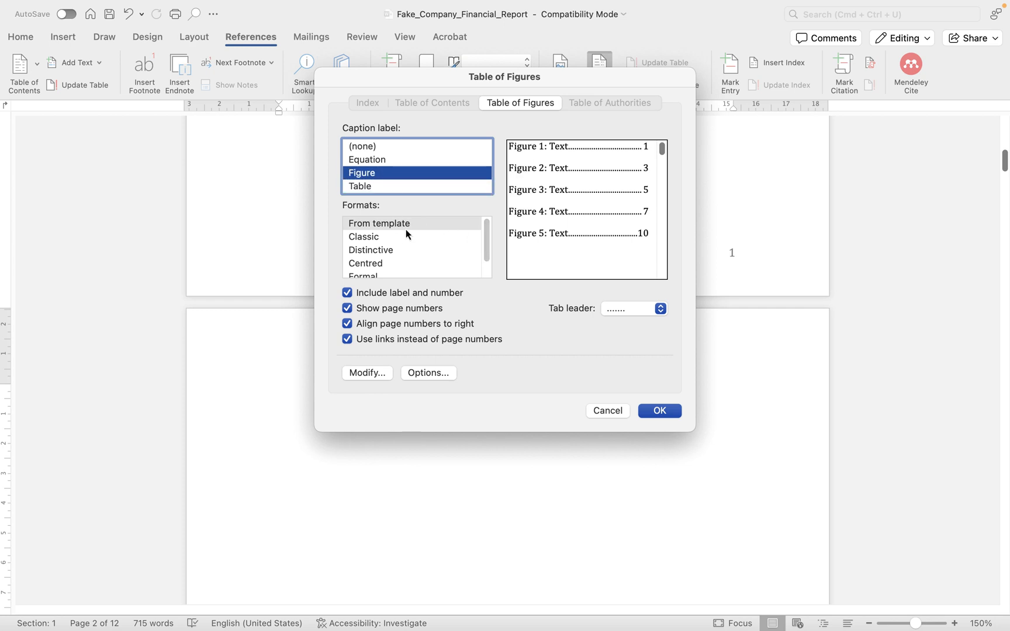
mouse_move(382, 217)
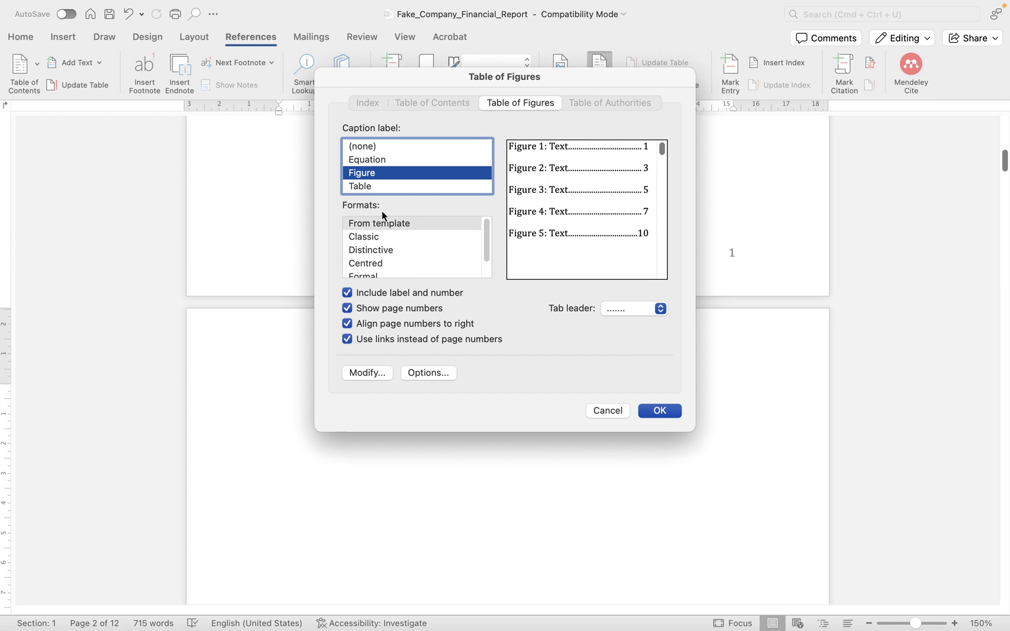
Try the From template, Distinctive and Centred formats, then settle on Simple.
left_click(379, 224)
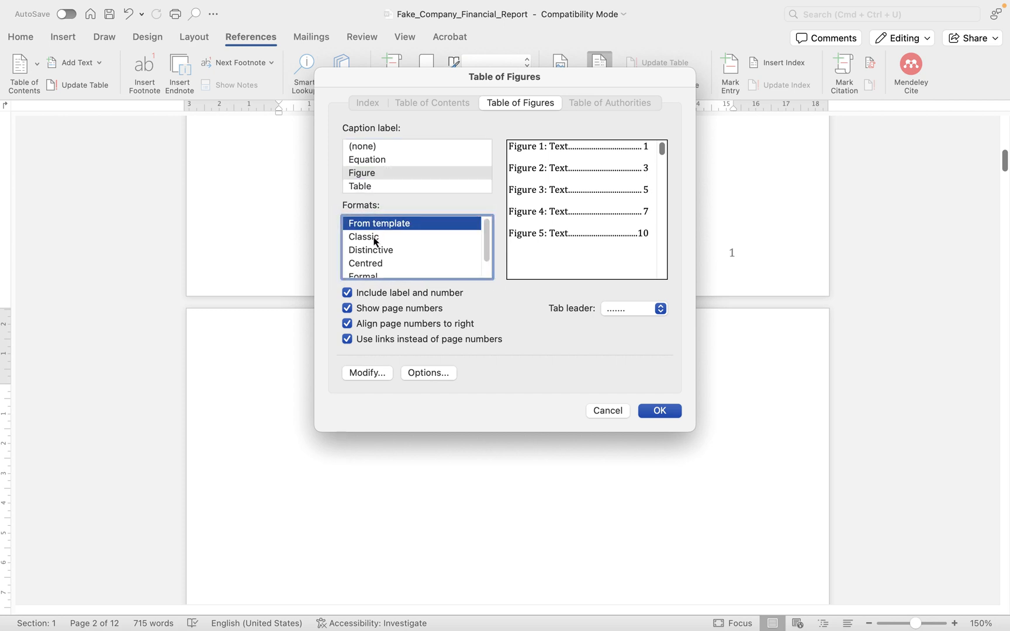
left_click(370, 251)
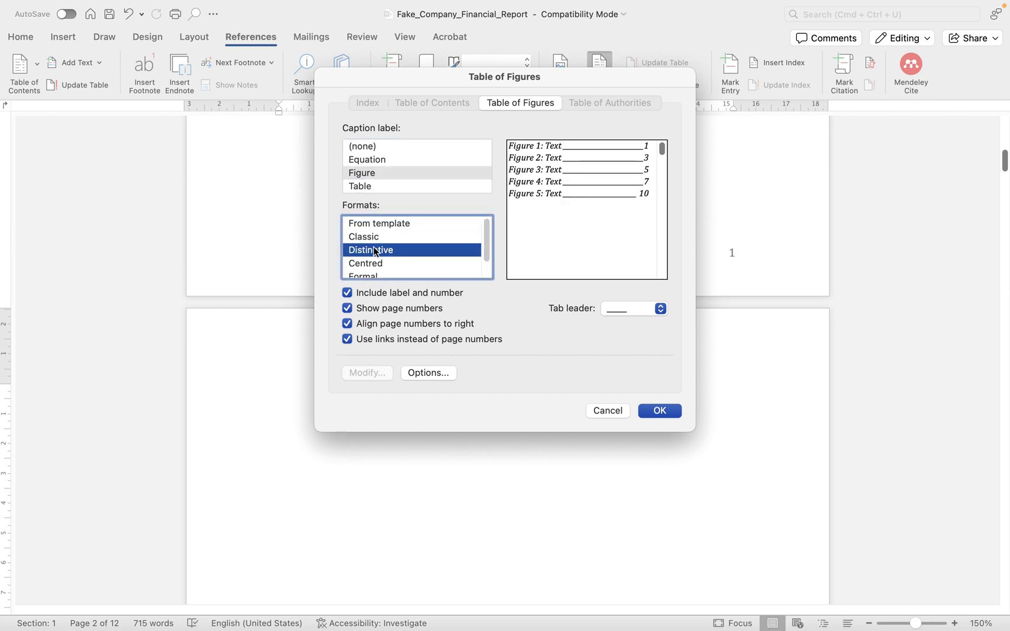
left_click(366, 244)
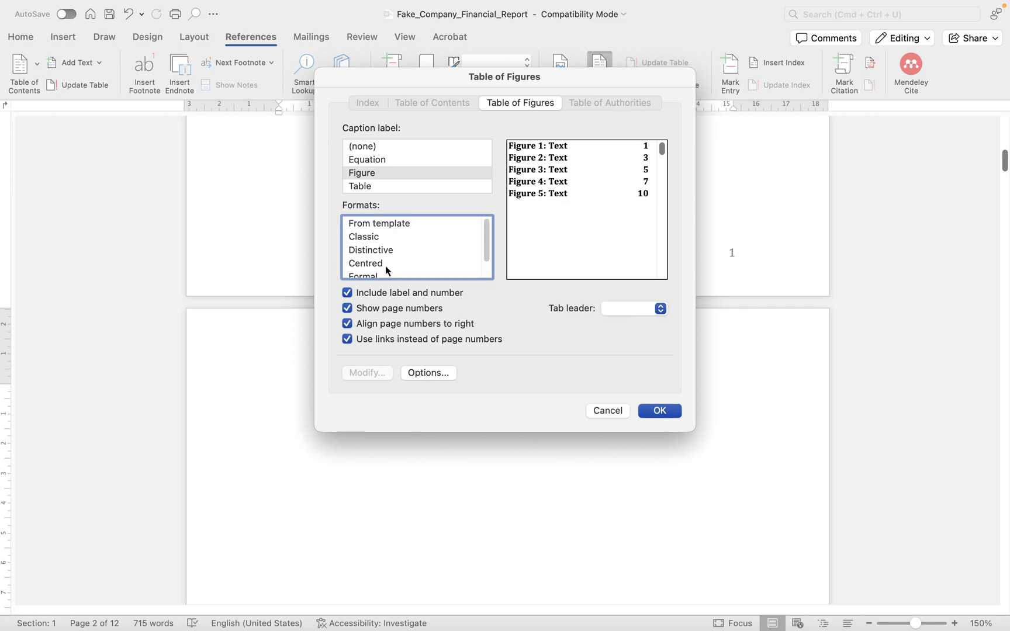
left_click(363, 270)
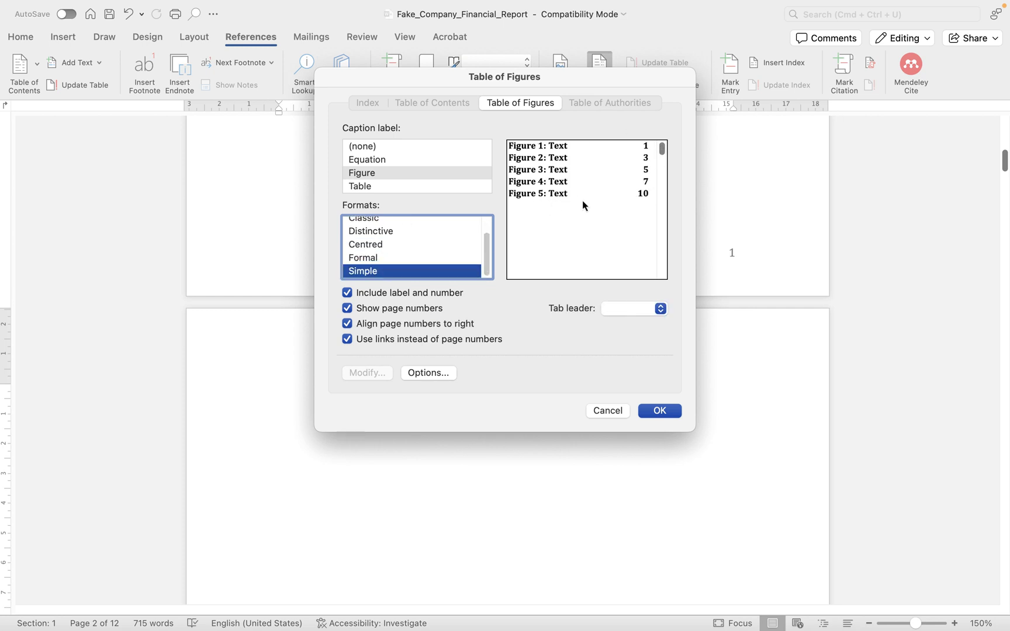
mouse_move(577, 155)
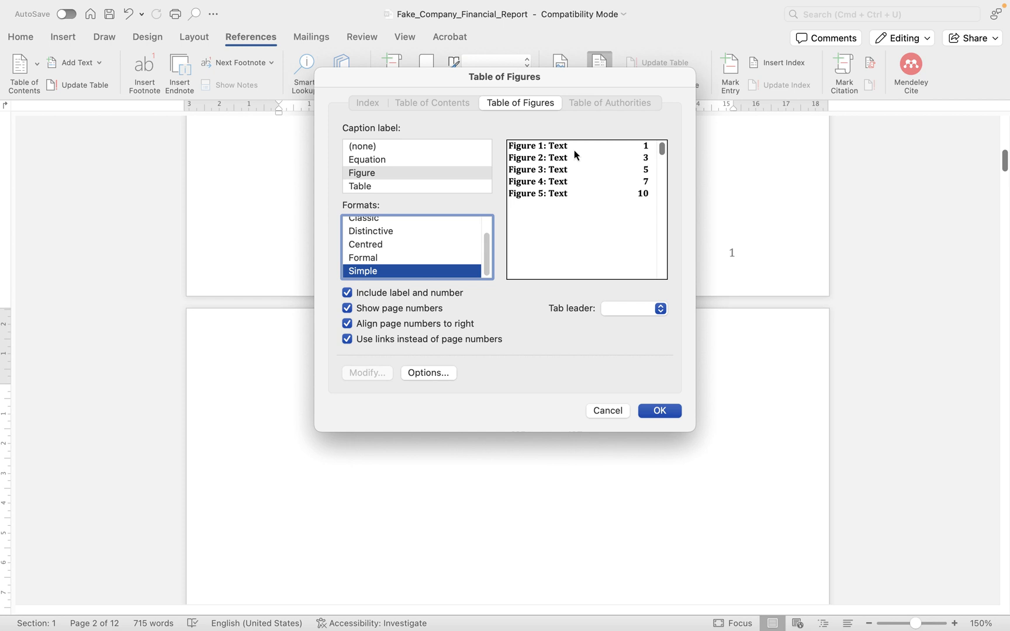
mouse_move(571, 145)
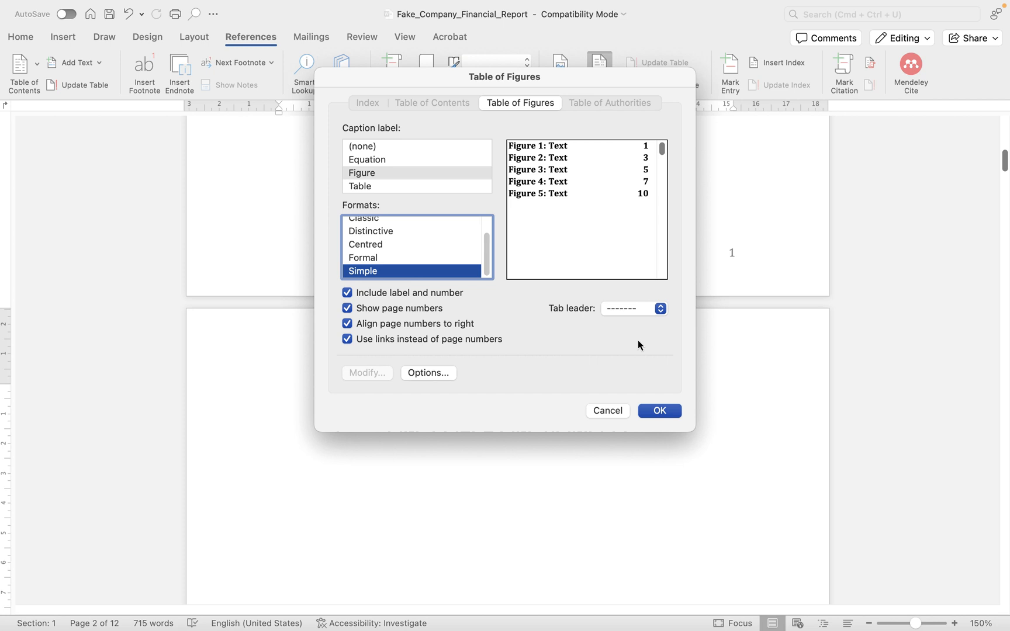
left_click(631, 307)
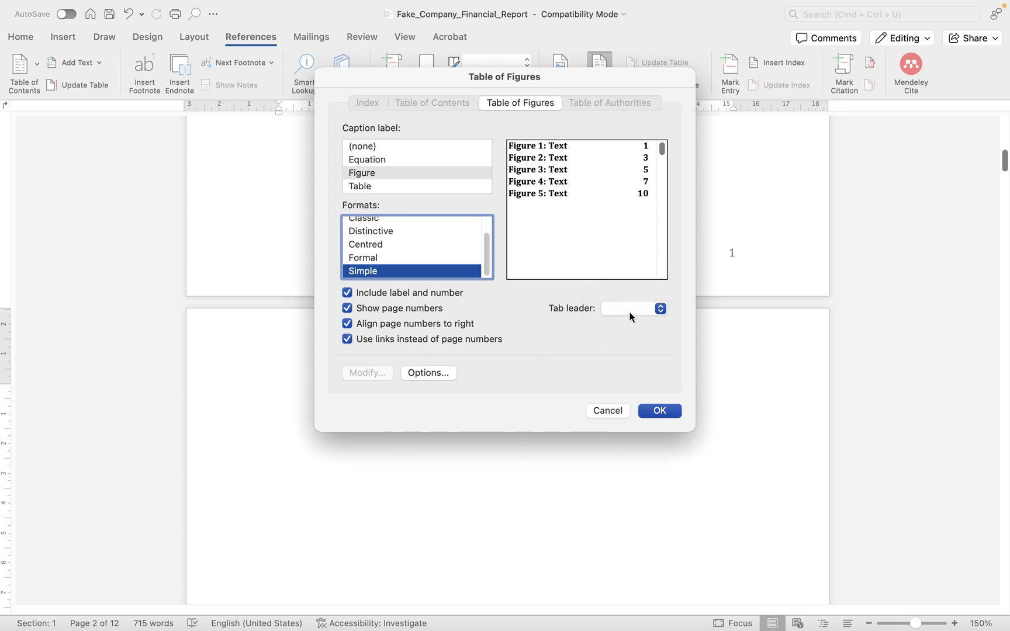
Set dotted tab leaders and keep label-and-number, page numbers and right alignment on after toggling each.
left_click(633, 307)
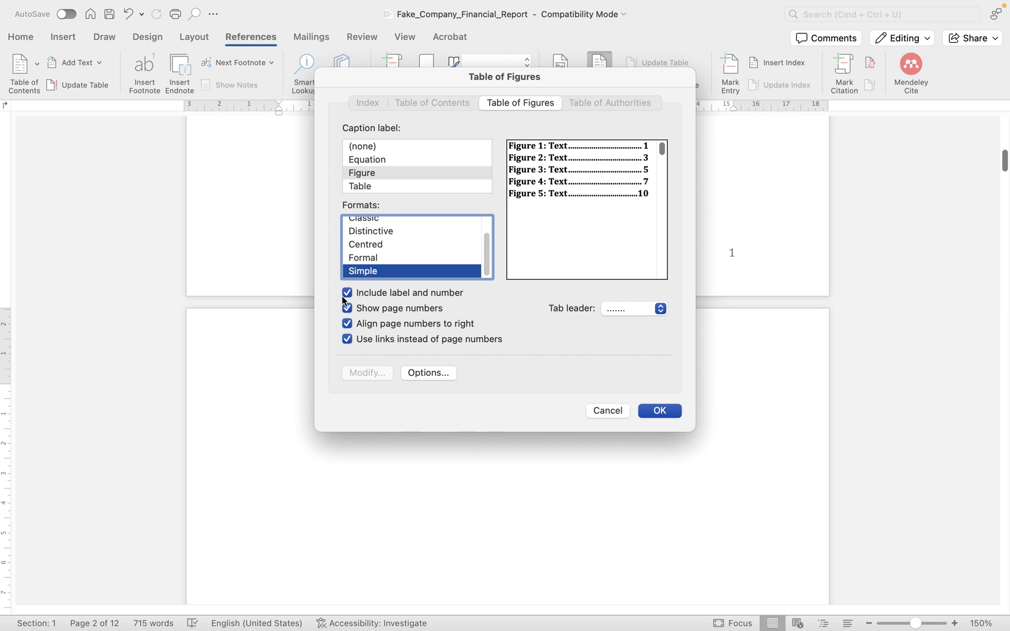
left_click(347, 293)
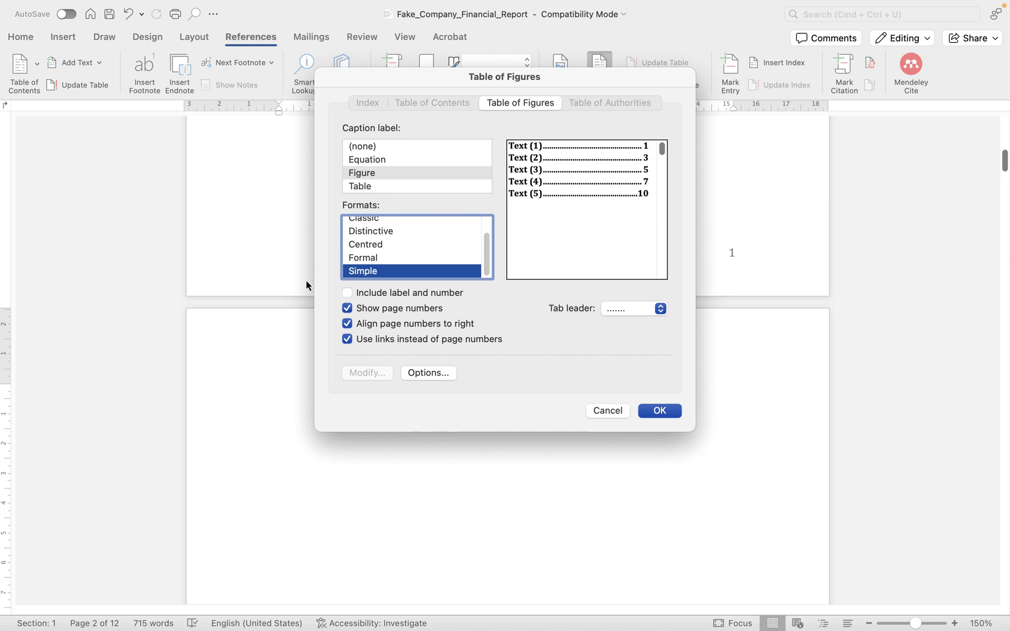
left_click(347, 293)
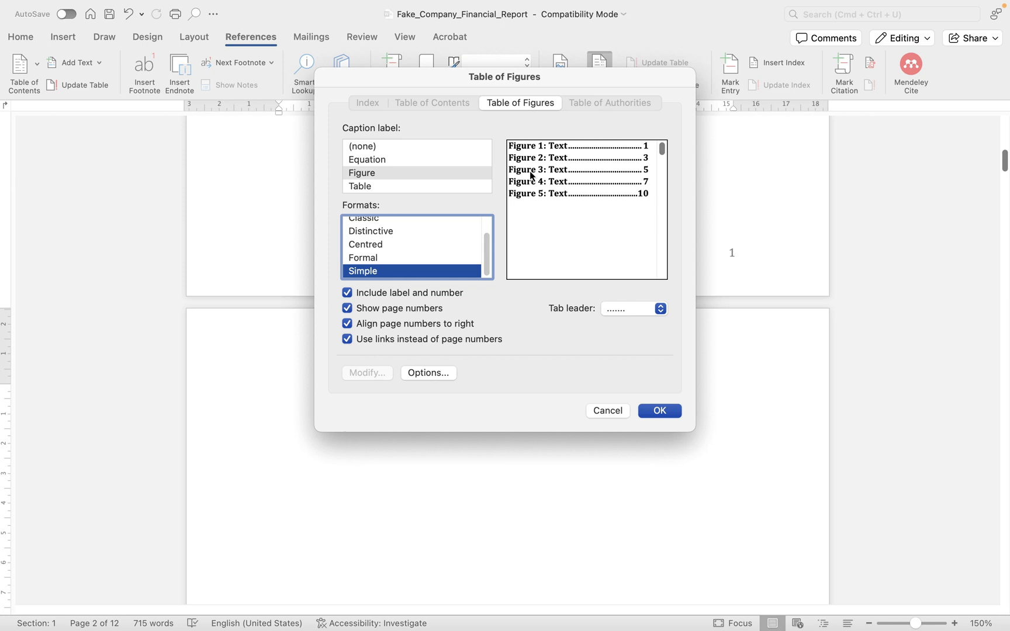
mouse_move(500, 205)
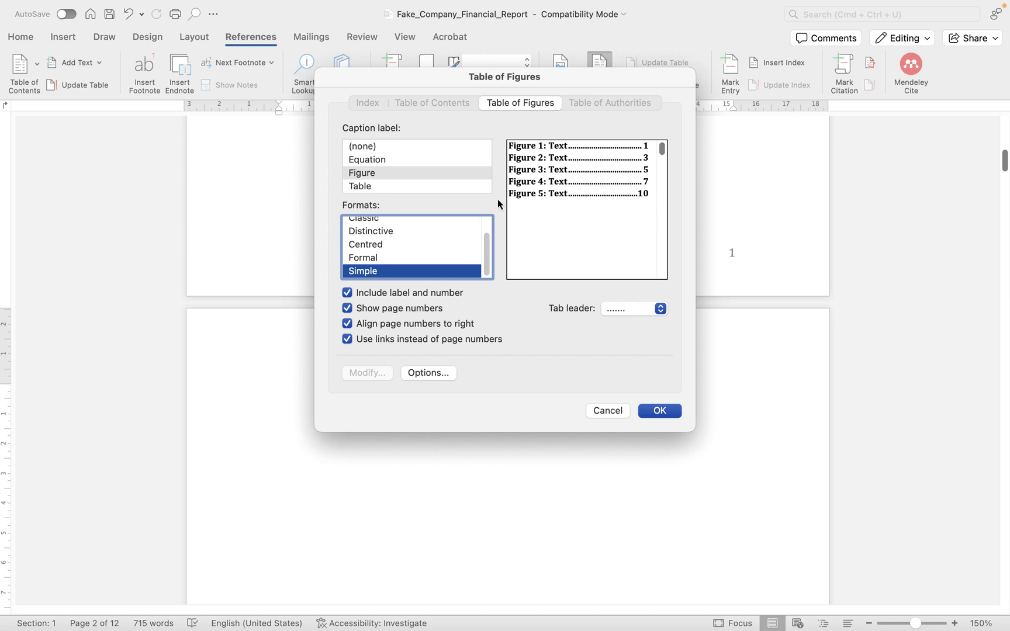
mouse_move(403, 309)
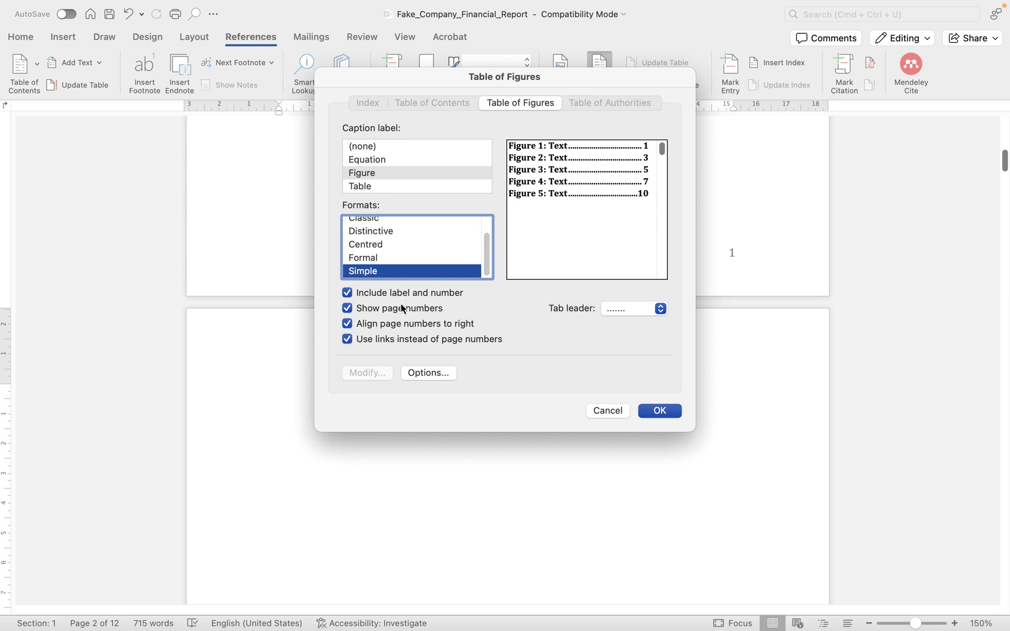
left_click(347, 307)
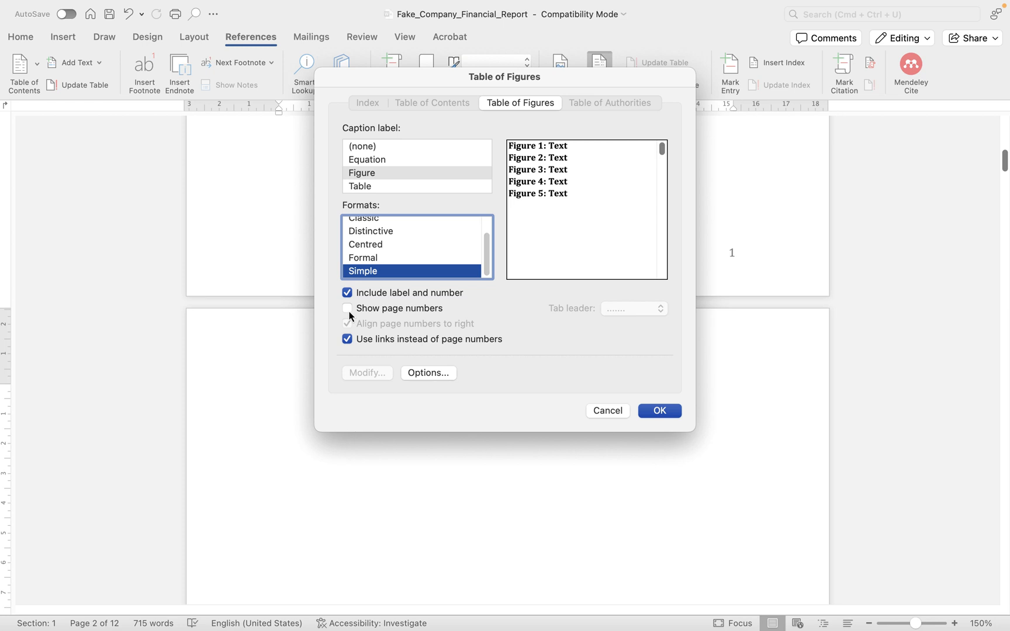
left_click(346, 308)
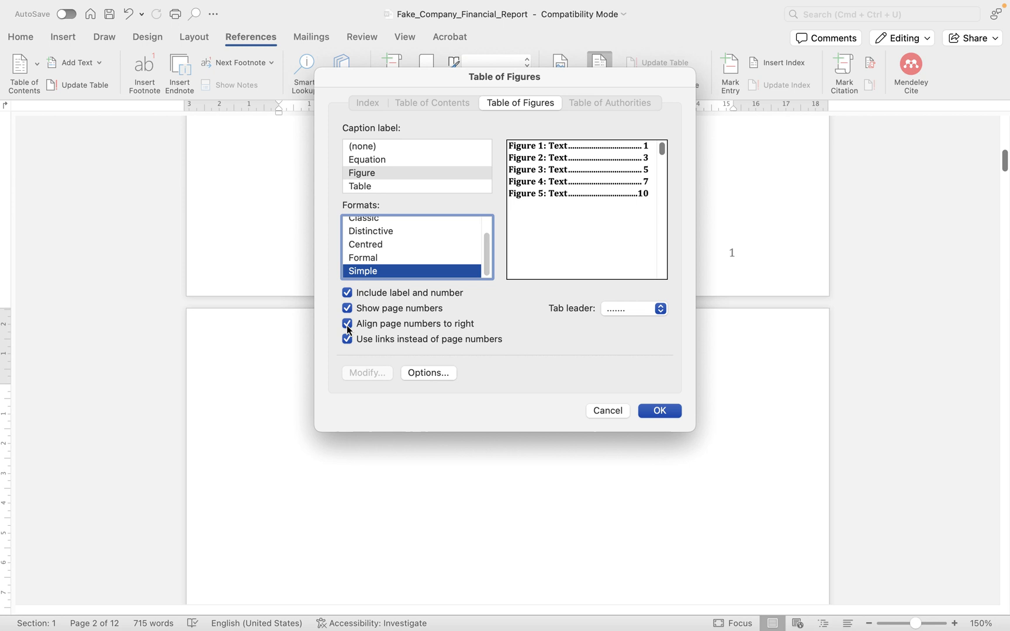
left_click(346, 324)
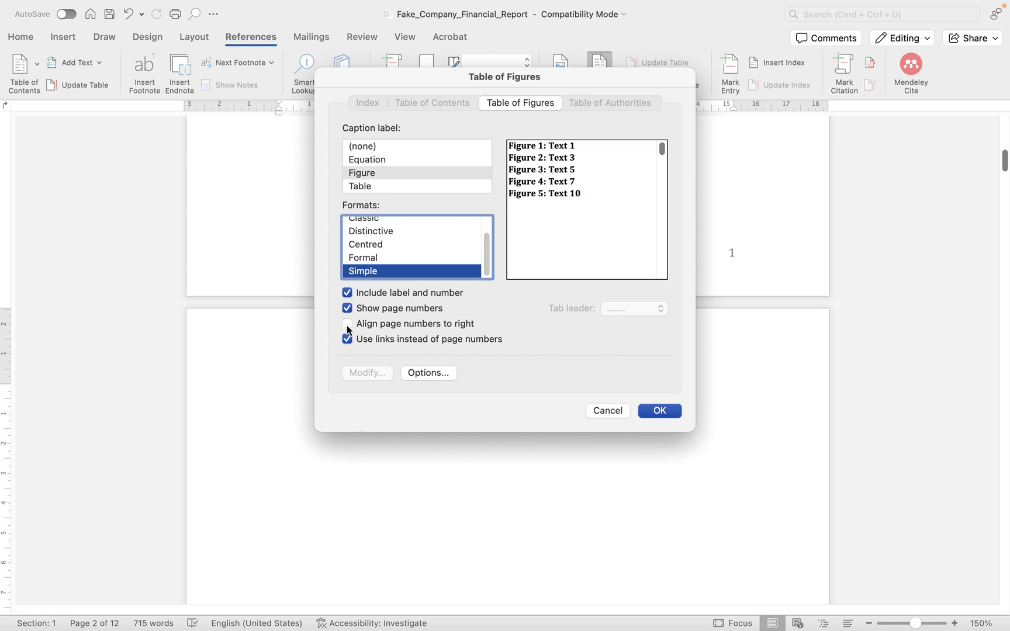
left_click(346, 323)
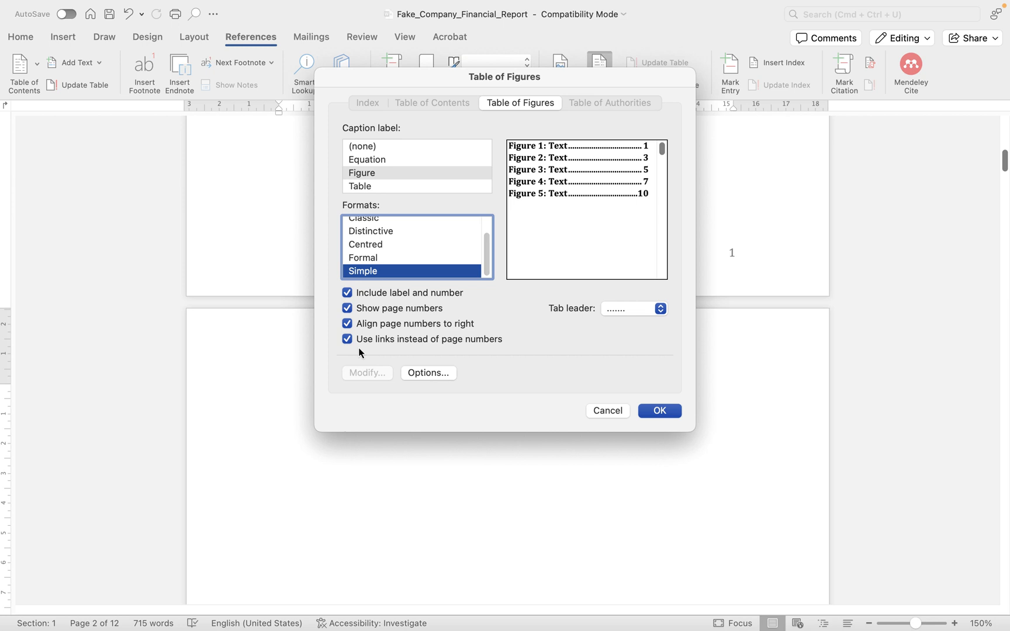
mouse_move(451, 350)
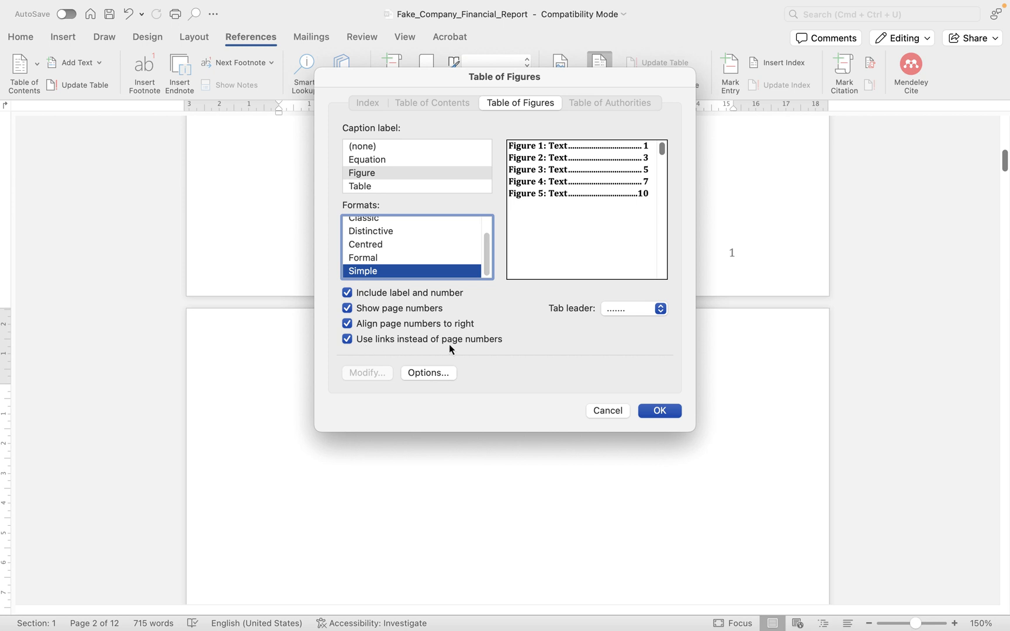
mouse_move(425, 352)
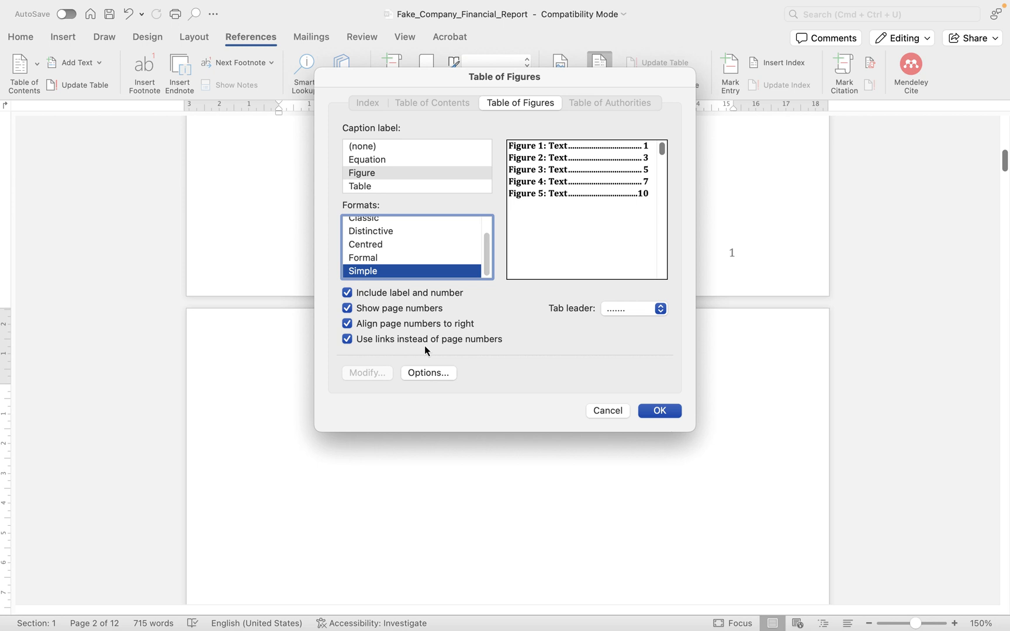
mouse_move(418, 348)
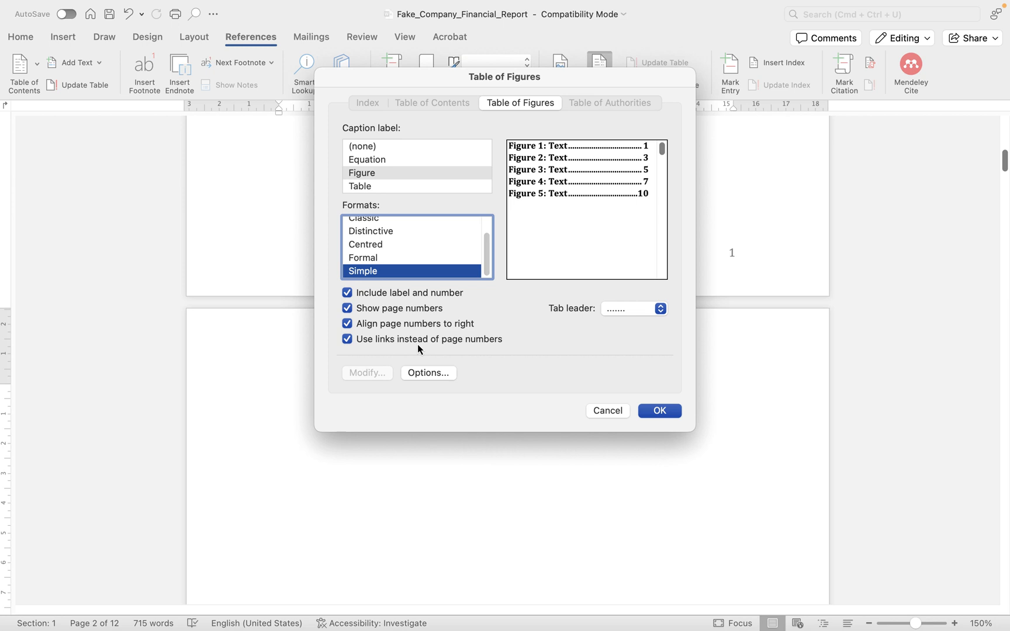
mouse_move(709, 433)
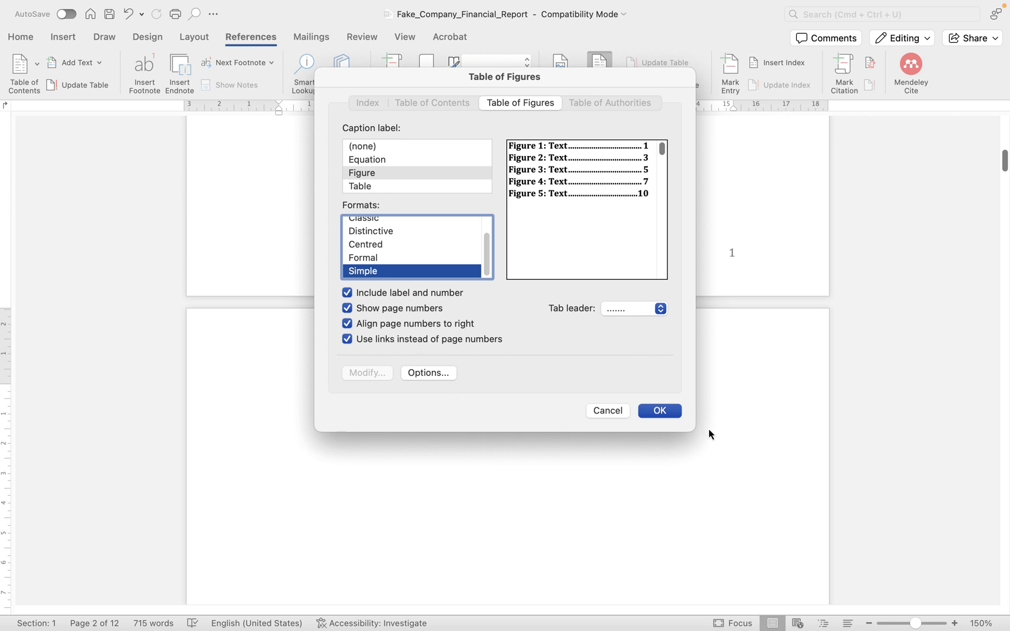
Accept the Table of Figures Options unchanged and insert the table listing Figures 1–3 on pages 3, 4 and 5.
left_click(426, 372)
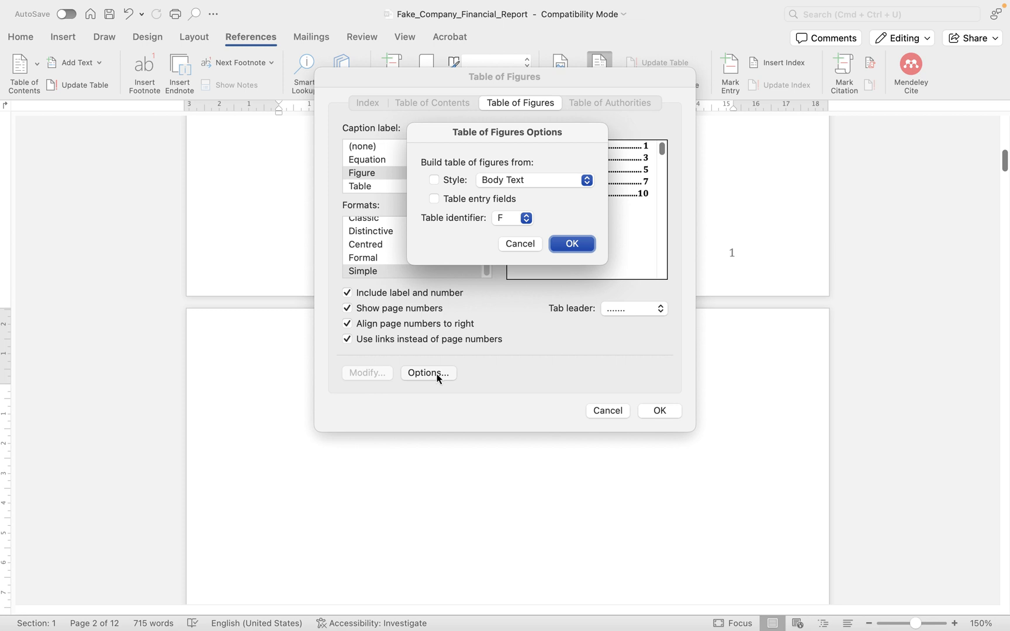
mouse_move(451, 376)
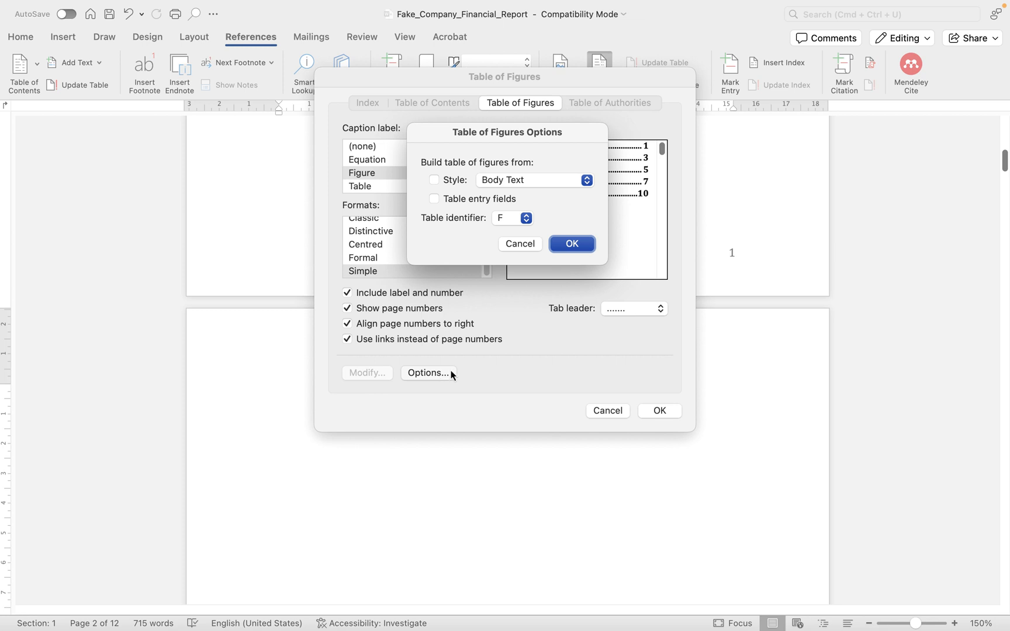
mouse_move(418, 195)
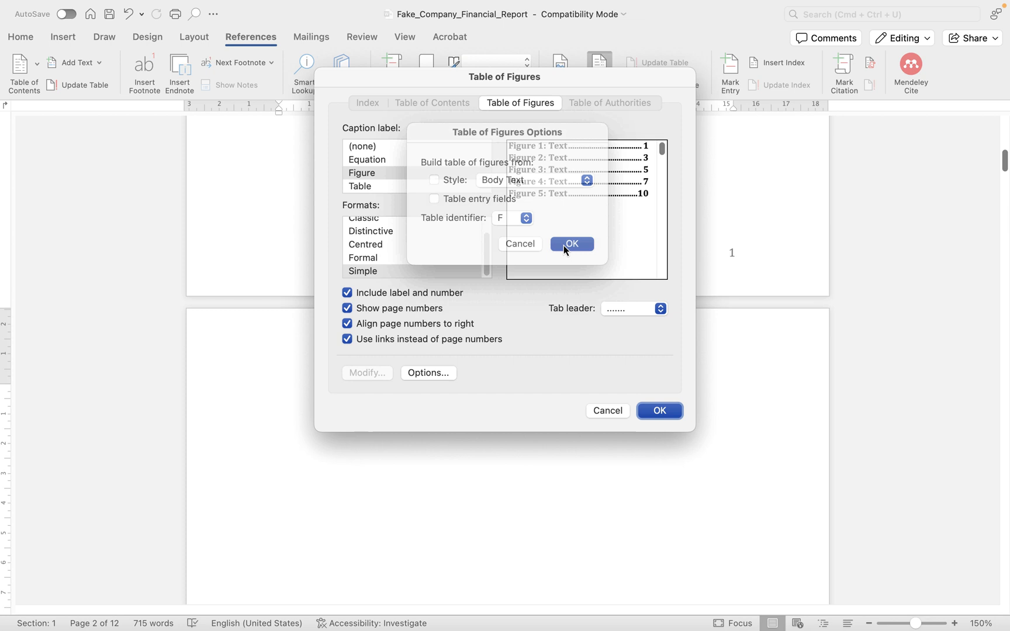
left_click(570, 243)
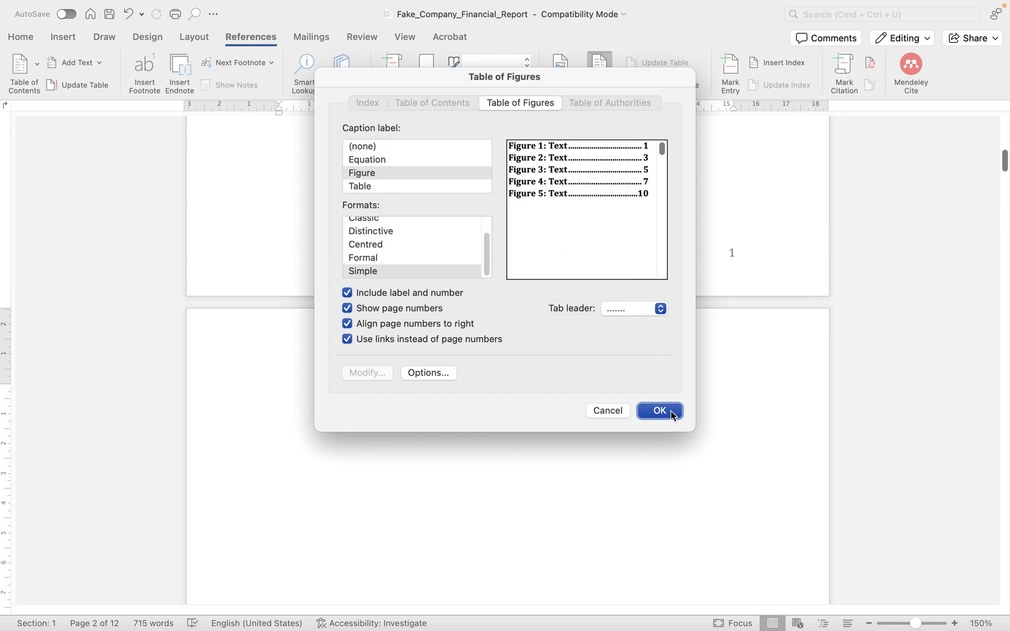
left_click(658, 412)
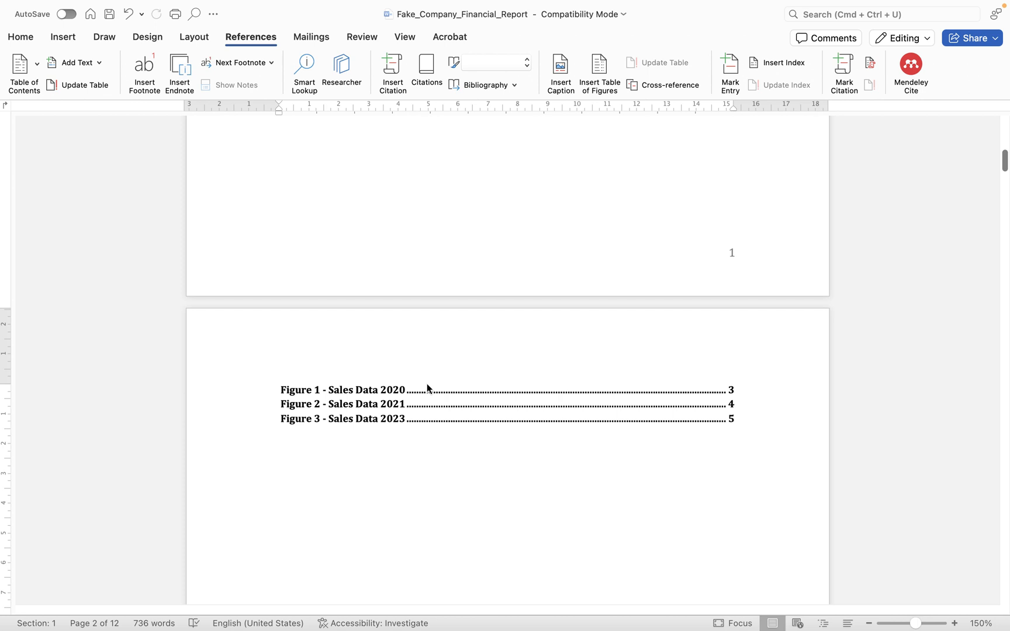
scroll("down", 3)
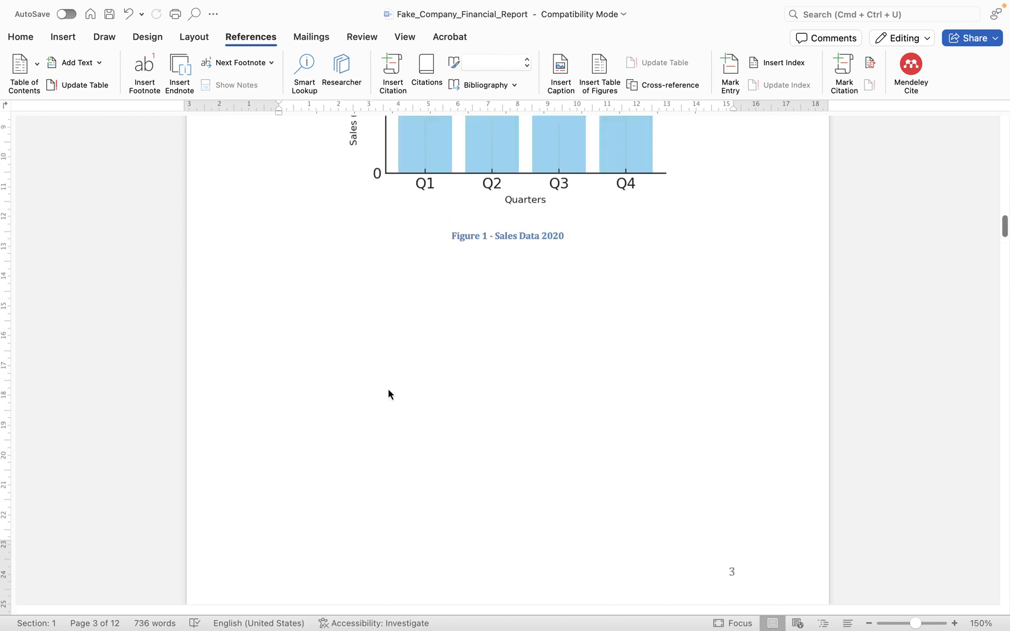
scroll("up", 3)
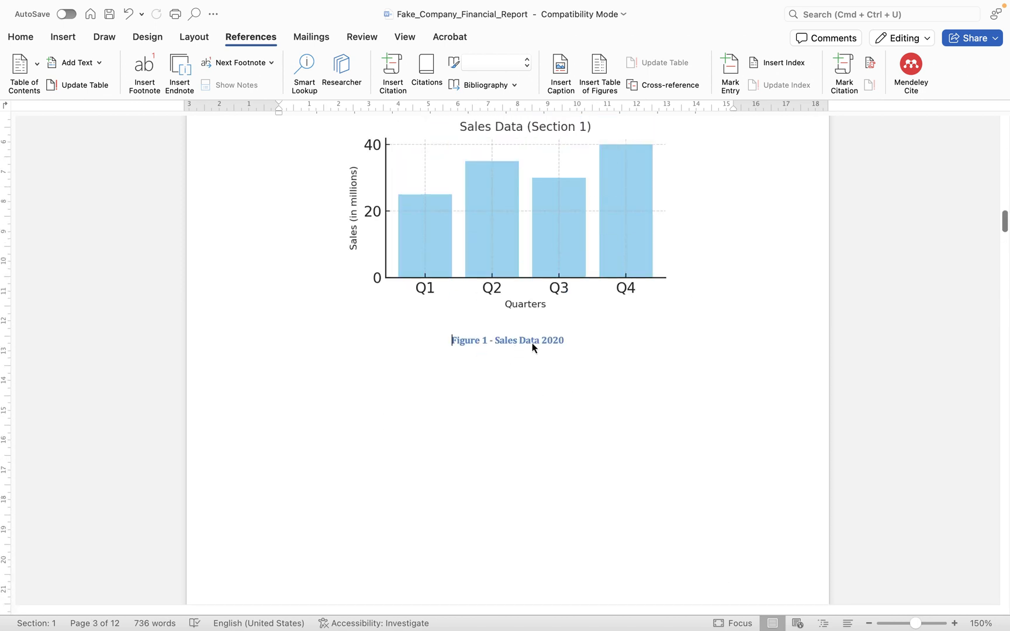
scroll("up", 3)
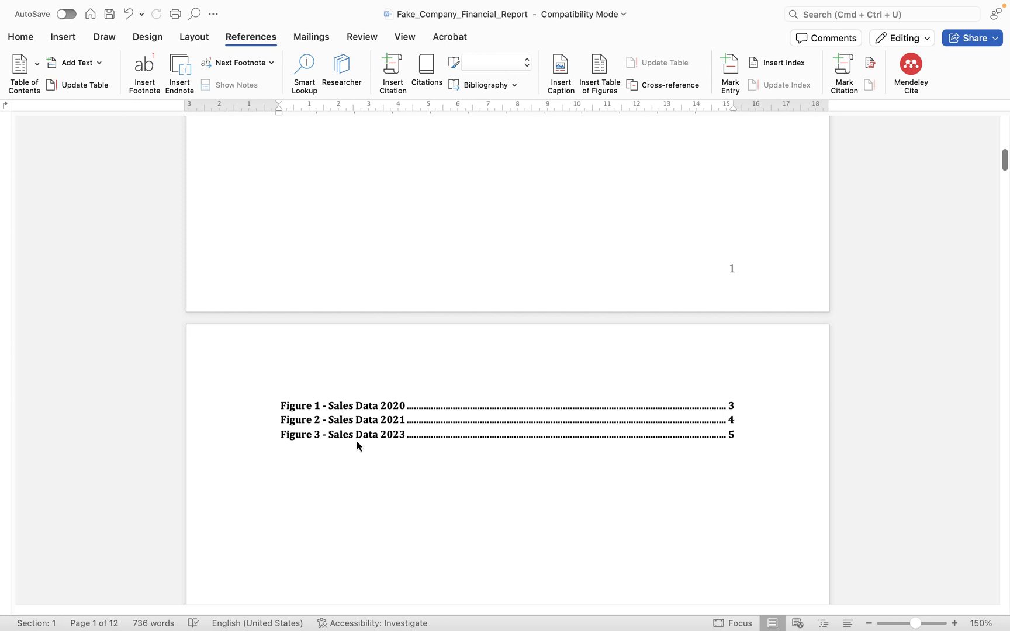
scroll("down", 3)
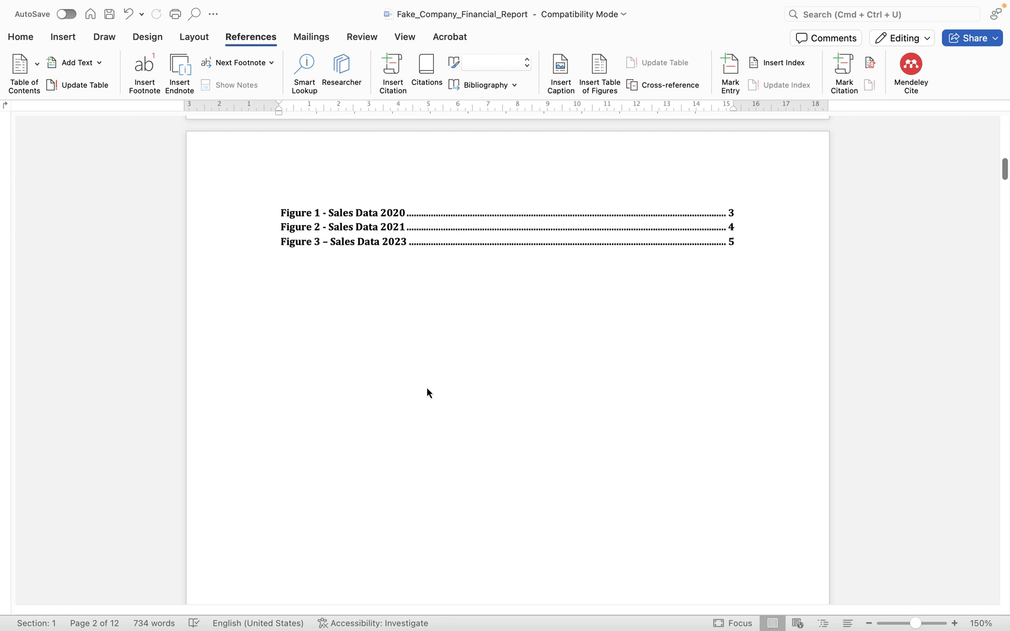
scroll("down", 3)
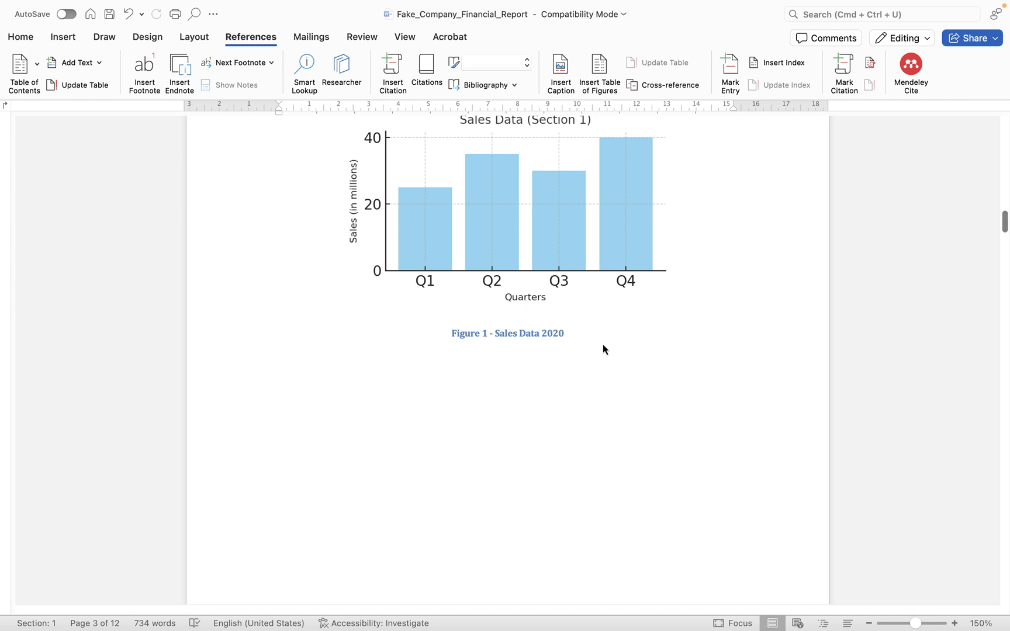
scroll("down", 3)
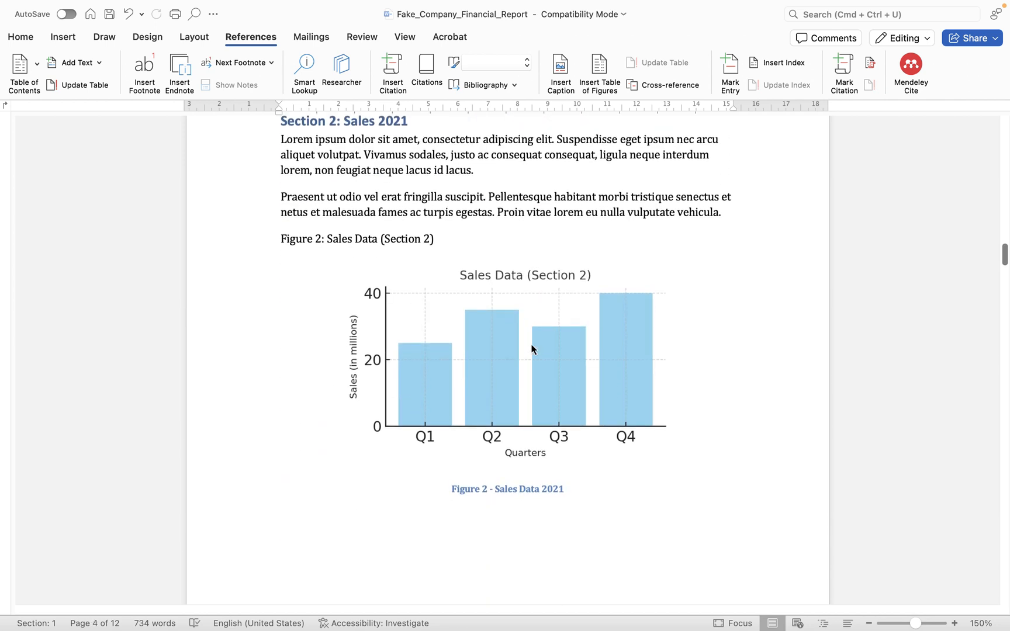
scroll("down", 3)
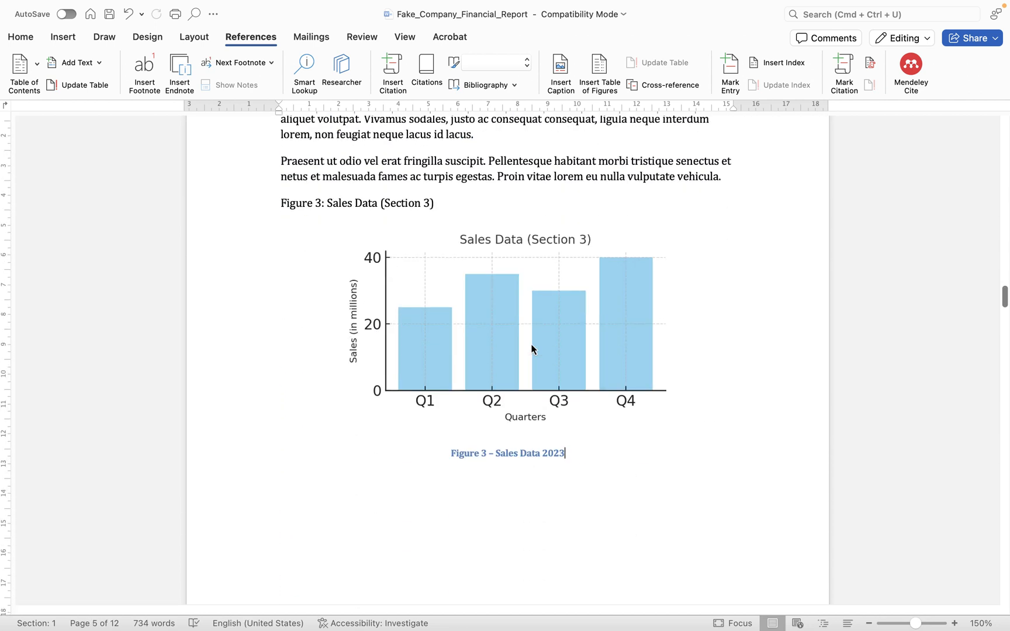
scroll("down", 3)
type("P")
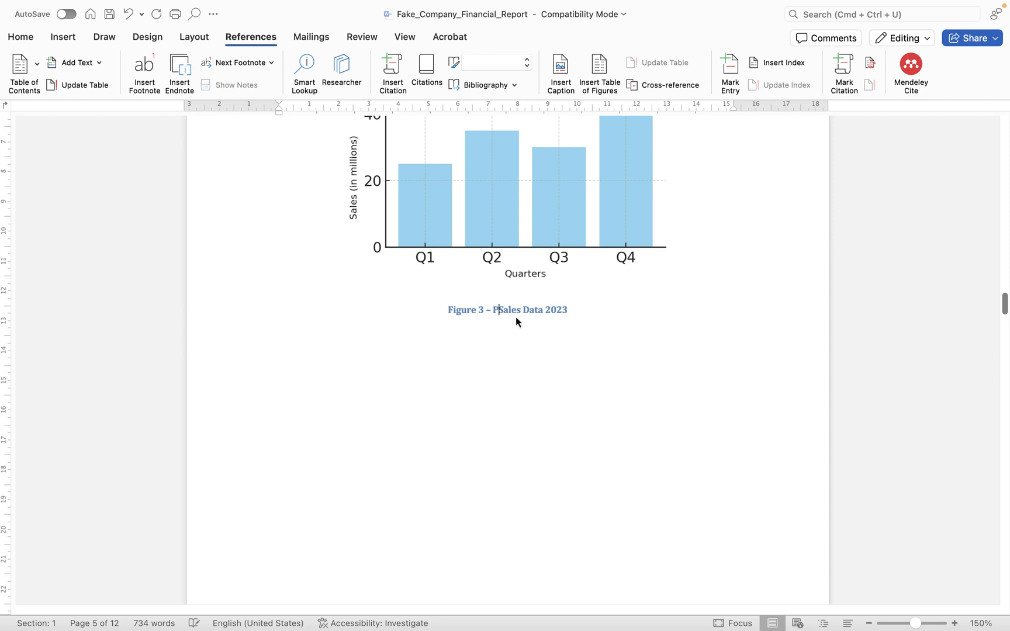
Change the Figure 3 caption to Projected Sales Data 2023 and update the table of figures field.
type("rojected")
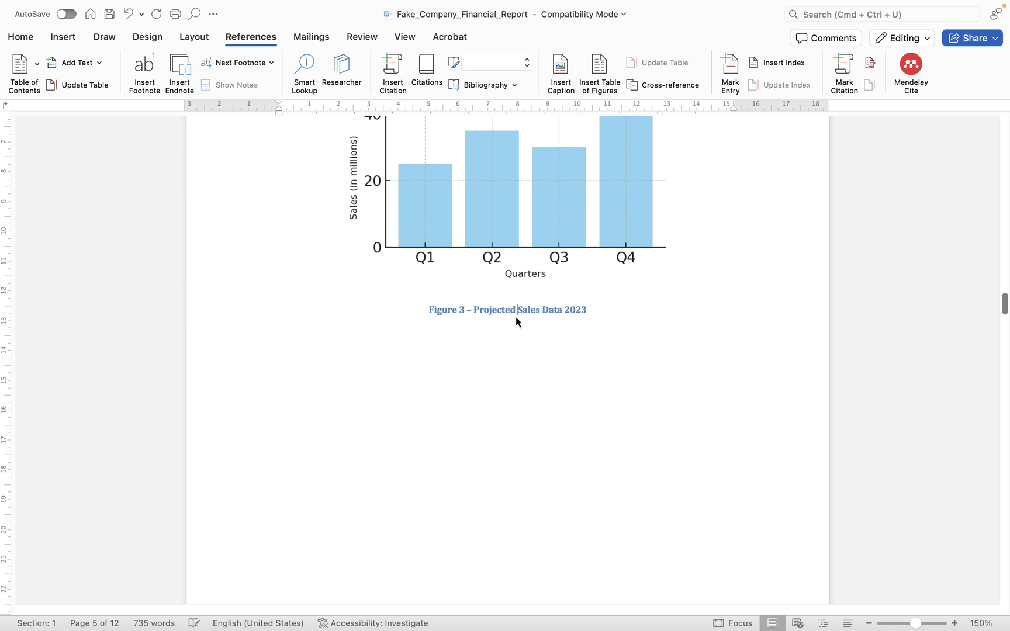
scroll("down", 3)
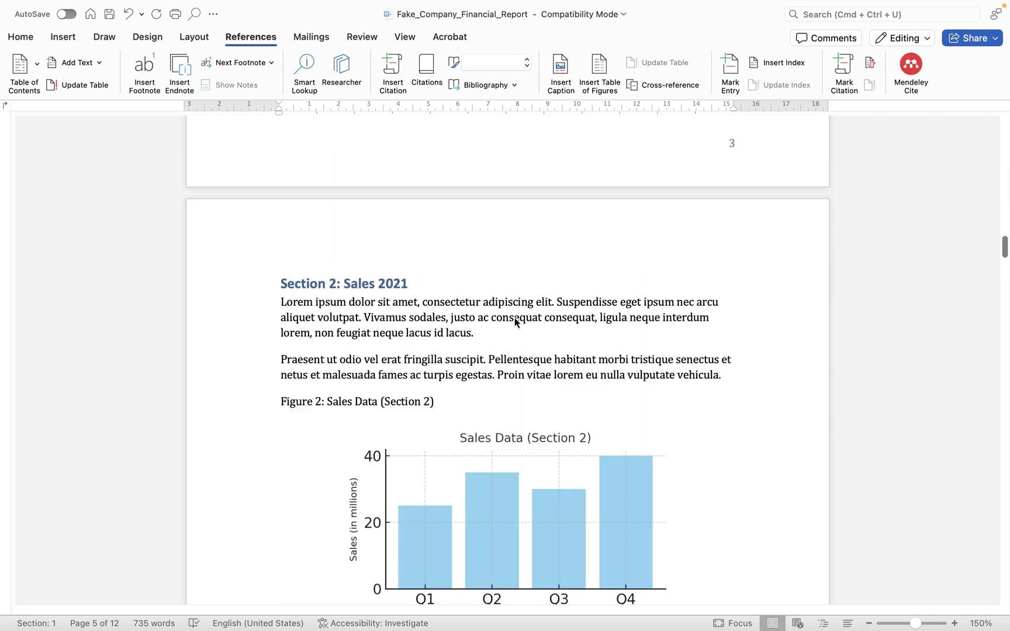
scroll("up", 3)
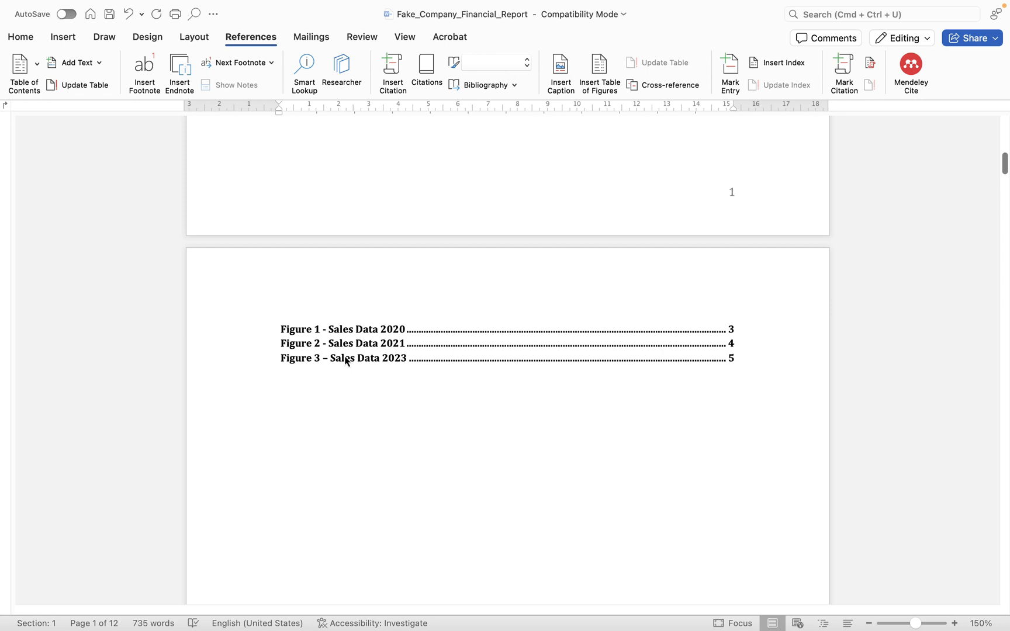
mouse_move(426, 354)
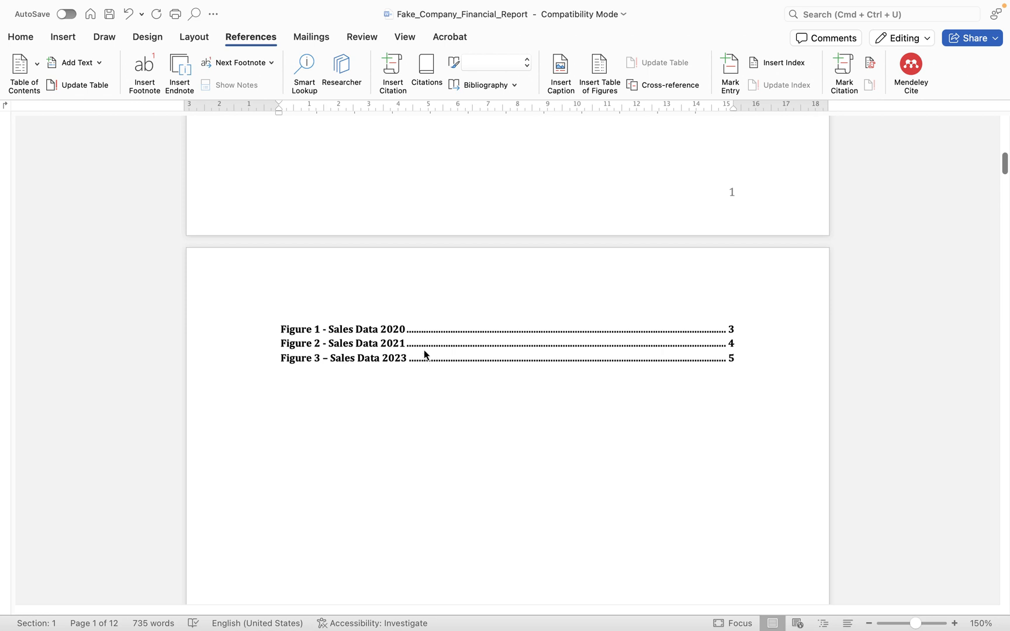
right_click(425, 354)
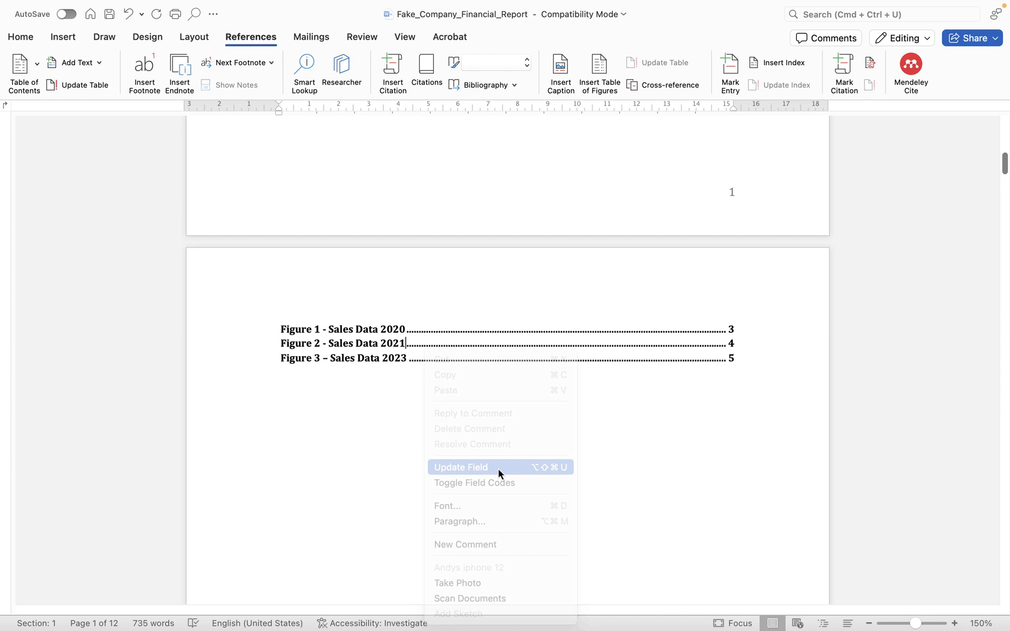
left_click(459, 466)
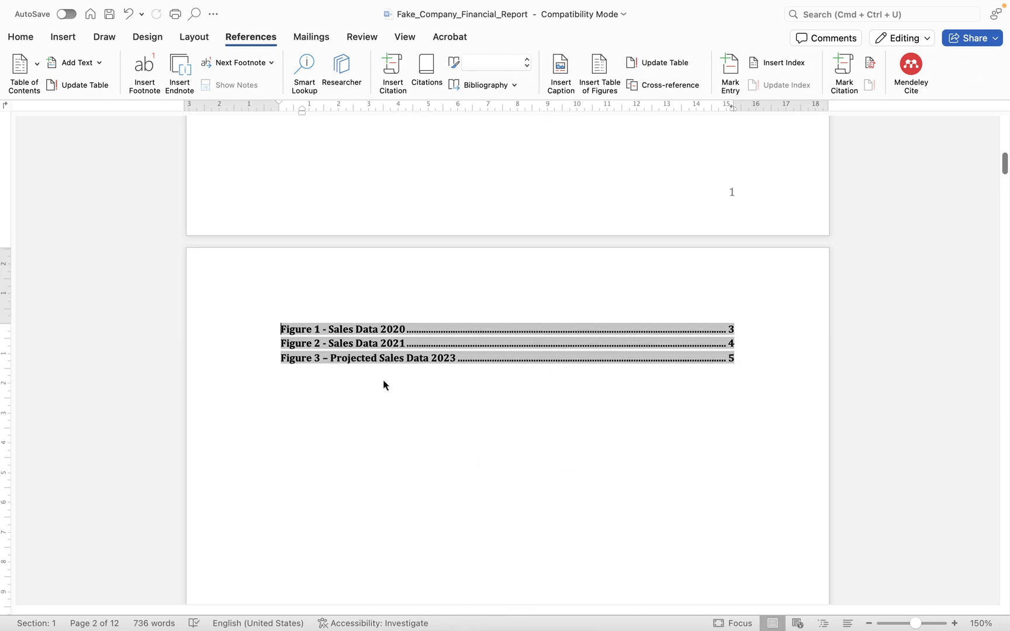
Update the table of figures field so Figures 1–3 point to pages 6, 7 and 8.
scroll("down", 3)
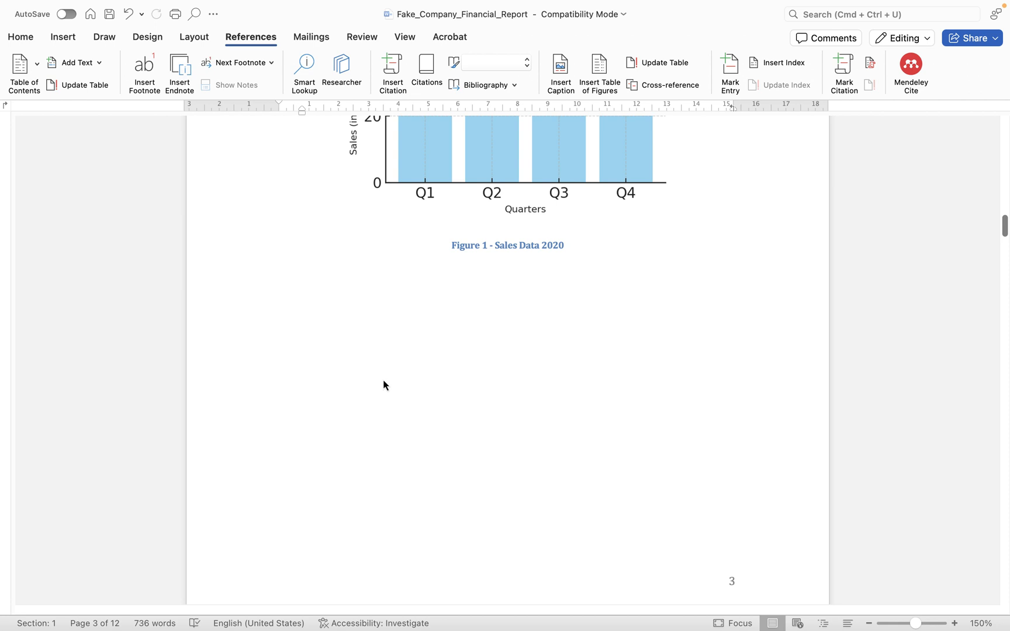
scroll("up", 3)
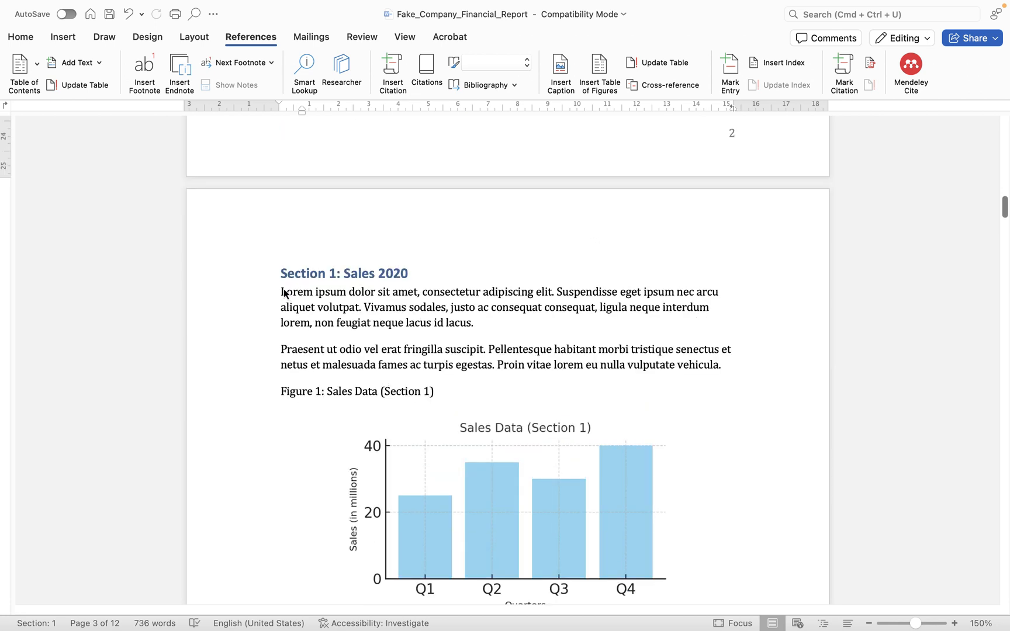
scroll("down", 3)
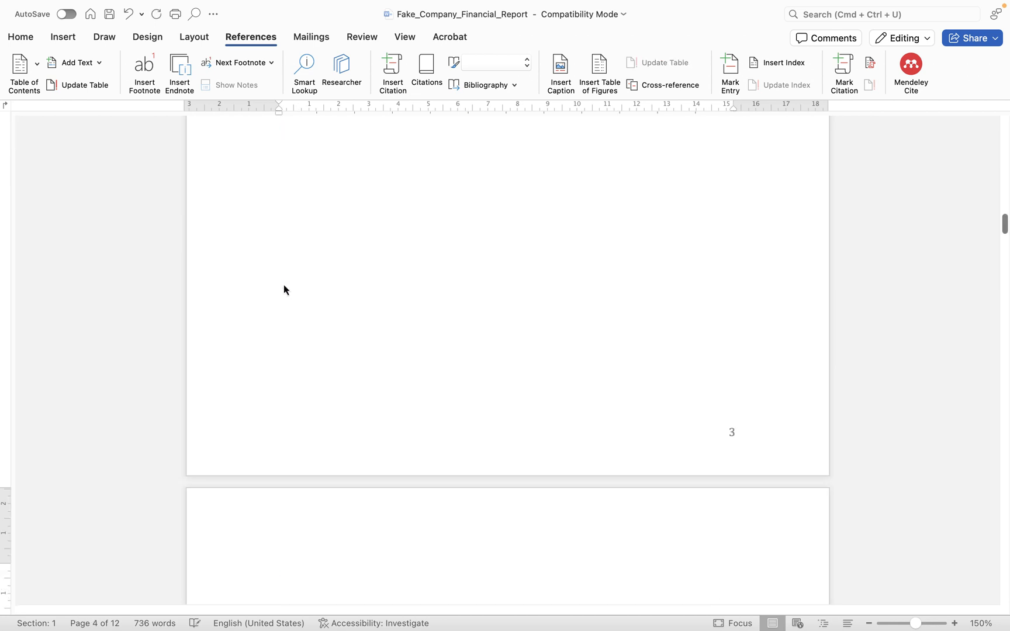
scroll("down", 3)
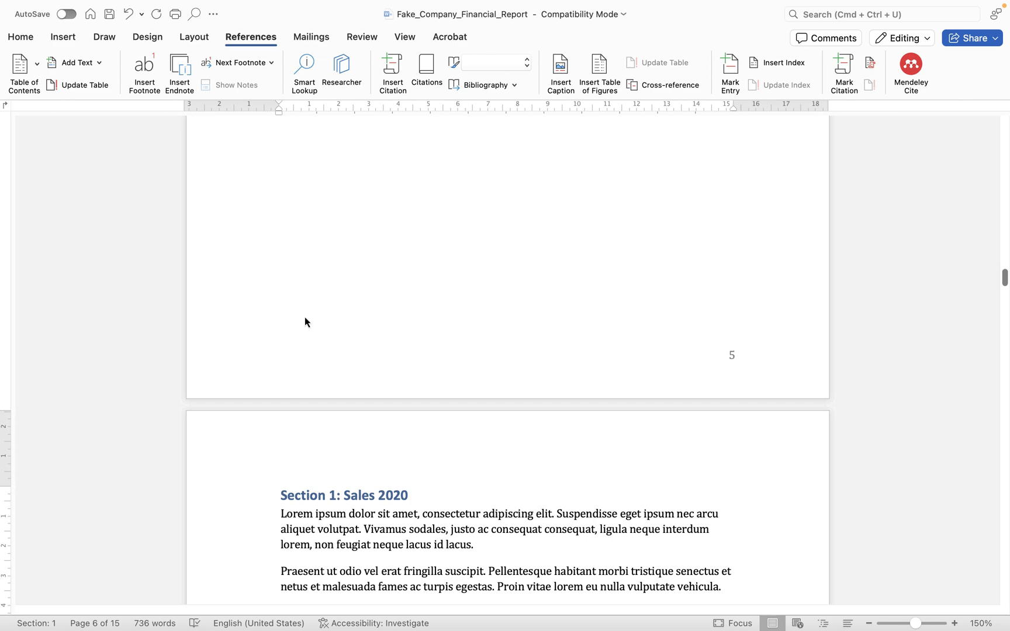
scroll("down", 3)
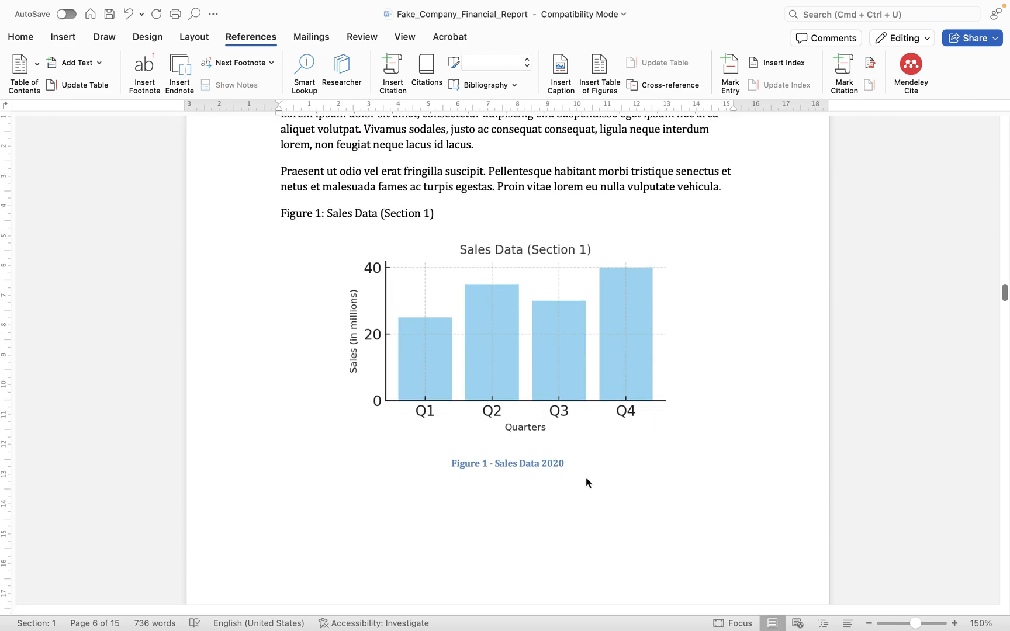
scroll("down", 3)
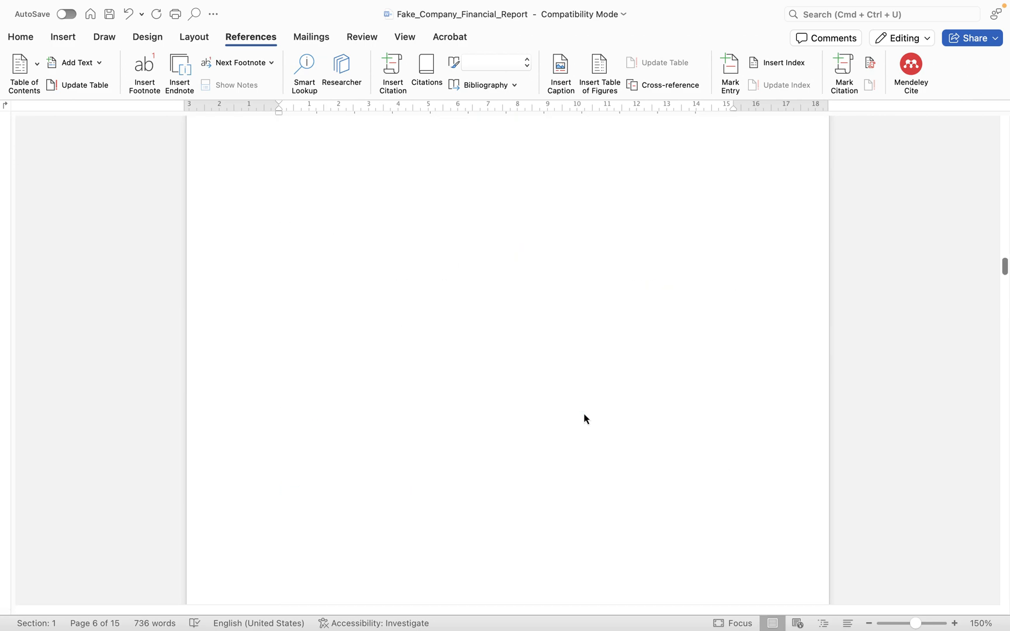
scroll("up", 3)
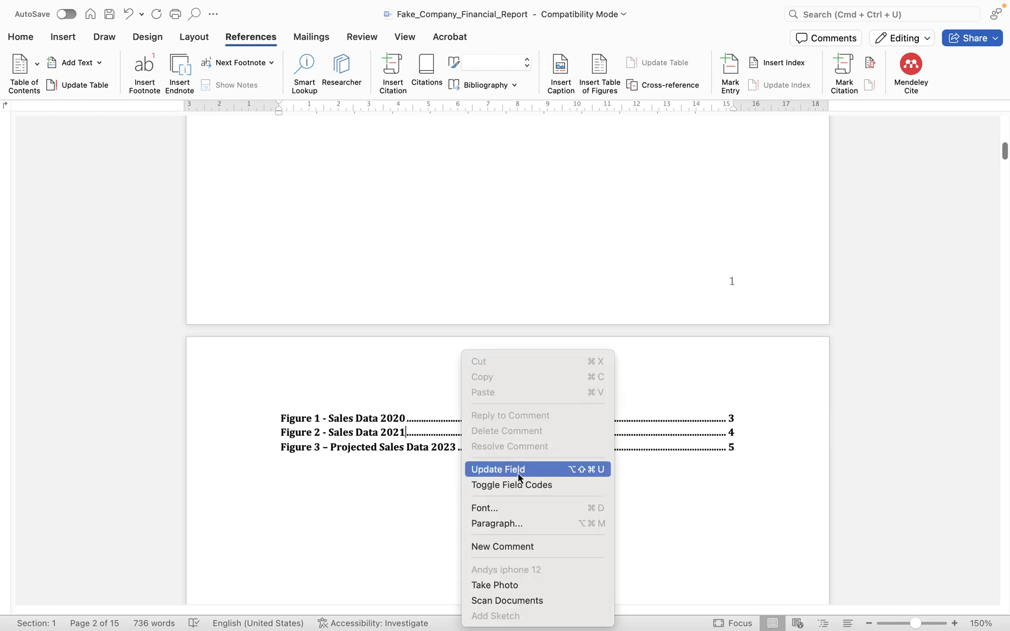
left_click(497, 469)
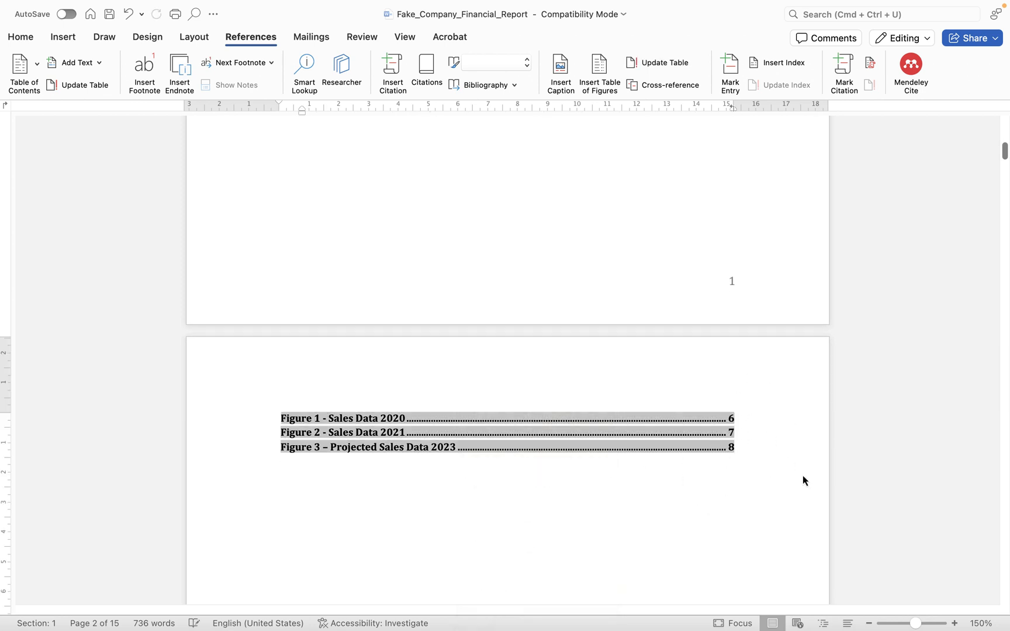
mouse_move(616, 531)
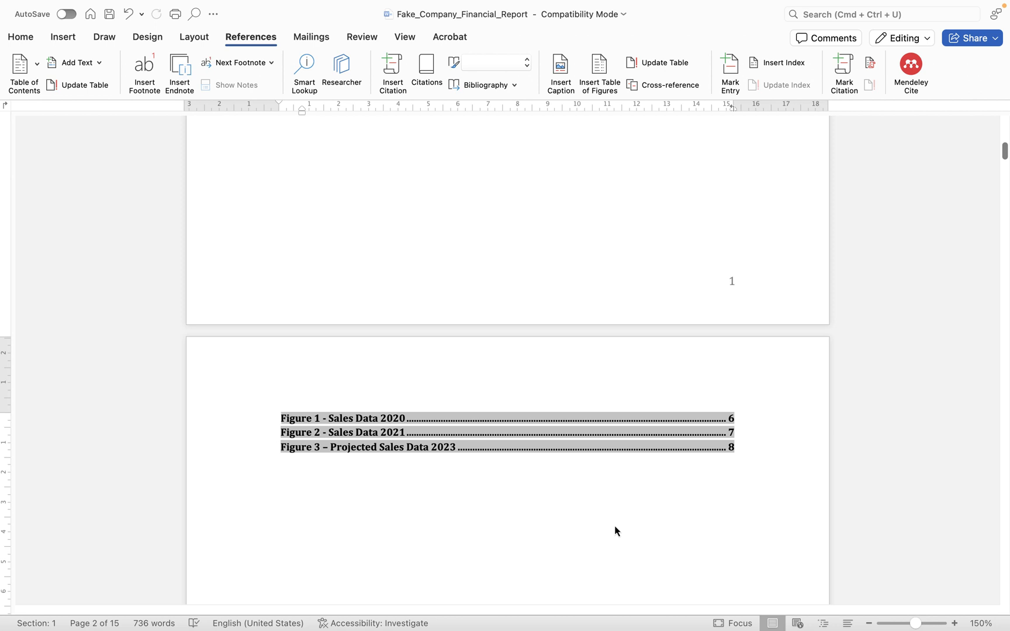
Locate the duplicated Section 2 sales chart and start a caption for it.
scroll("down", 3)
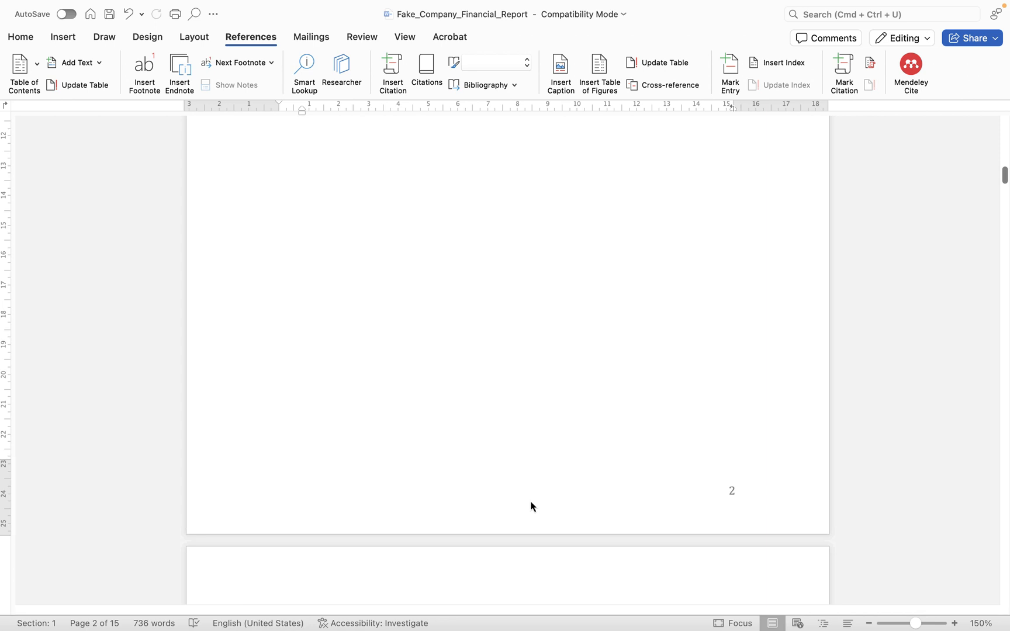
scroll("down", 3)
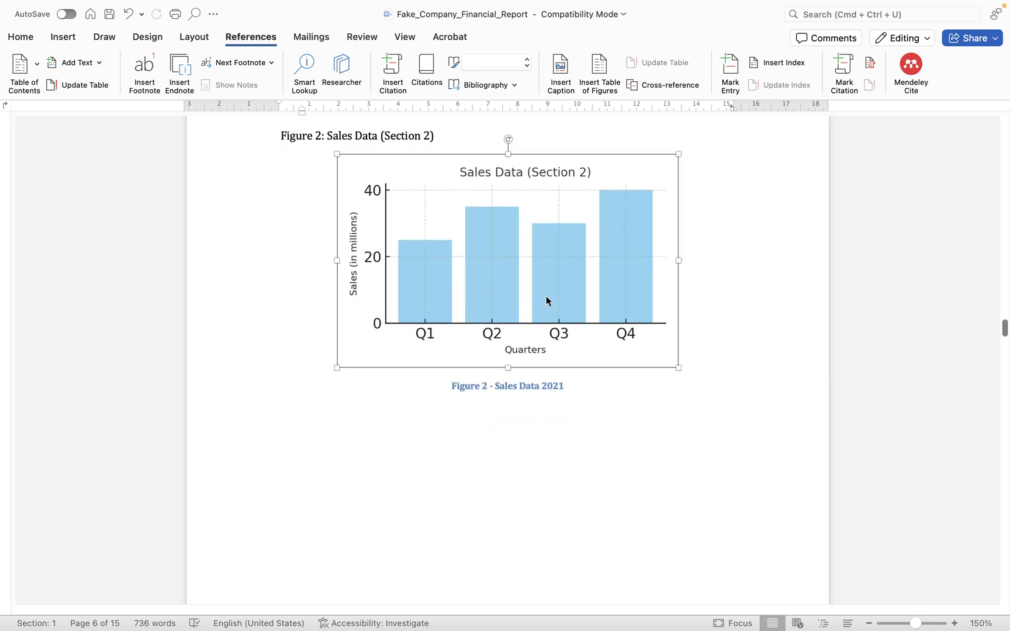
scroll("down", 3)
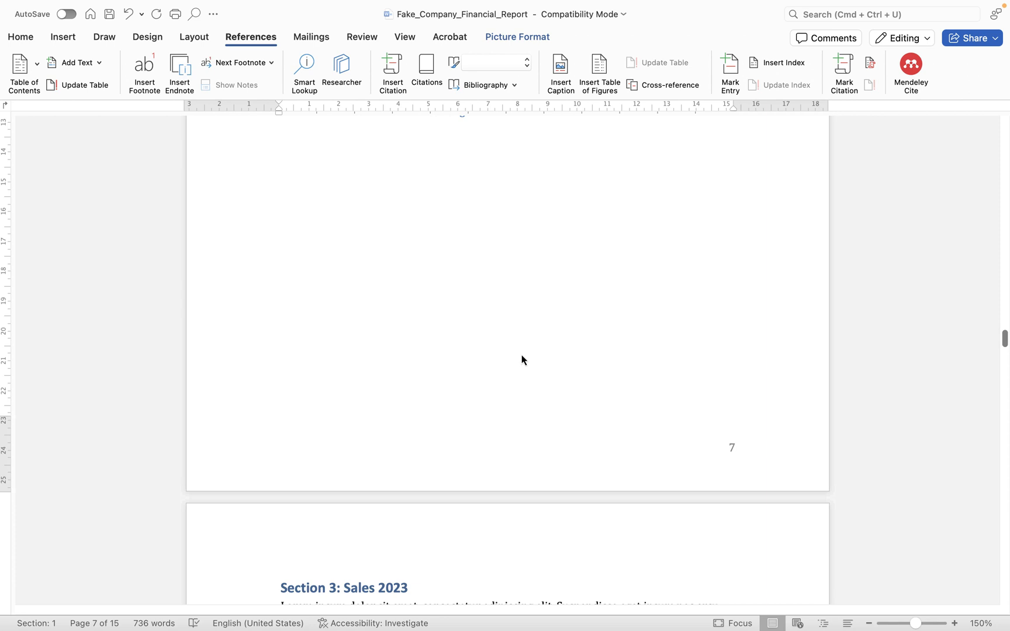
scroll("up", 3)
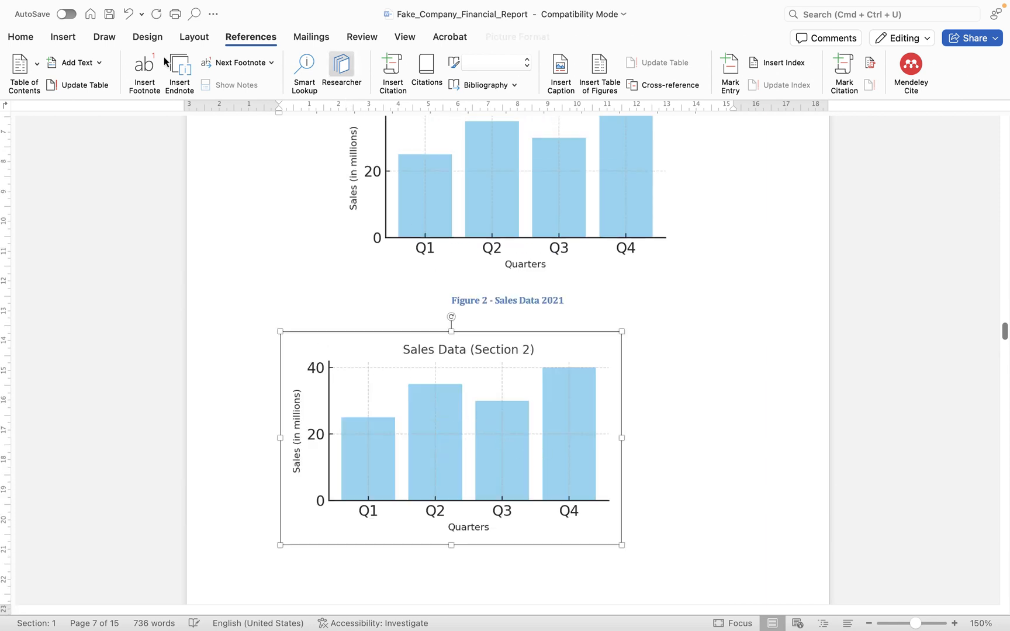
right_click(452, 438)
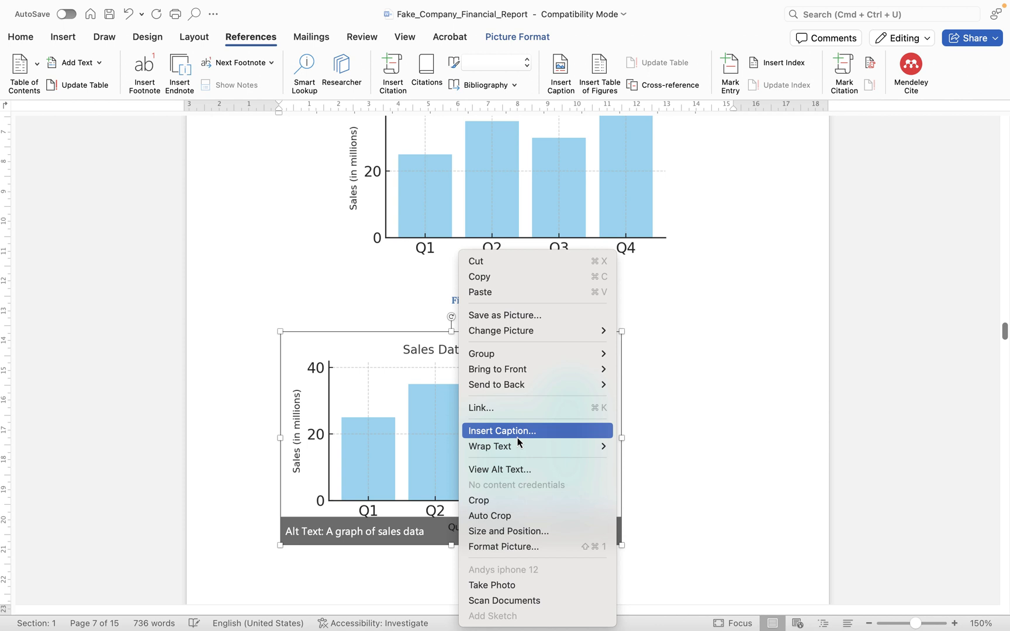
left_click(502, 431)
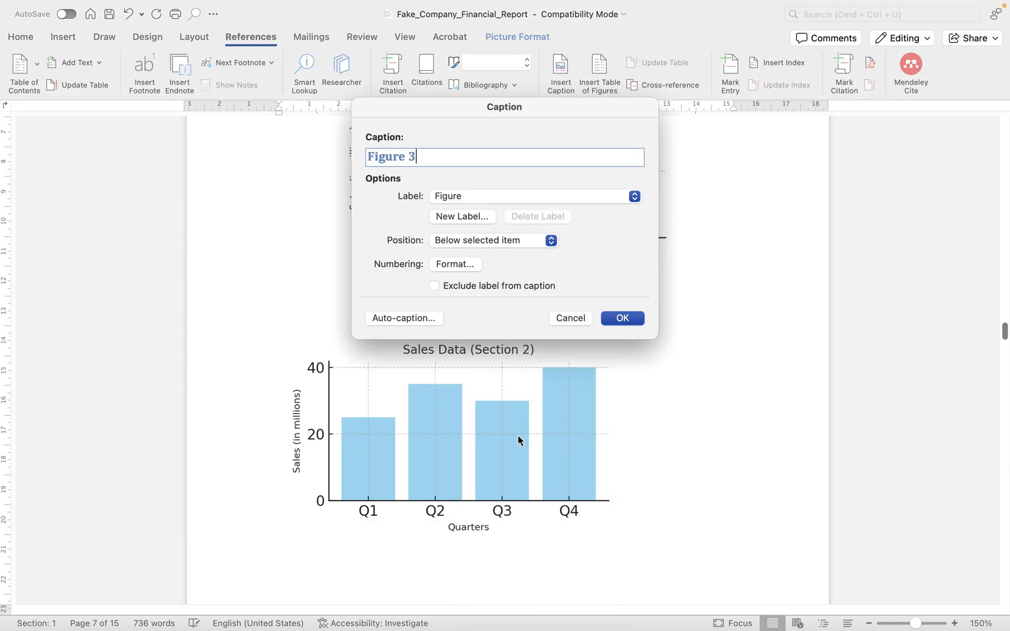
Complete the caption as "Figure 3 - Sales Data 2022" and confirm it.
type("- S")
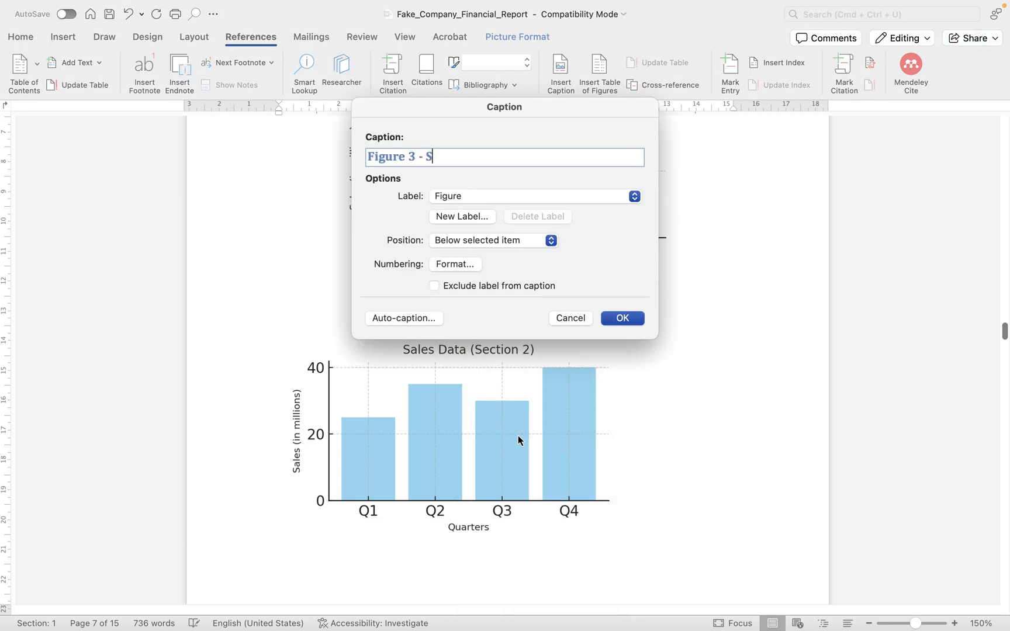
type("ales Data 20")
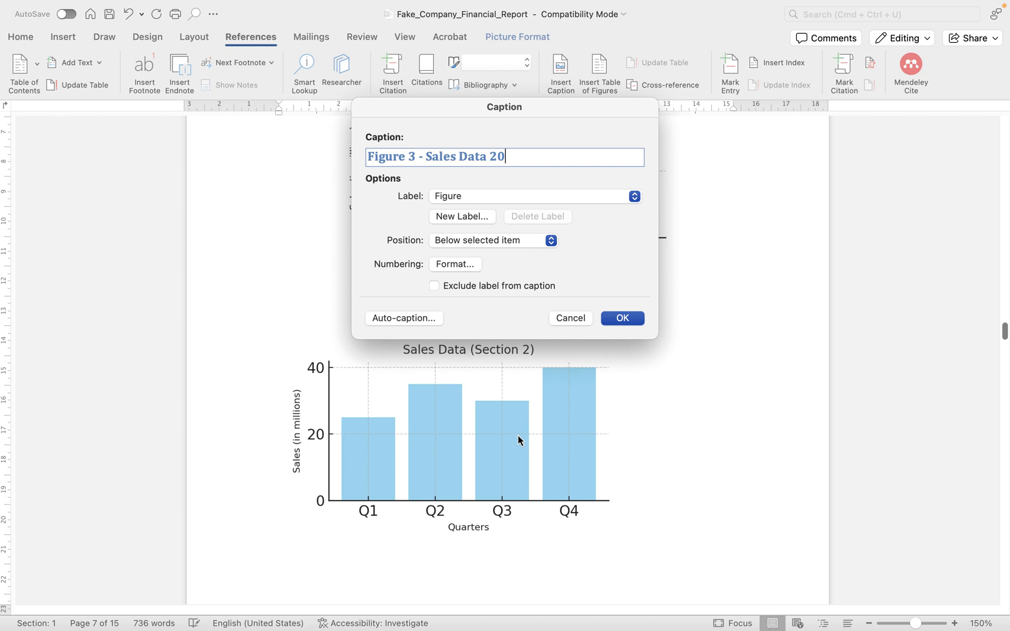
type("22")
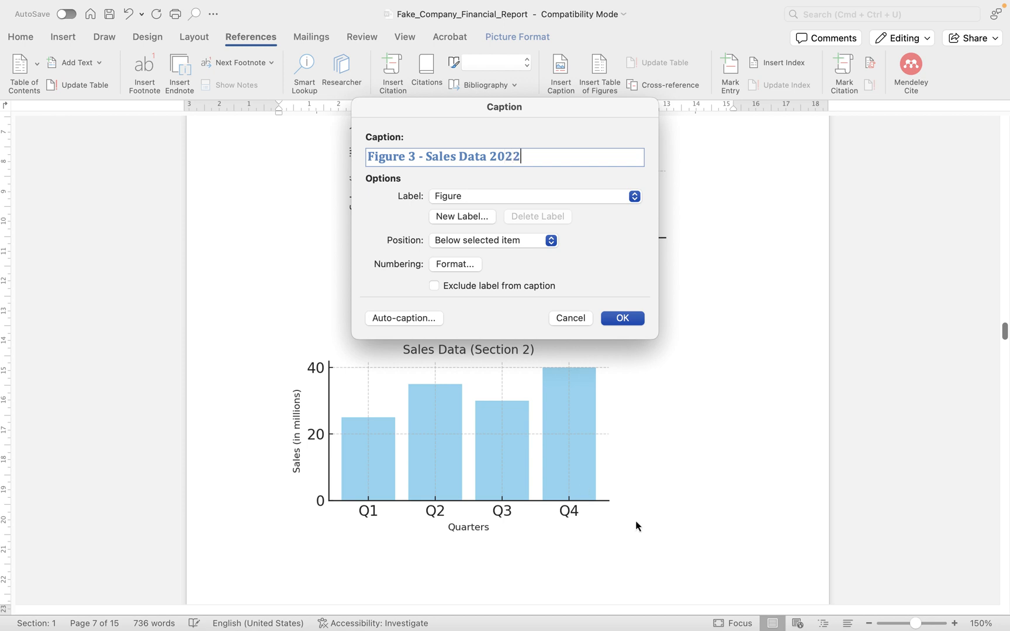
left_click(621, 318)
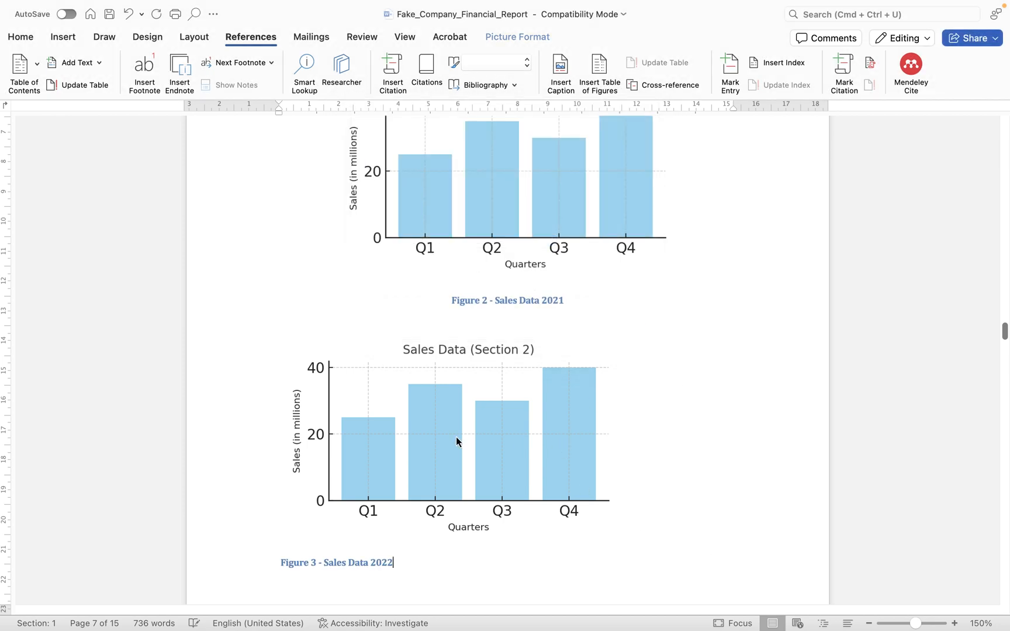
Refresh the table of figures to four entries with Sales Data 2022 on page 7, then deselect it.
scroll("down", 3)
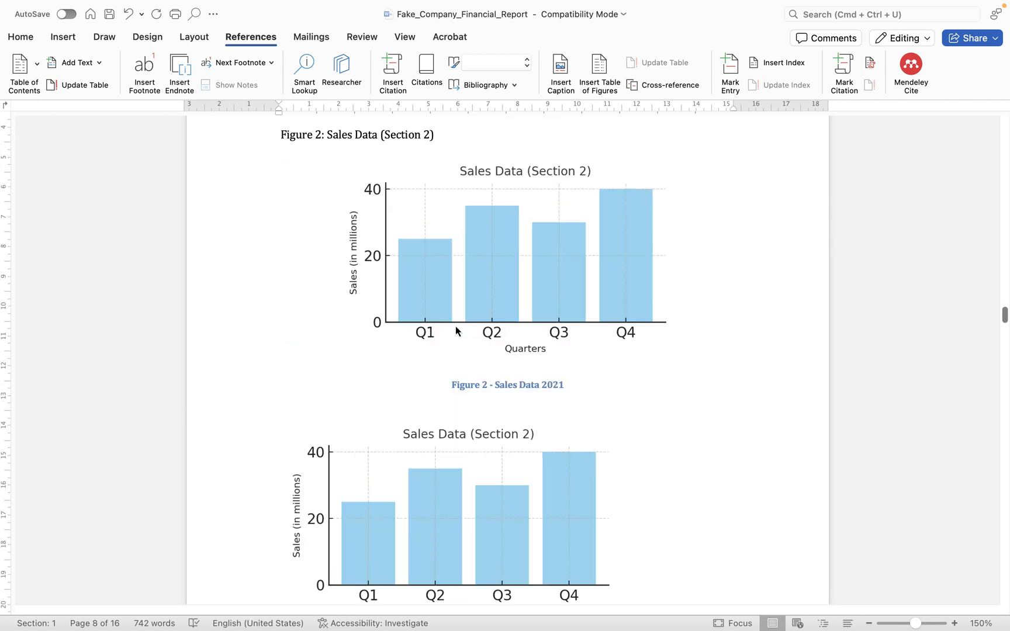
scroll("up", 3)
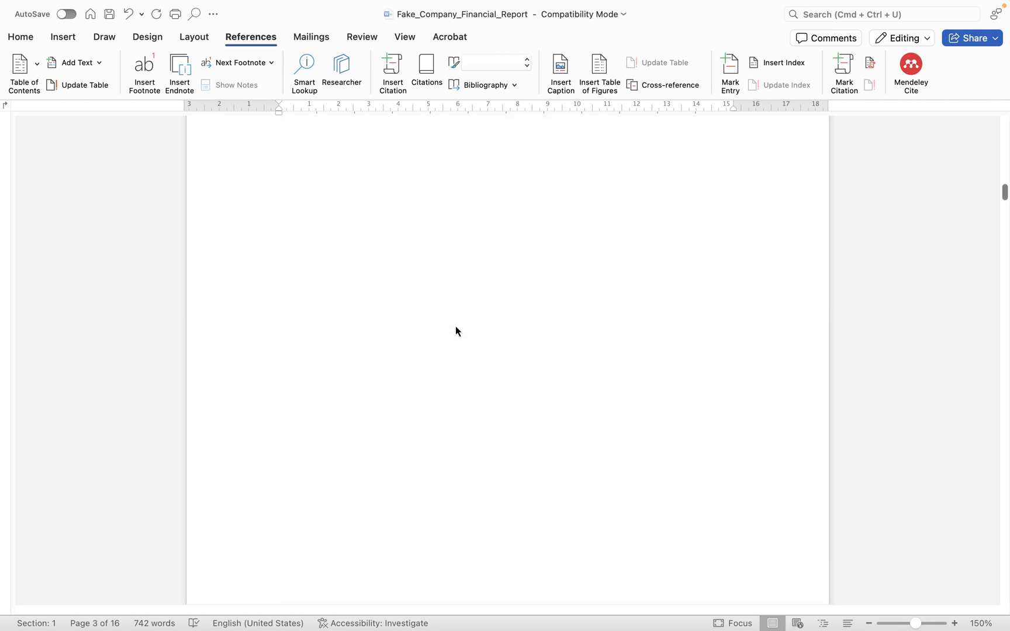
scroll("down", 3)
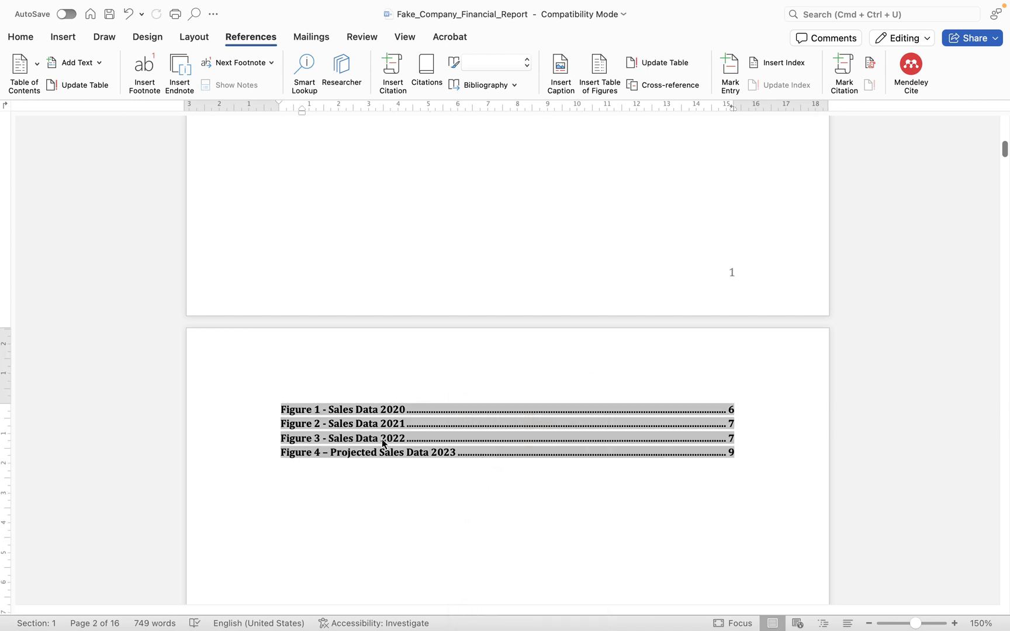
left_click(399, 494)
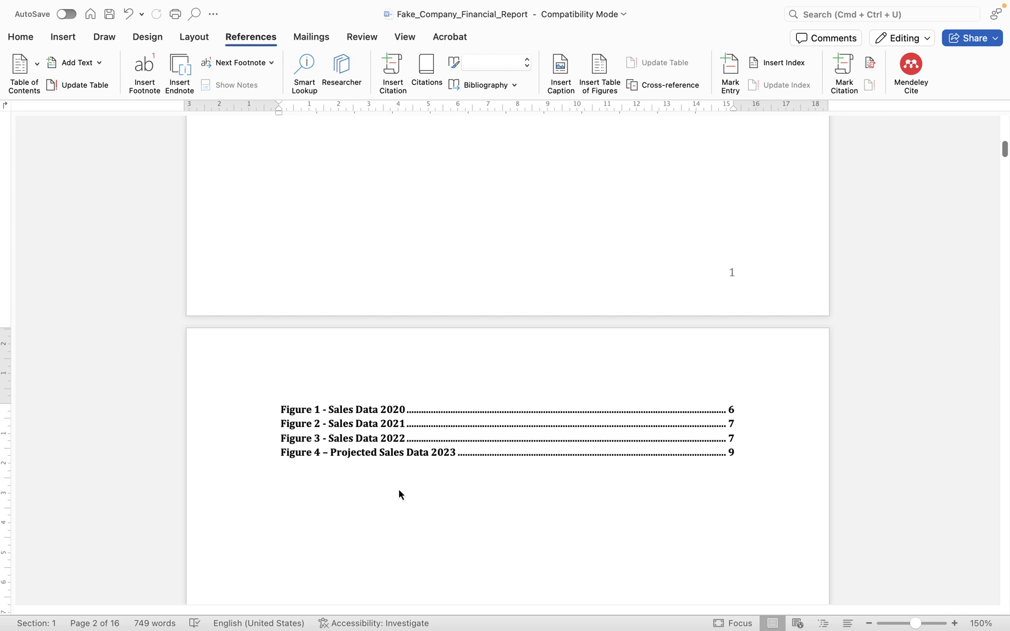
left_click(431, 470)
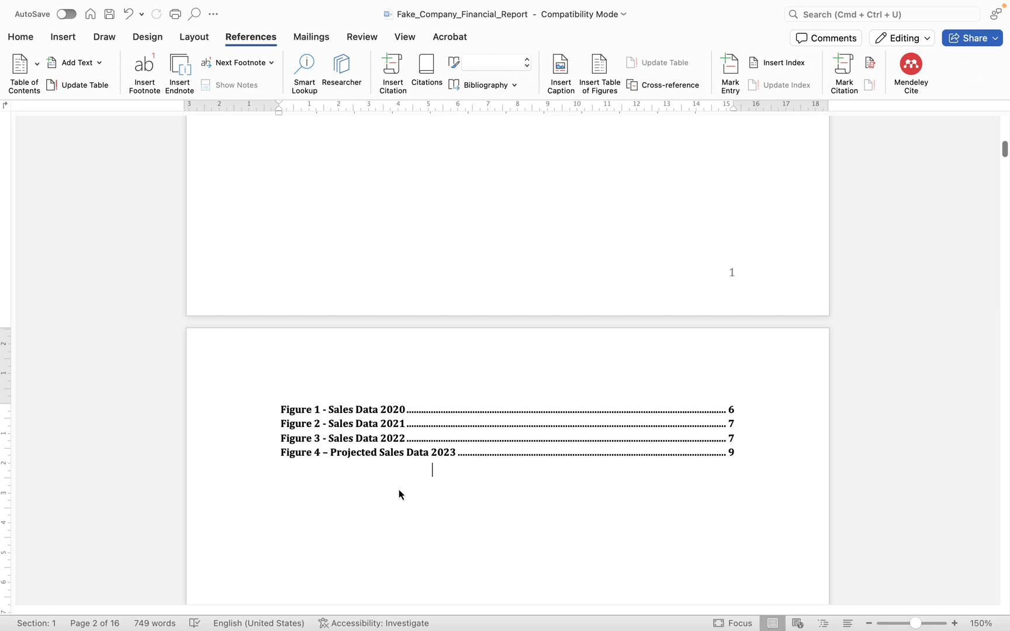